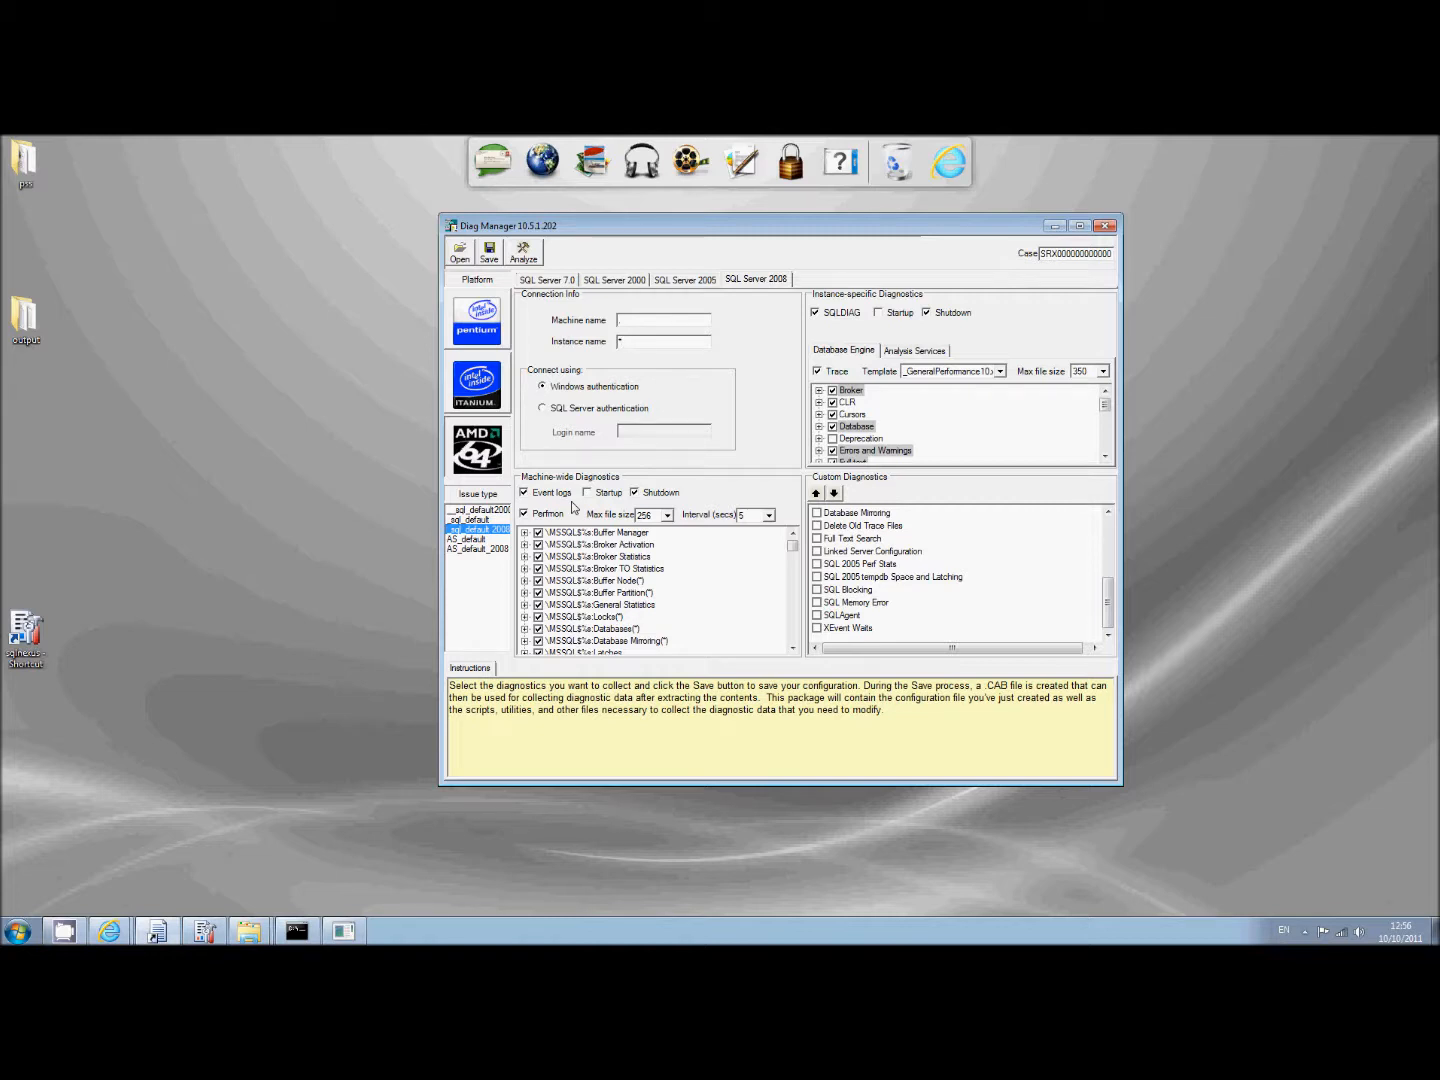
Step: Keep GeneralPerformance10 as the trace template in Diag Manager
{"action": "left_click", "coordinate": [663, 341]}
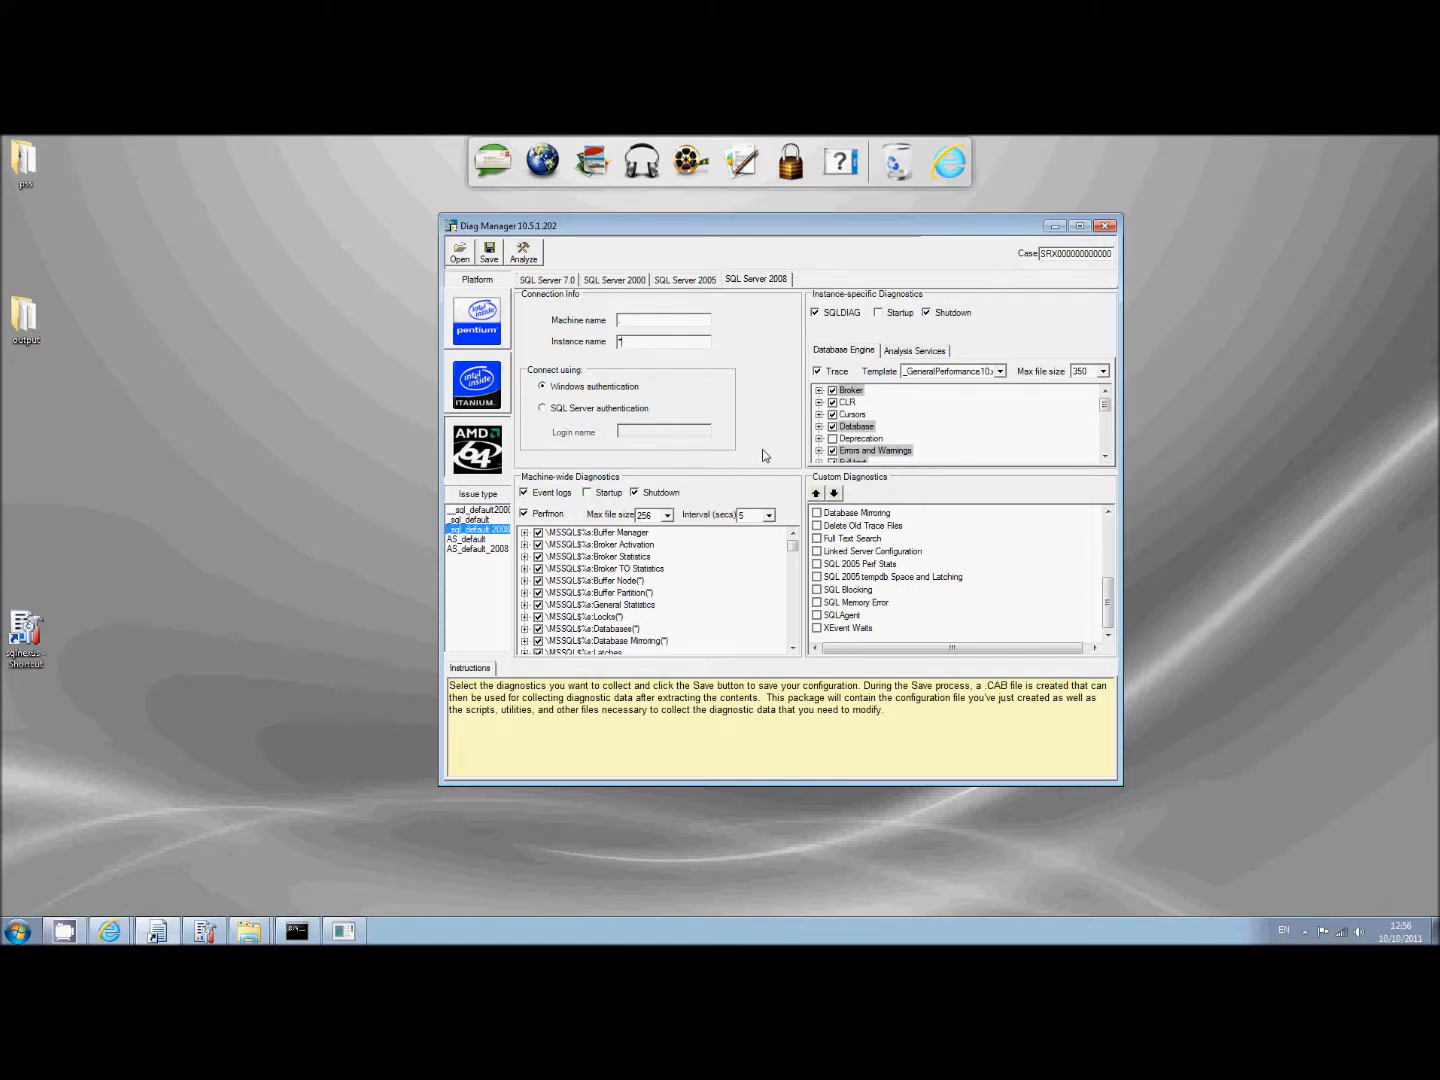
{"action": "mouse_move", "coordinate": [690, 352]}
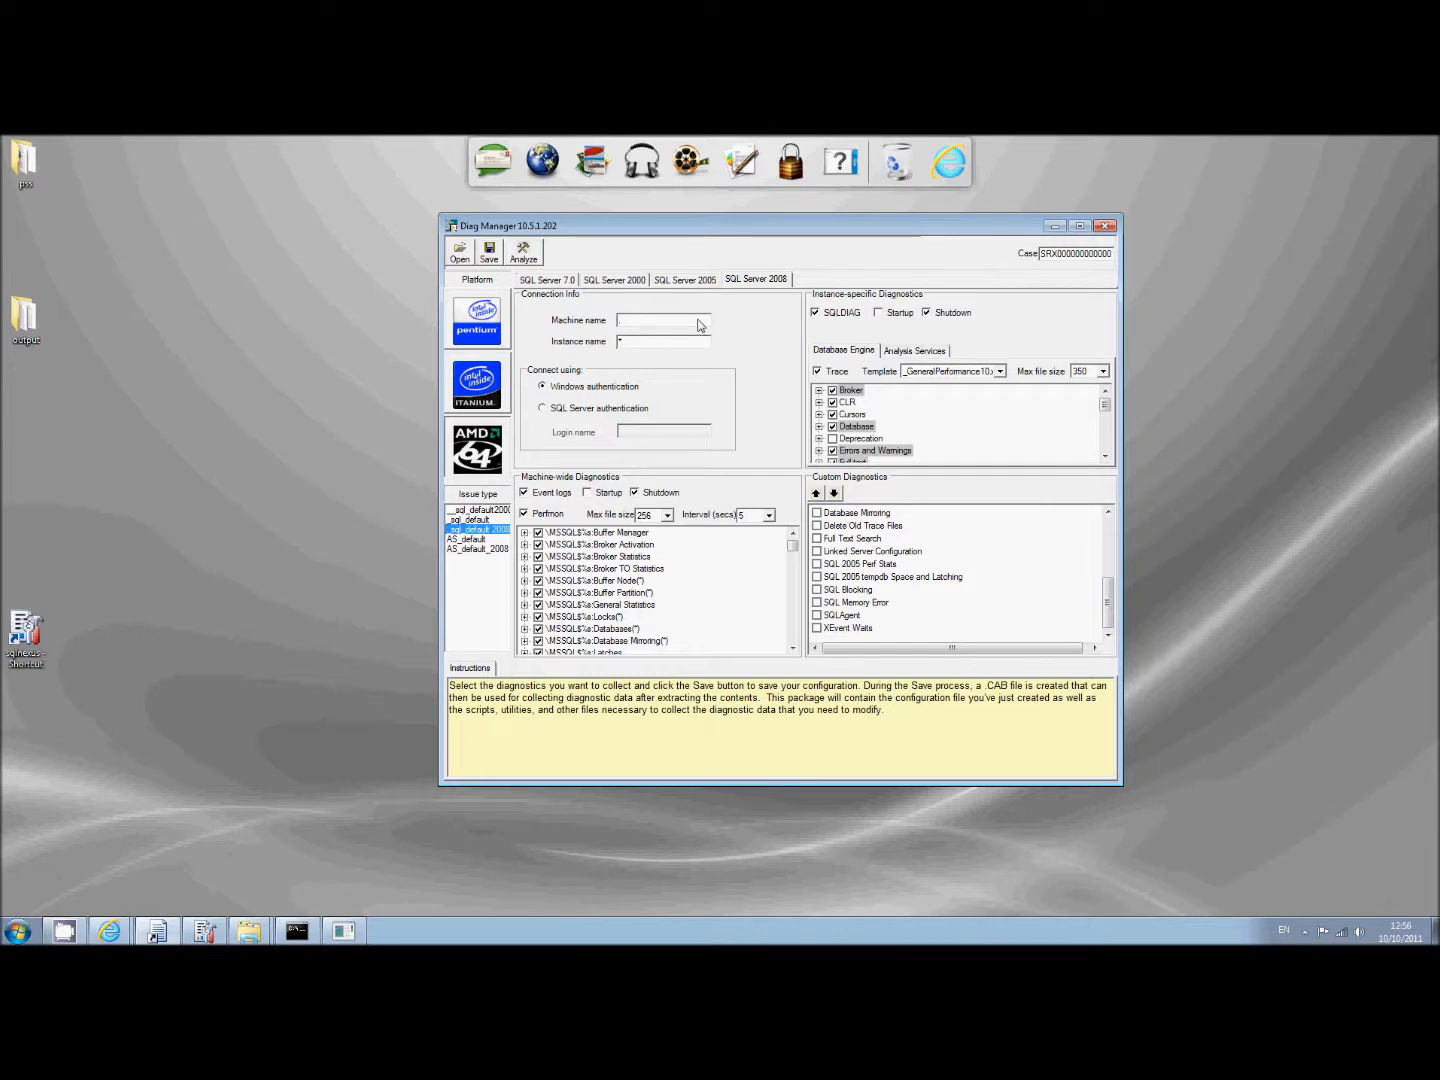
{"action": "mouse_move", "coordinate": [761, 322]}
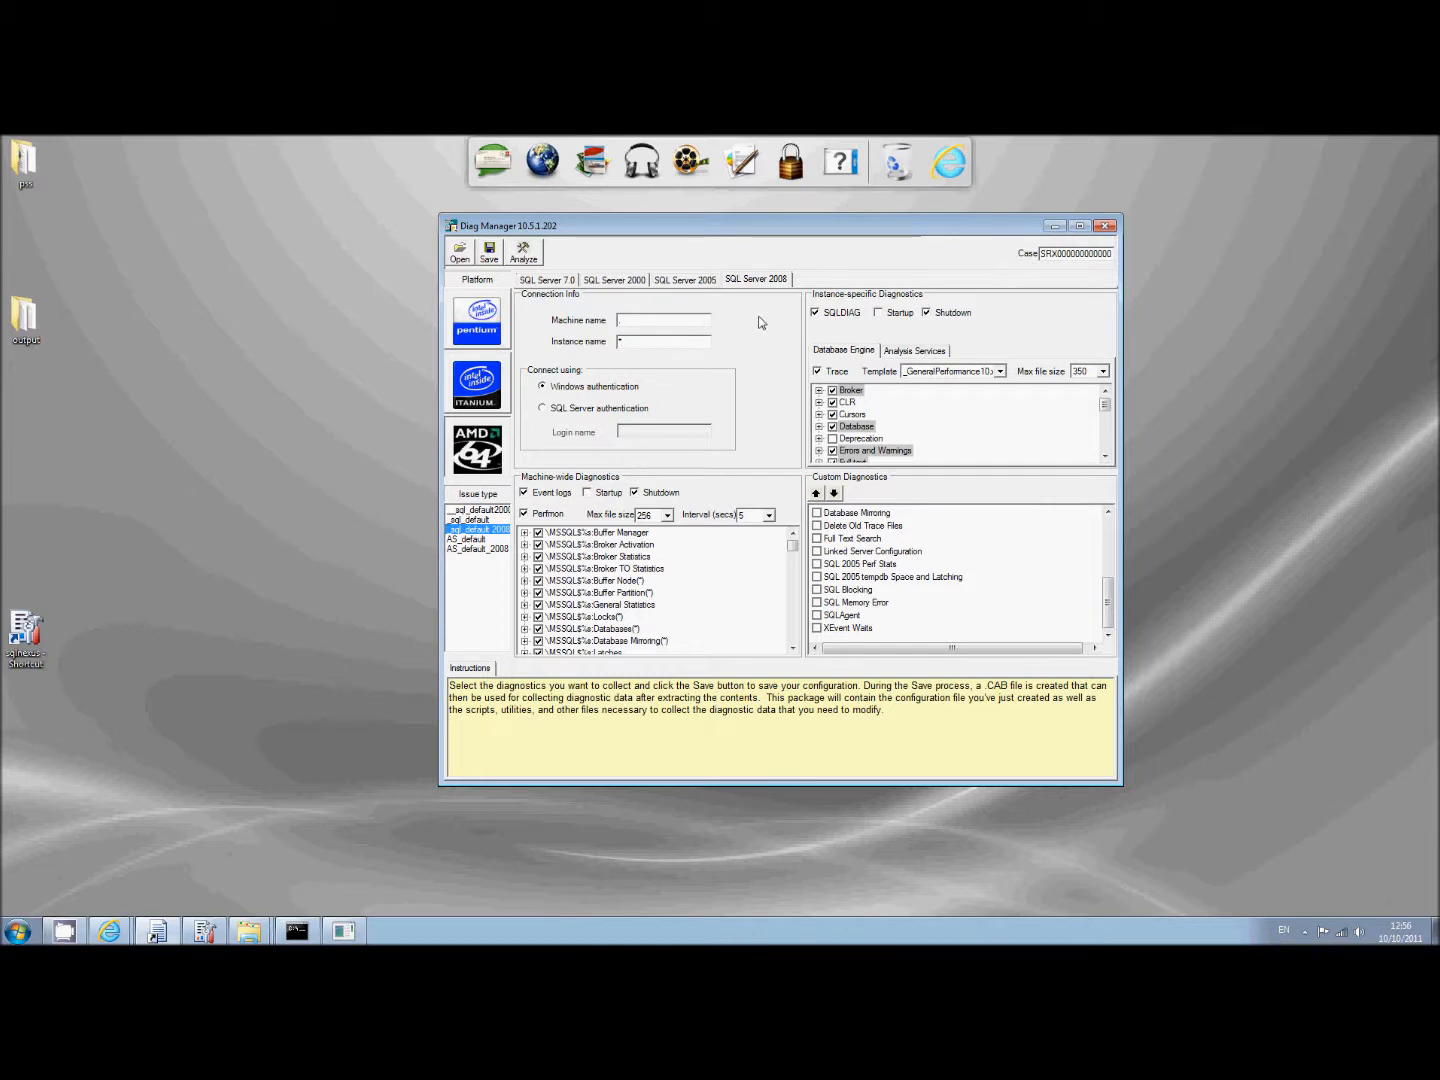
{"action": "mouse_move", "coordinate": [753, 322]}
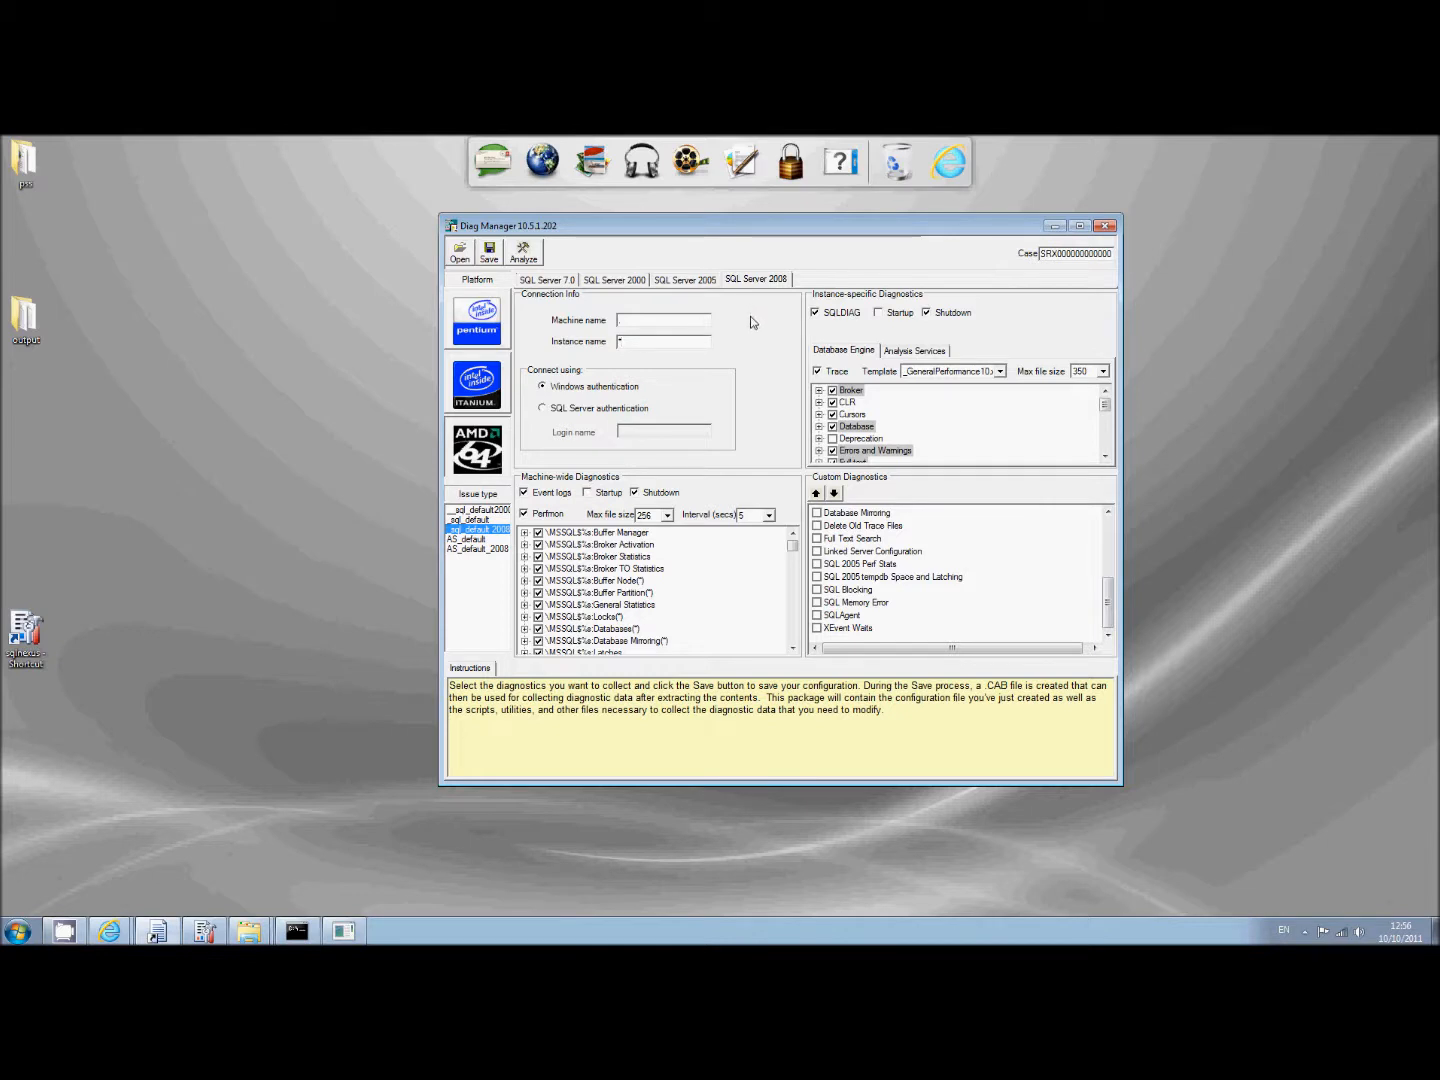
{"action": "left_click", "coordinate": [999, 371]}
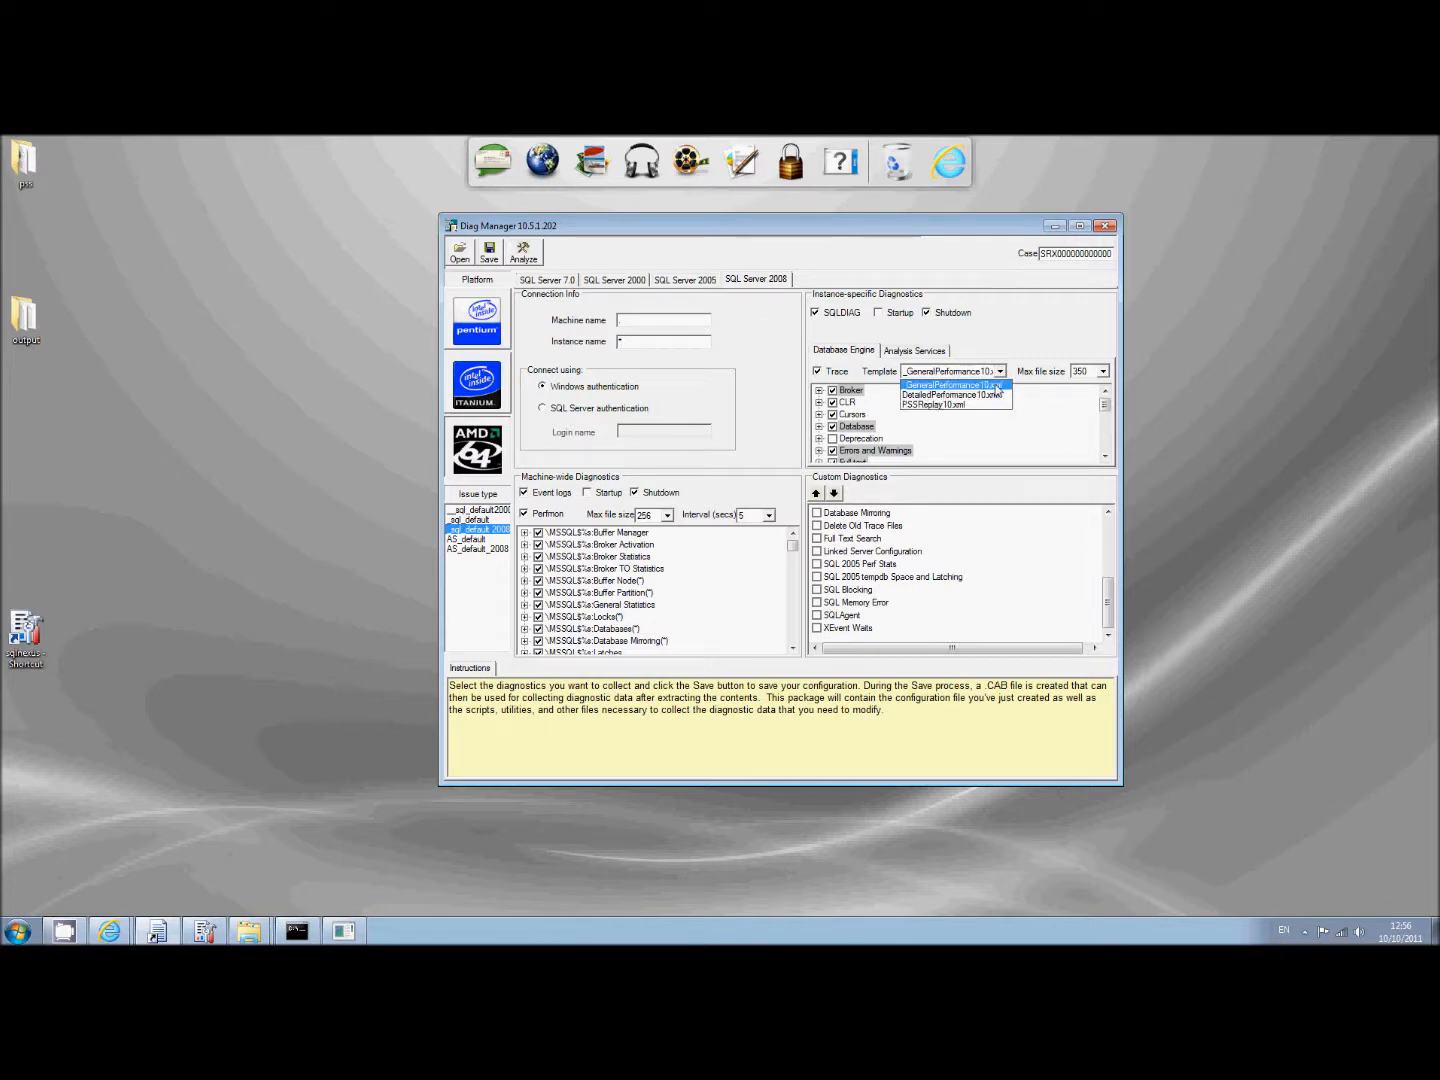
{"action": "left_click", "coordinate": [952, 386]}
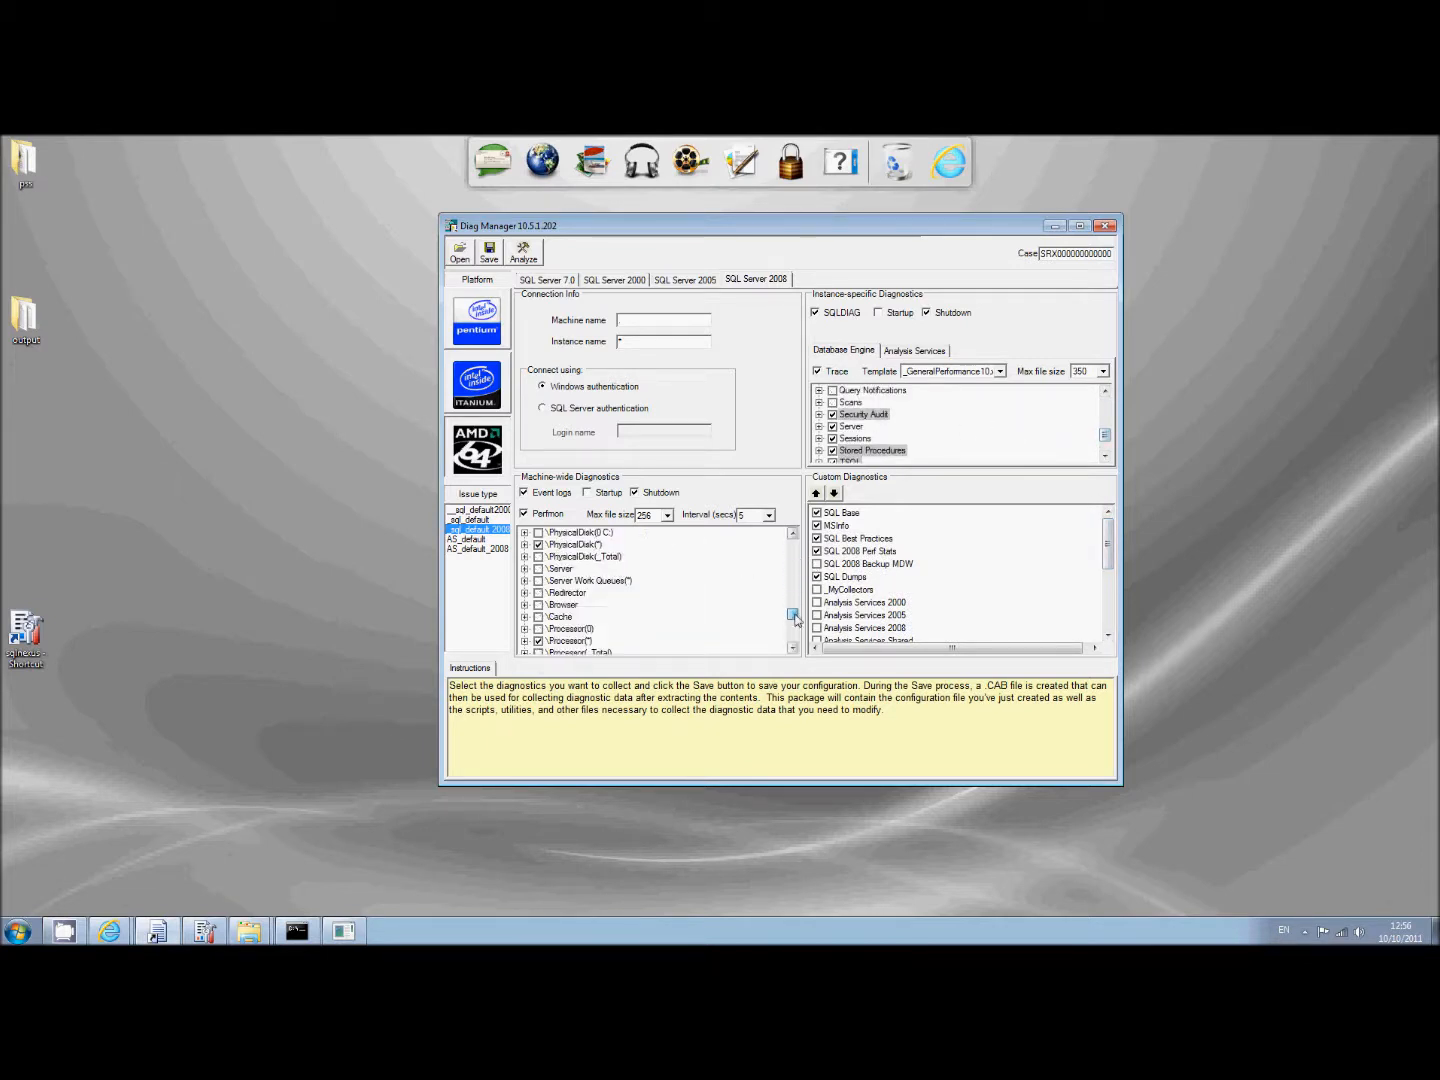
{"action": "left_click", "coordinate": [792, 614]}
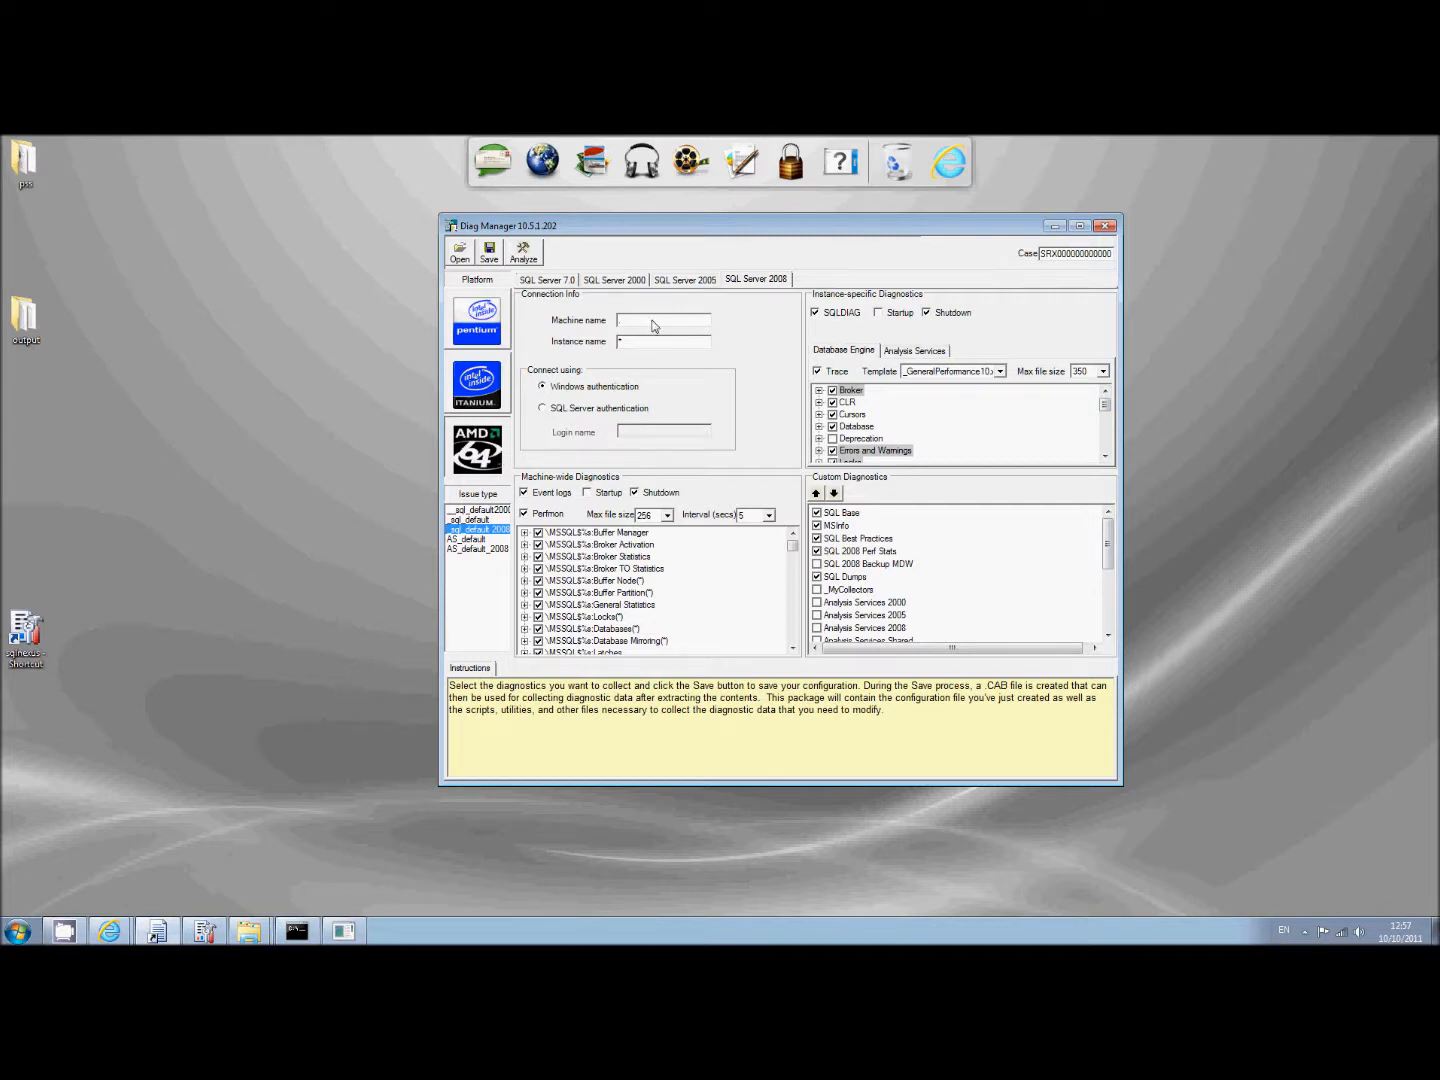
{"action": "left_click", "coordinate": [663, 319]}
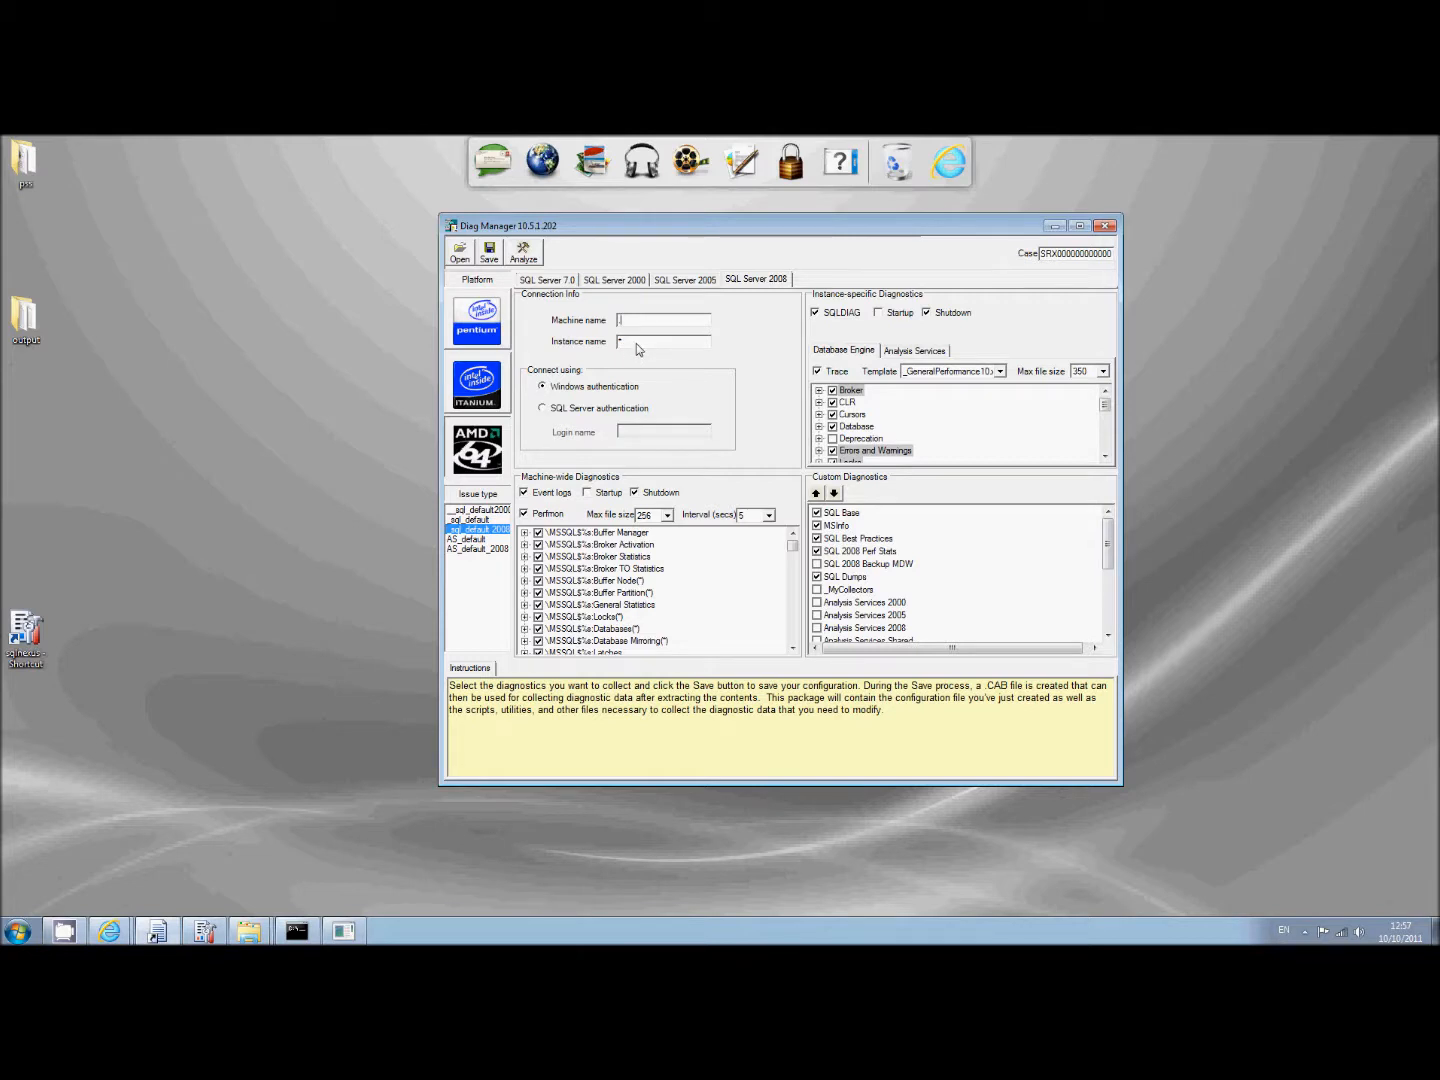
{"action": "mouse_move", "coordinate": [601, 467]}
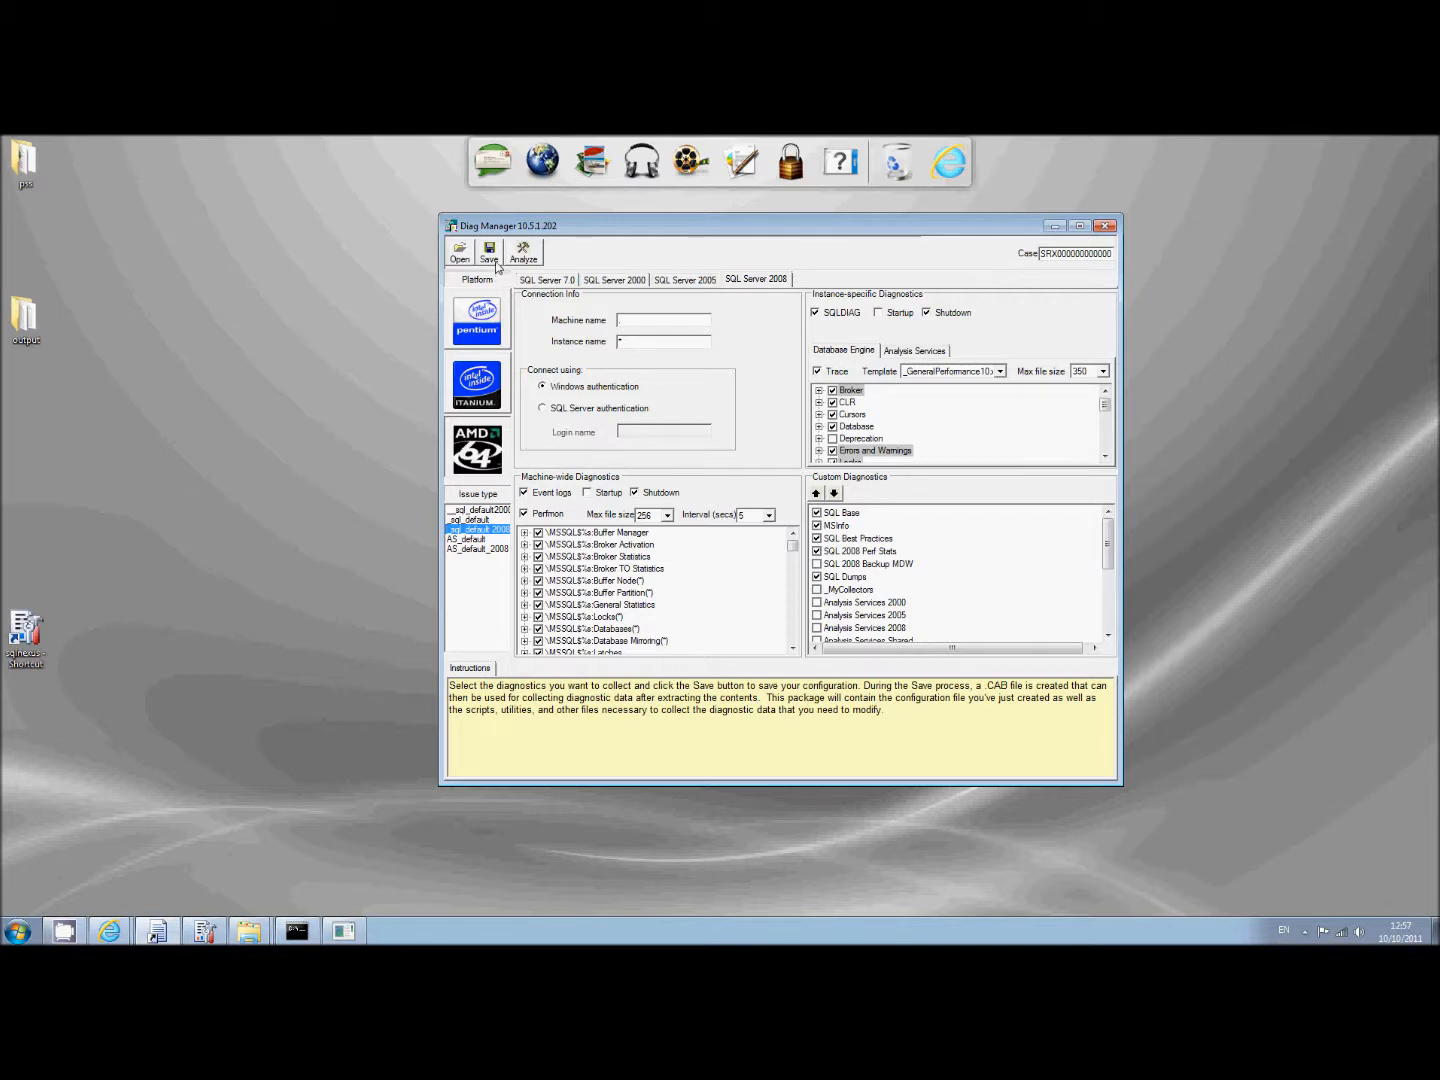
Step: Save the configuration as a SQL Server 2008 R2 package and acknowledge pssd.cab creation
{"action": "left_click", "coordinate": [488, 251]}
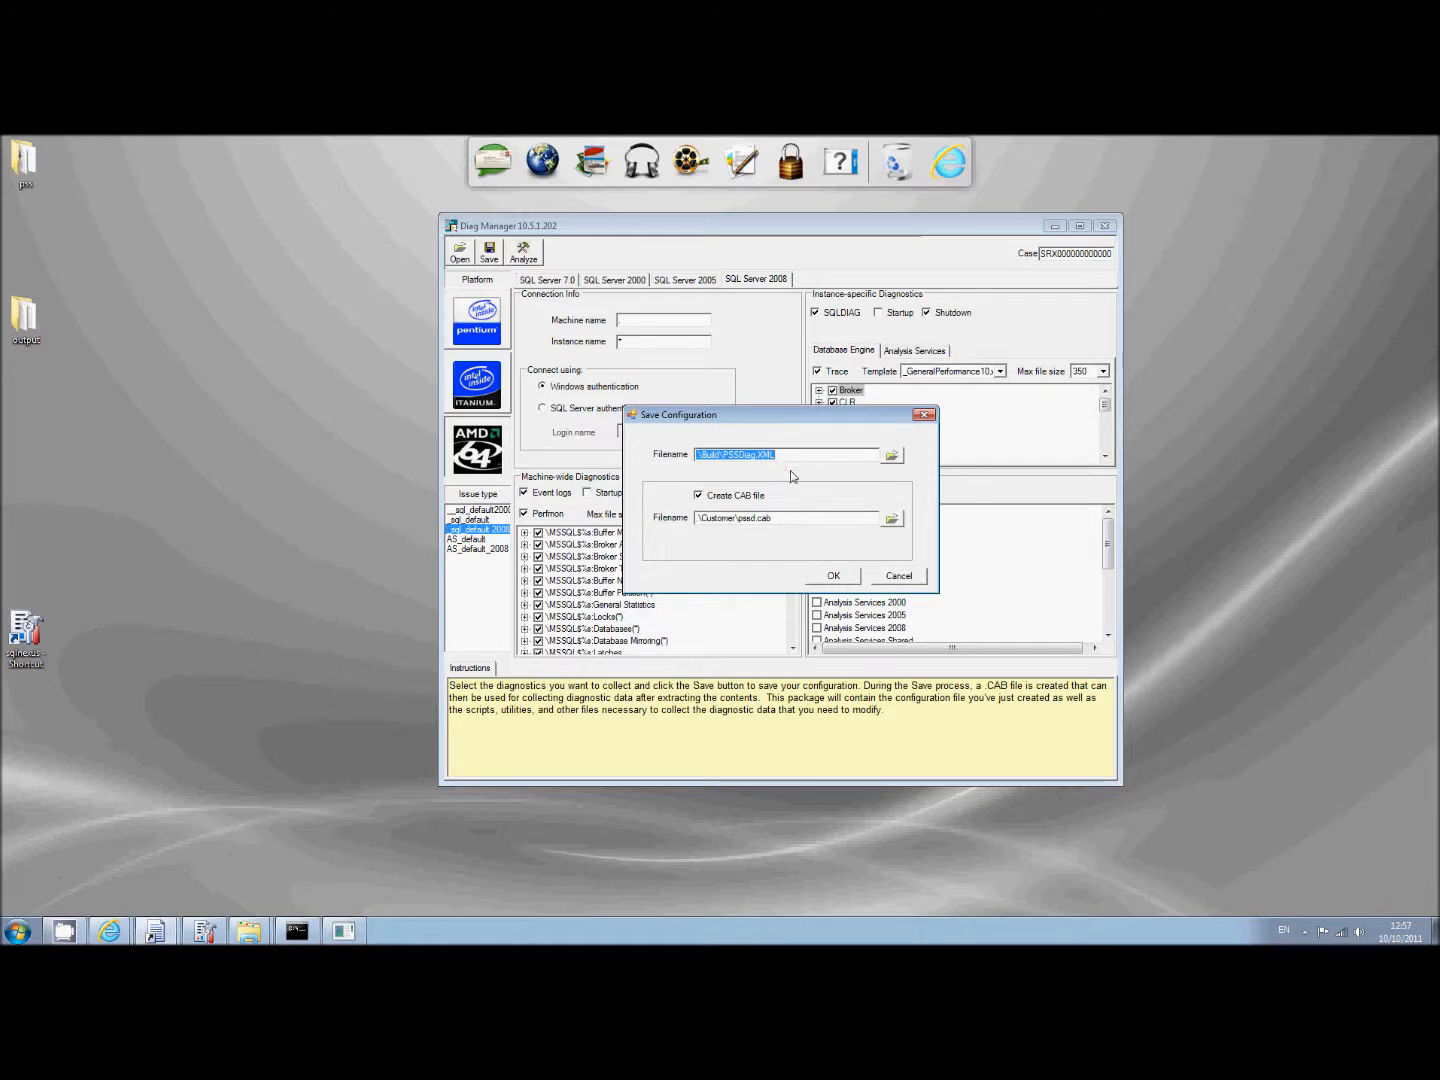
{"action": "mouse_move", "coordinate": [808, 547]}
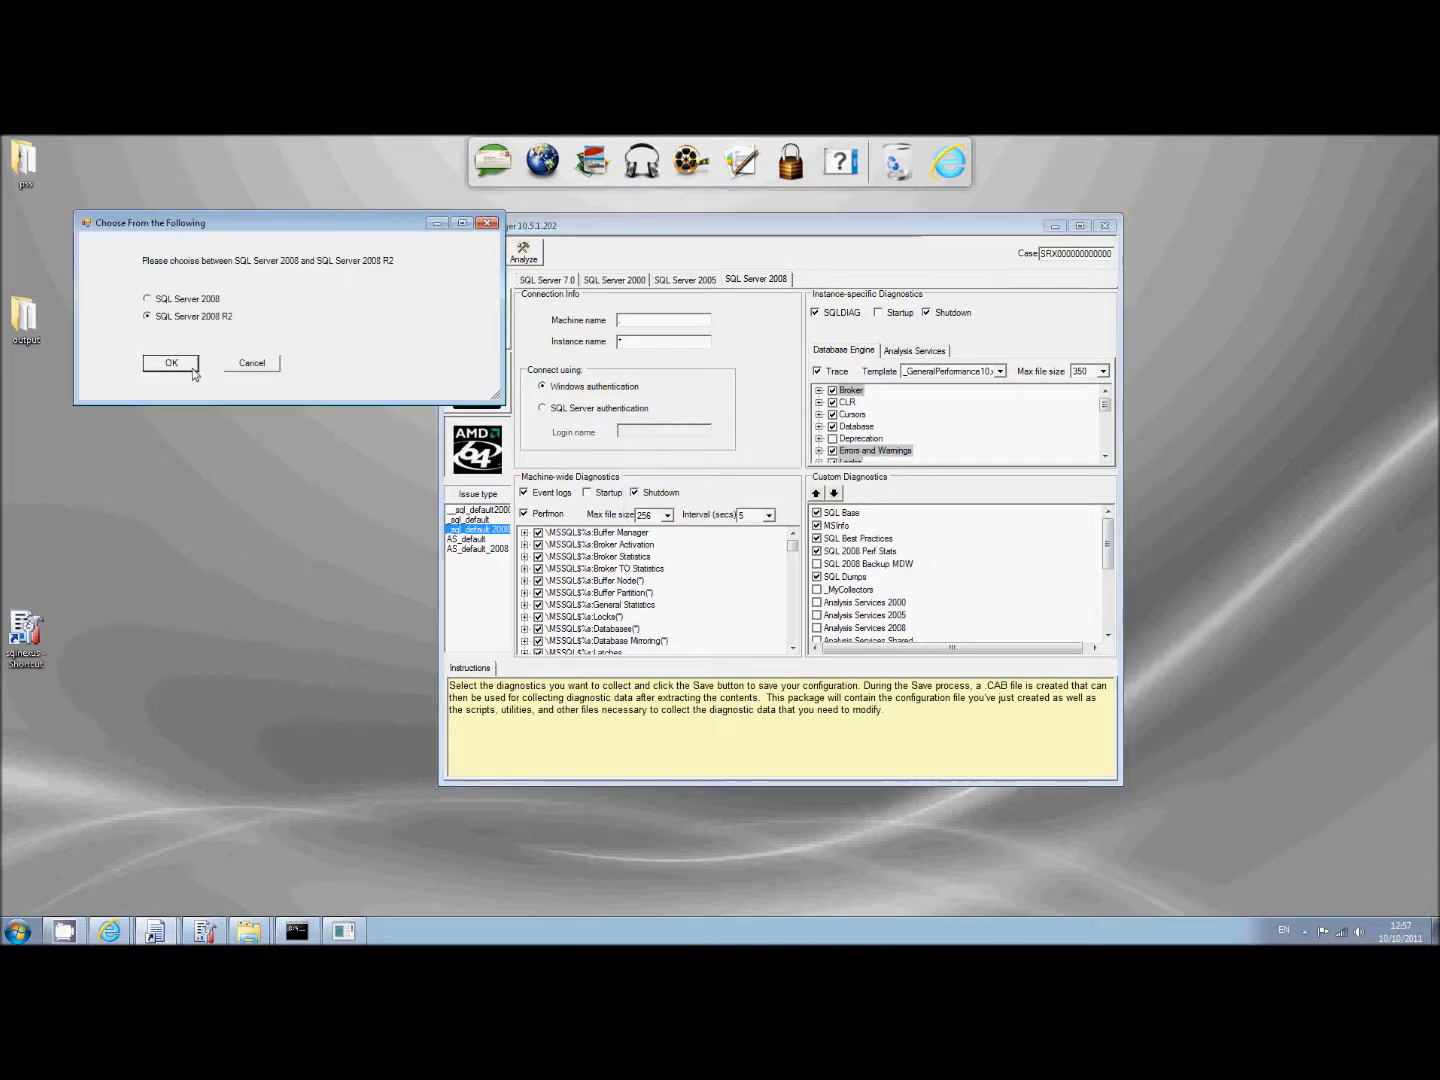
{"action": "left_click", "coordinate": [170, 362]}
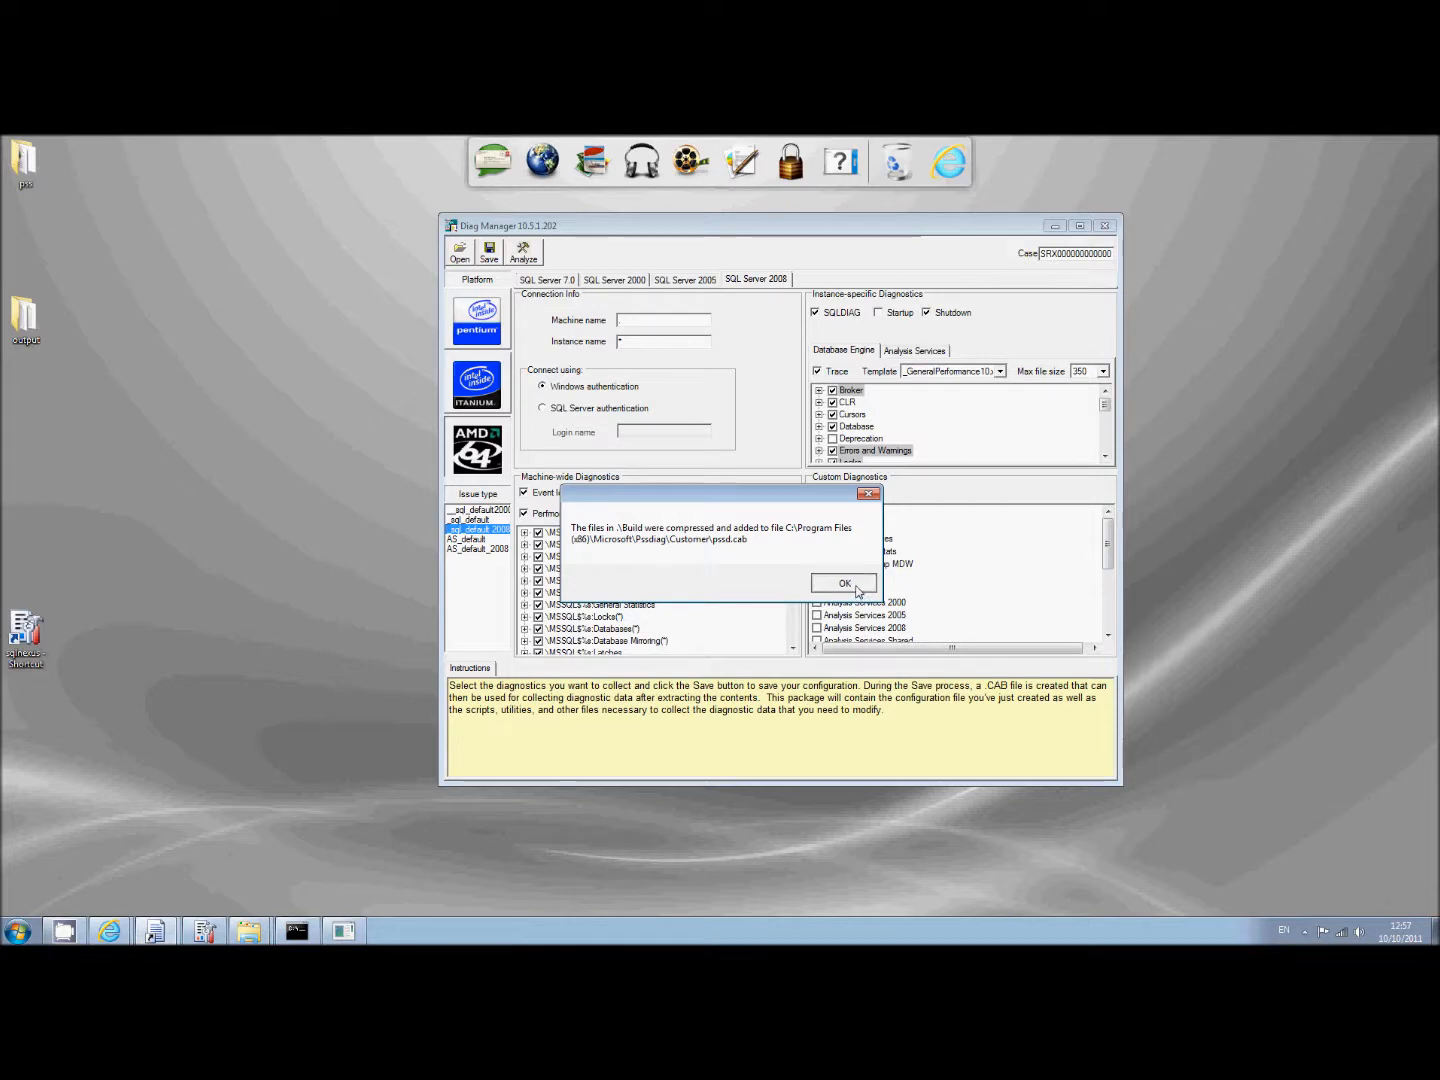
{"action": "left_click", "coordinate": [844, 583]}
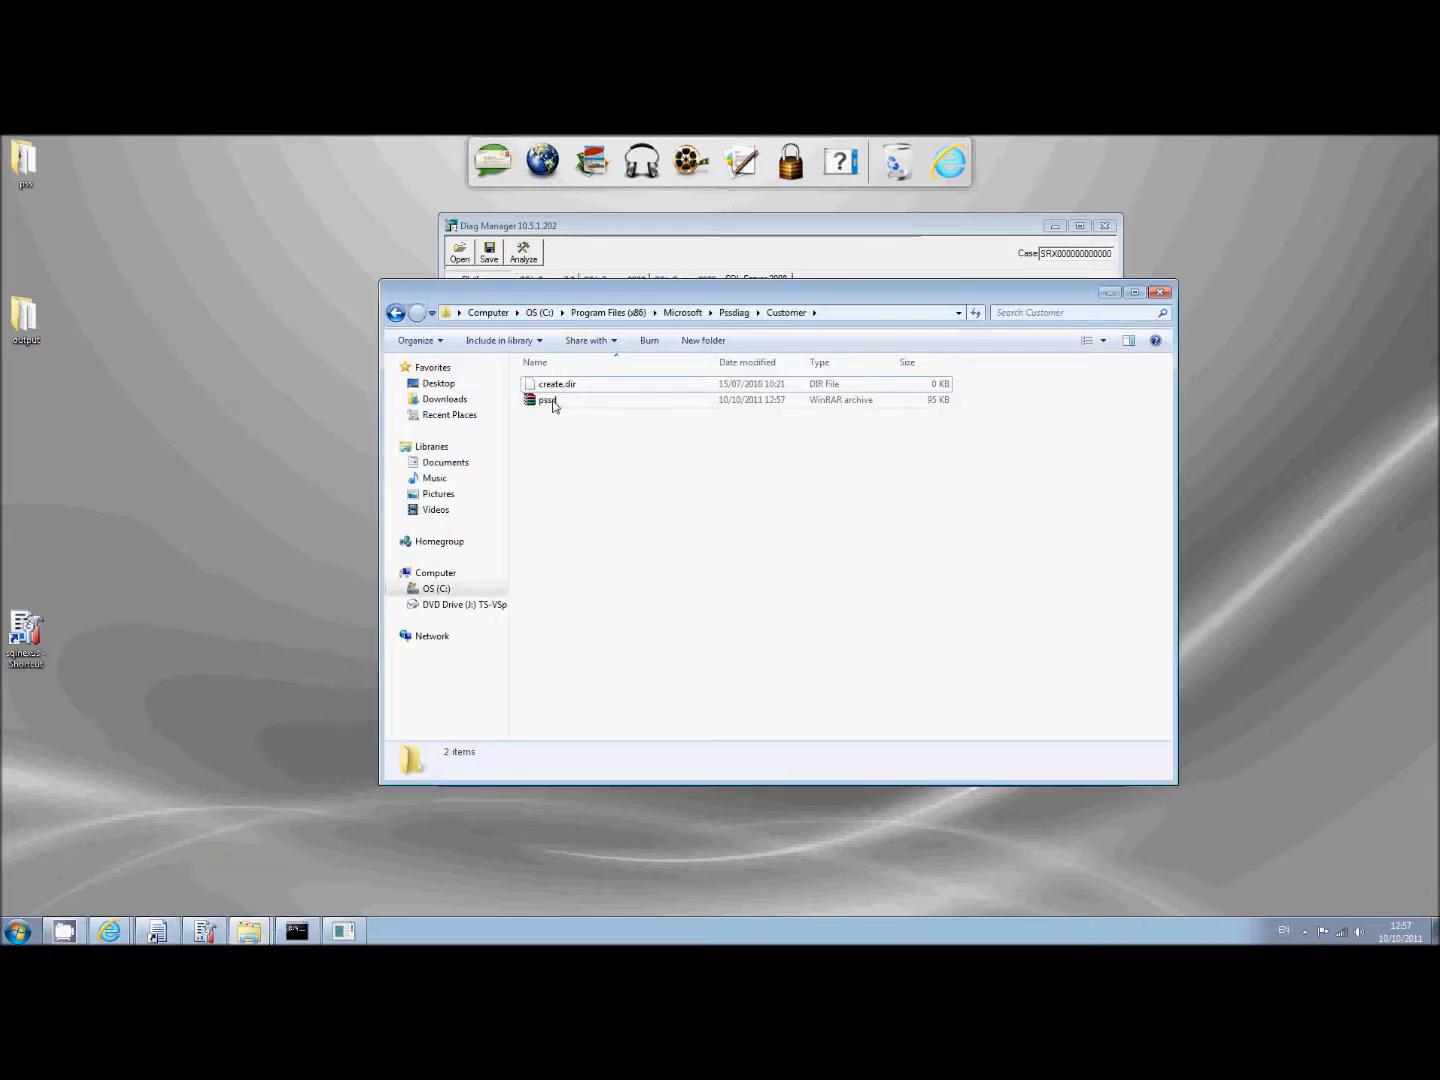
Step: Launch pssdiag.cmd from the extracted pss folder to start SQLDIAG
{"action": "left_click", "coordinate": [548, 399]}
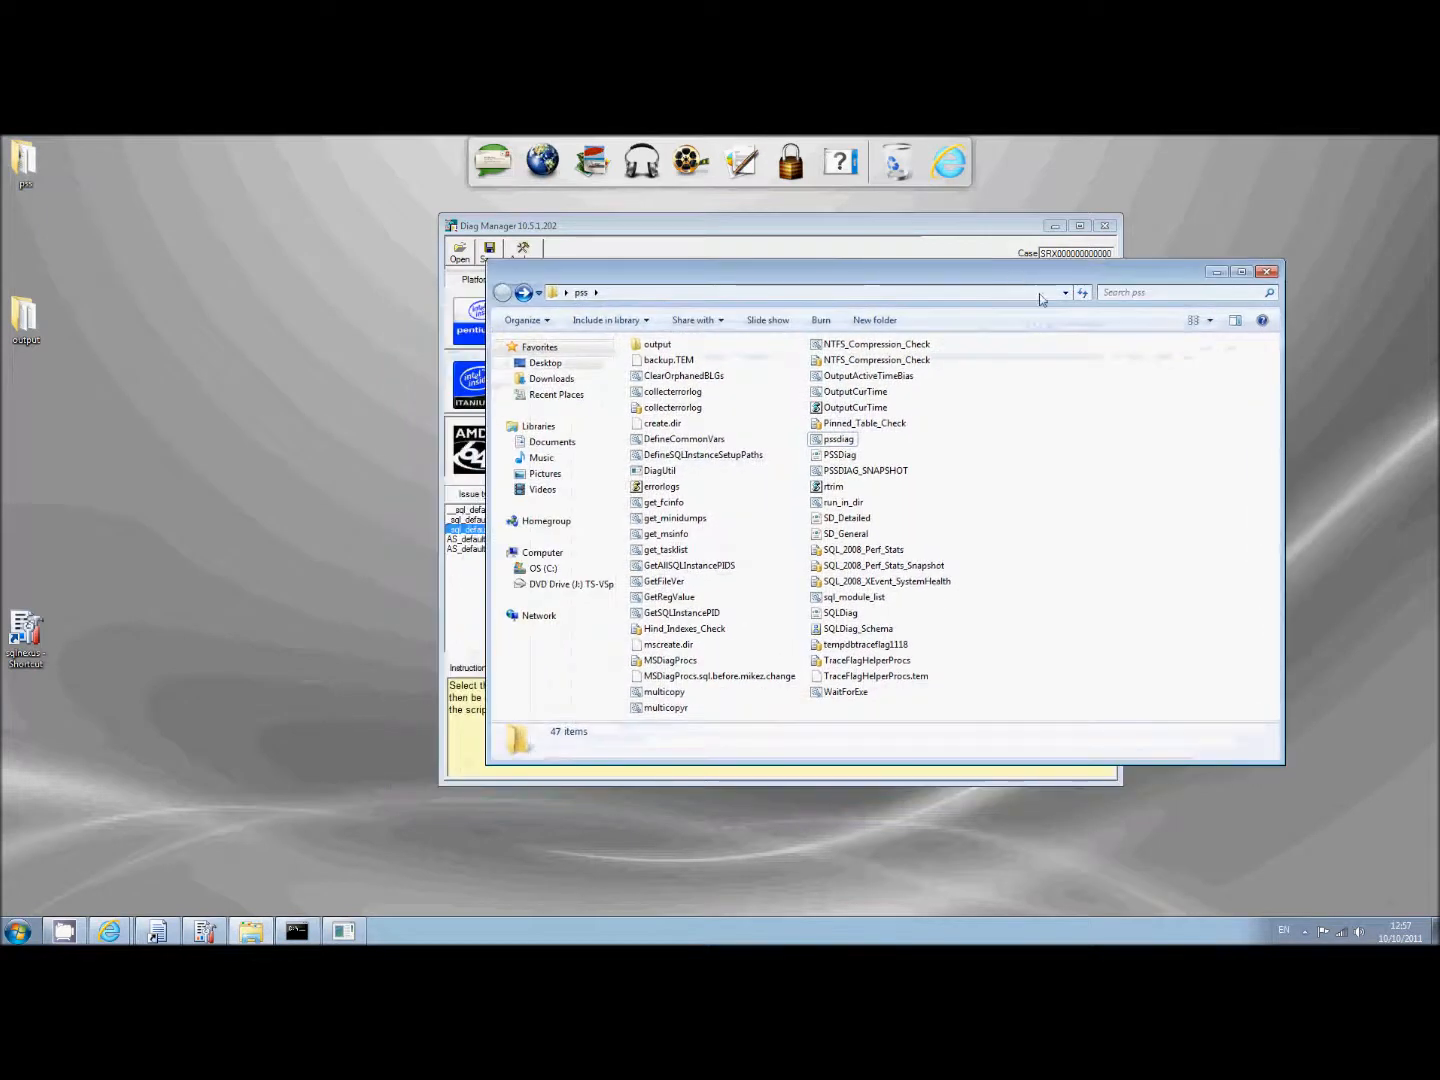
{"action": "left_click", "coordinate": [838, 439]}
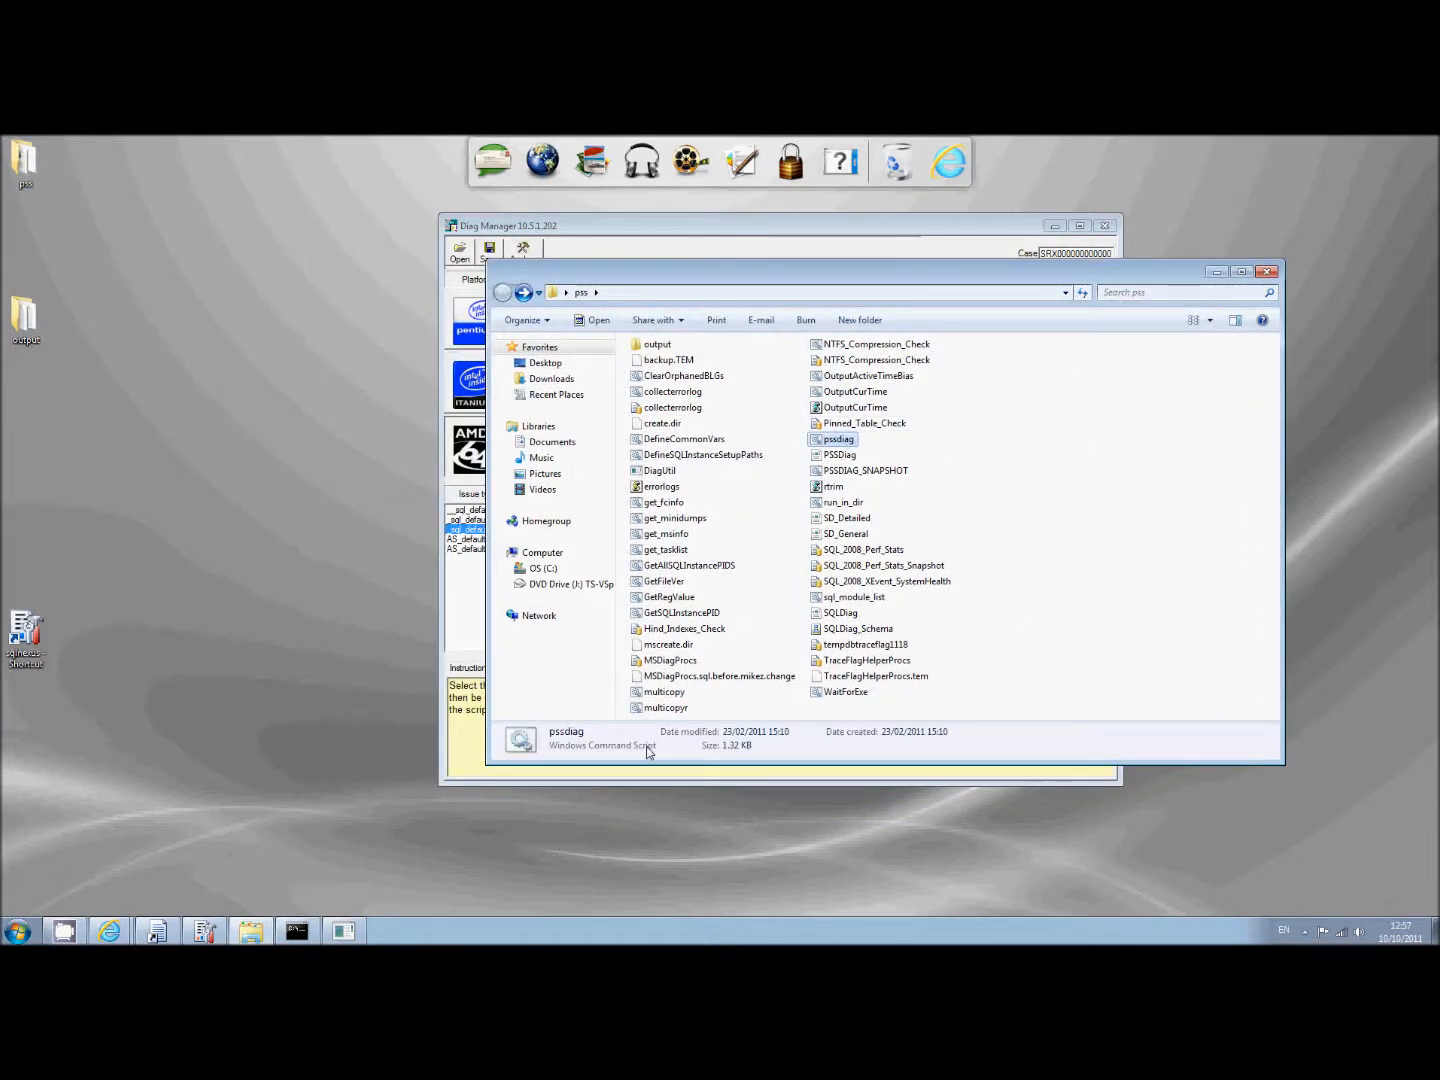
{"action": "mouse_move", "coordinate": [352, 851]}
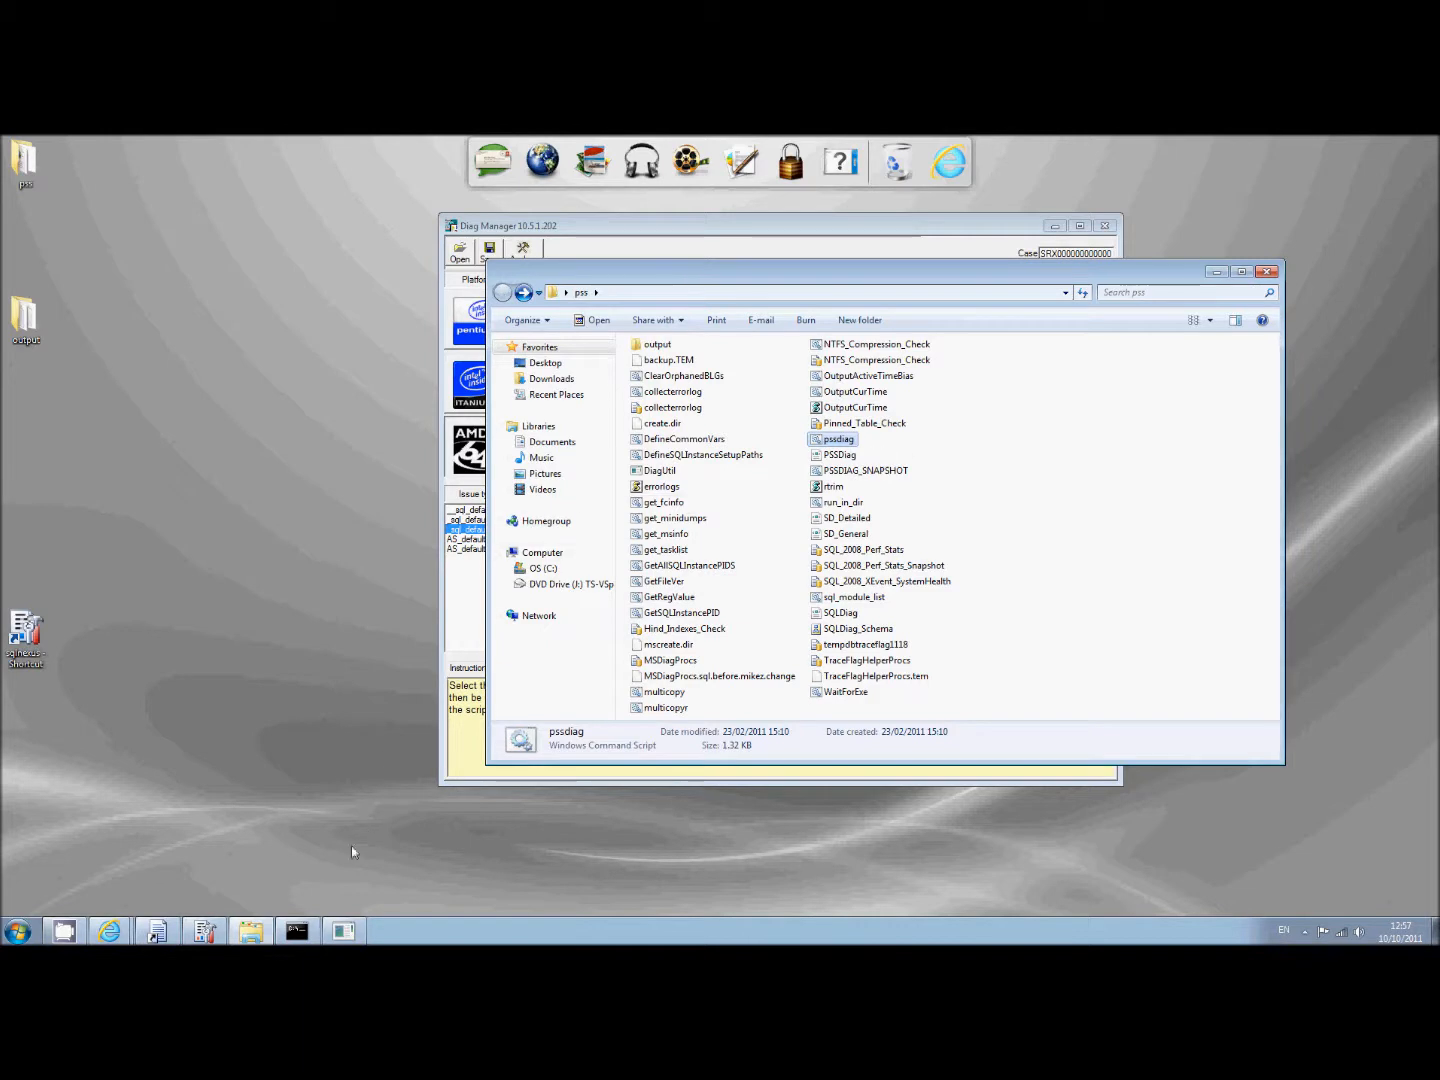
{"action": "double_click", "coordinate": [838, 439]}
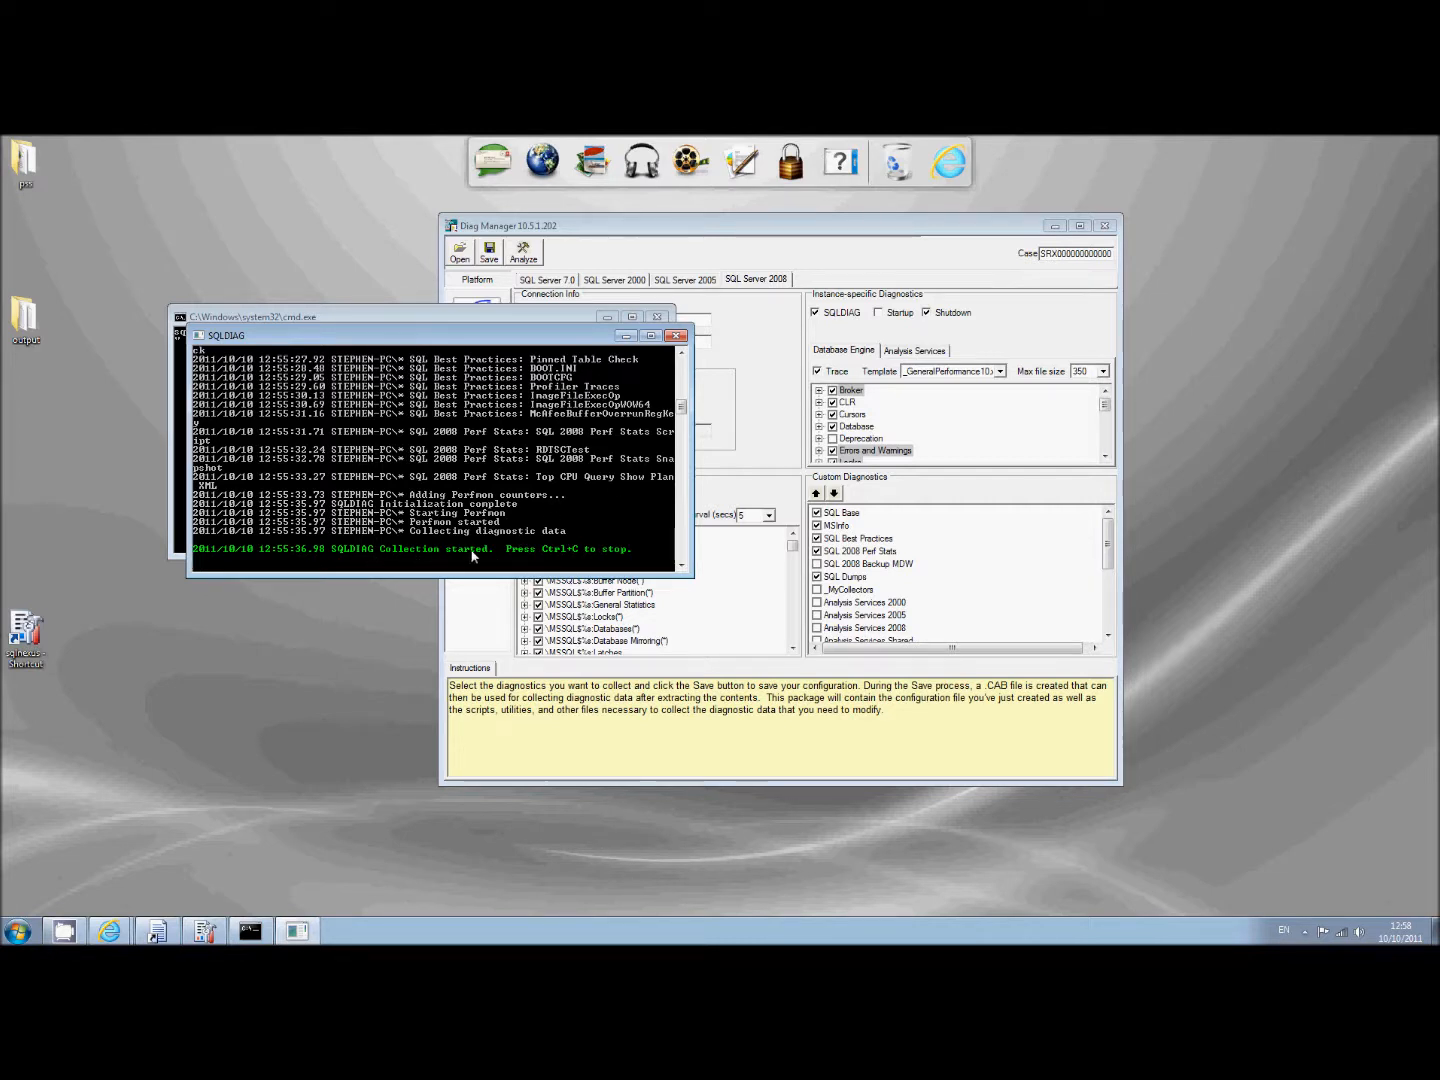
{"action": "mouse_move", "coordinate": [603, 560]}
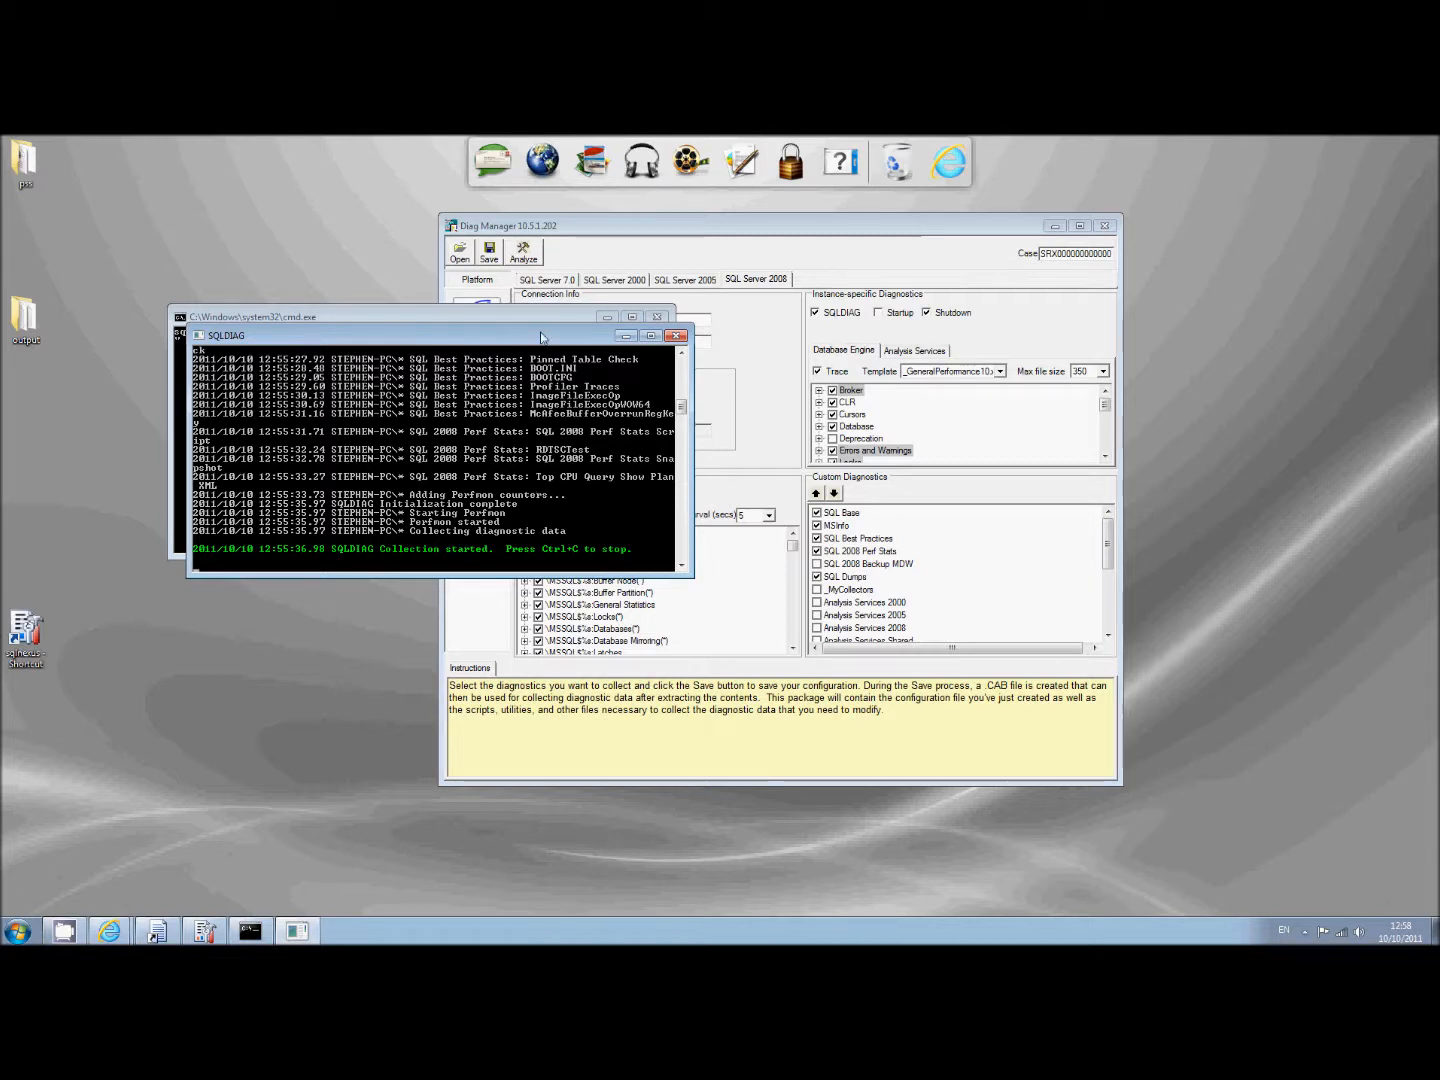
Step: Stop SQLDIAG with Ctrl+C and close the cmd.exe window
{"action": "key", "text": "ctrl+c"}
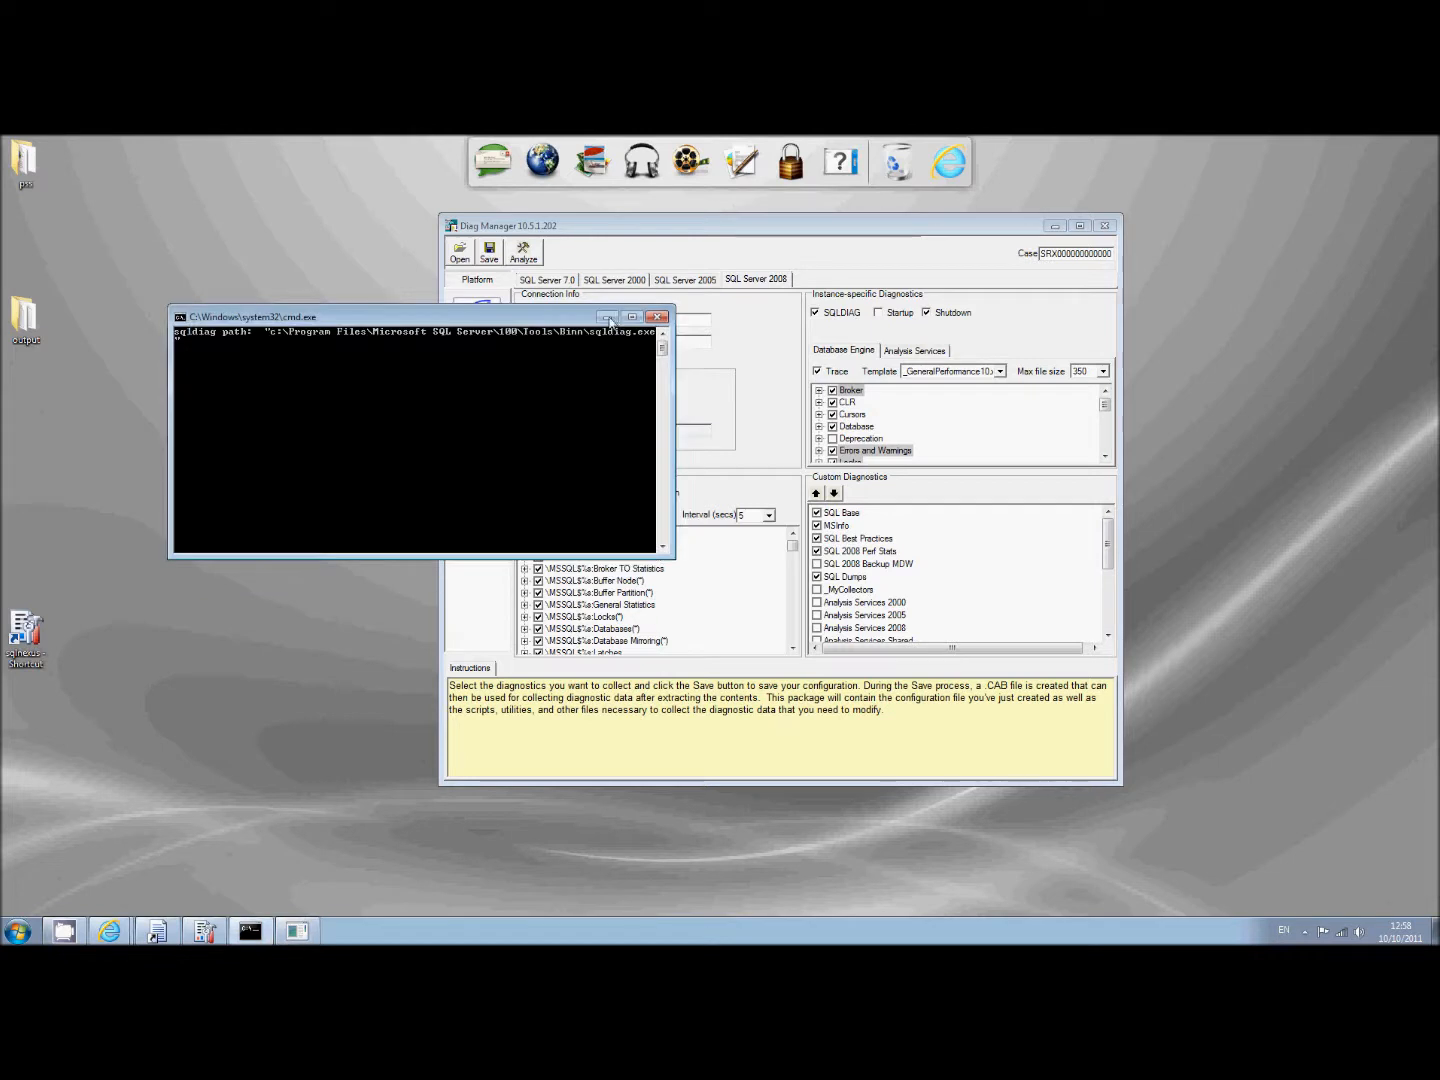
{"action": "left_click", "coordinate": [661, 316]}
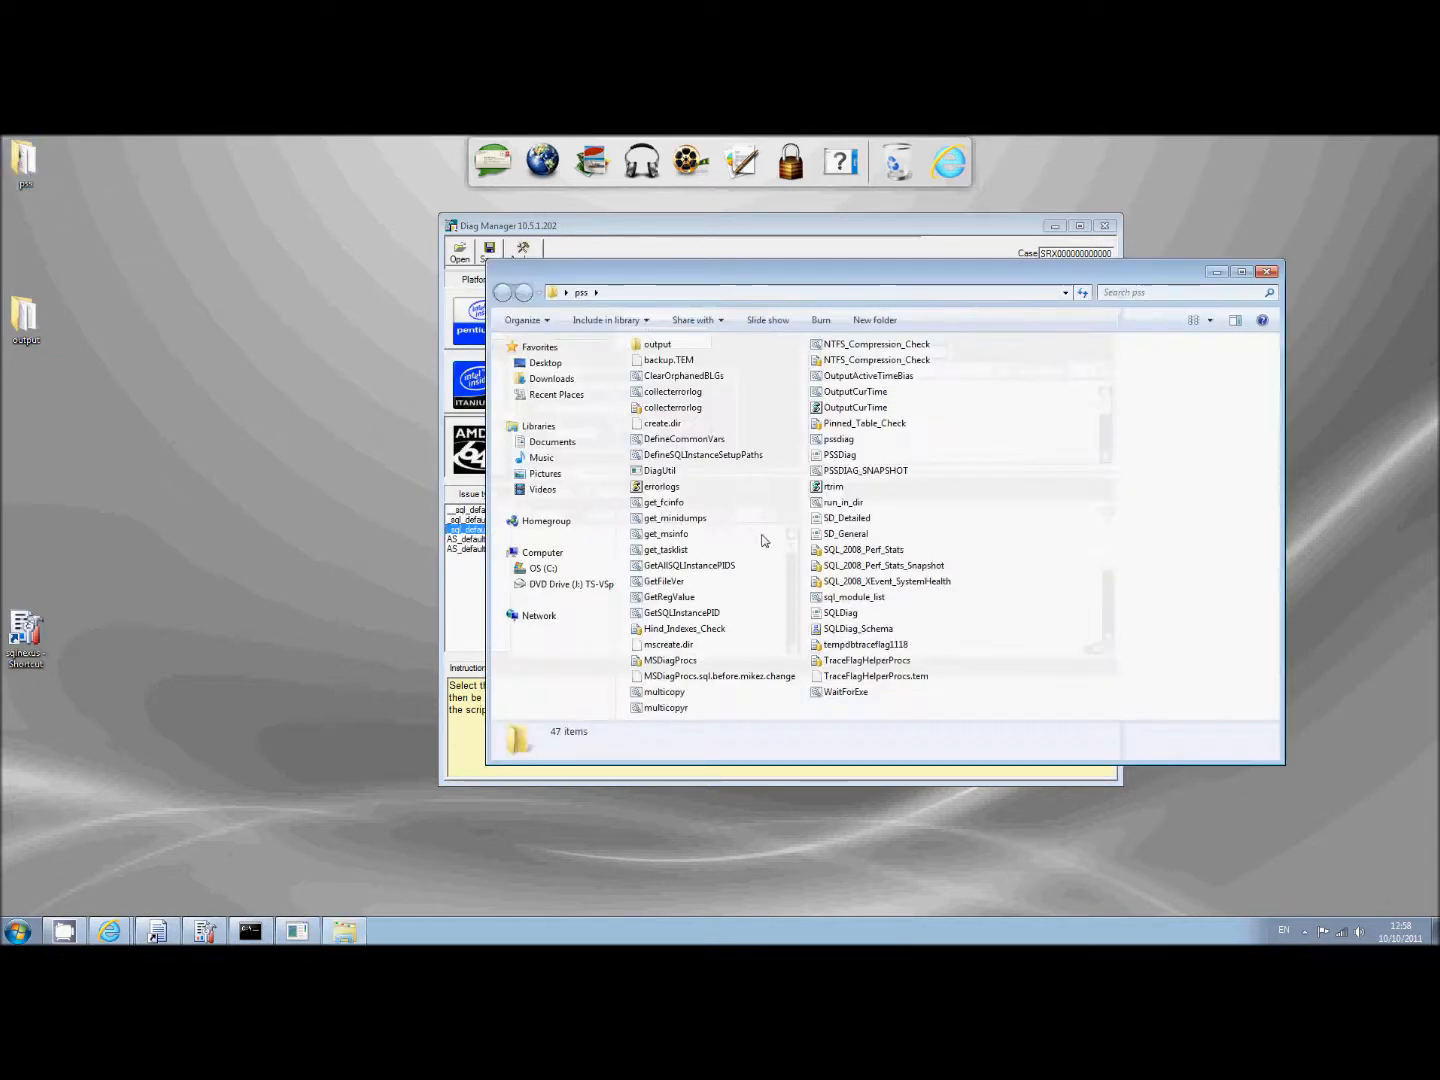
{"action": "mouse_move", "coordinate": [656, 344]}
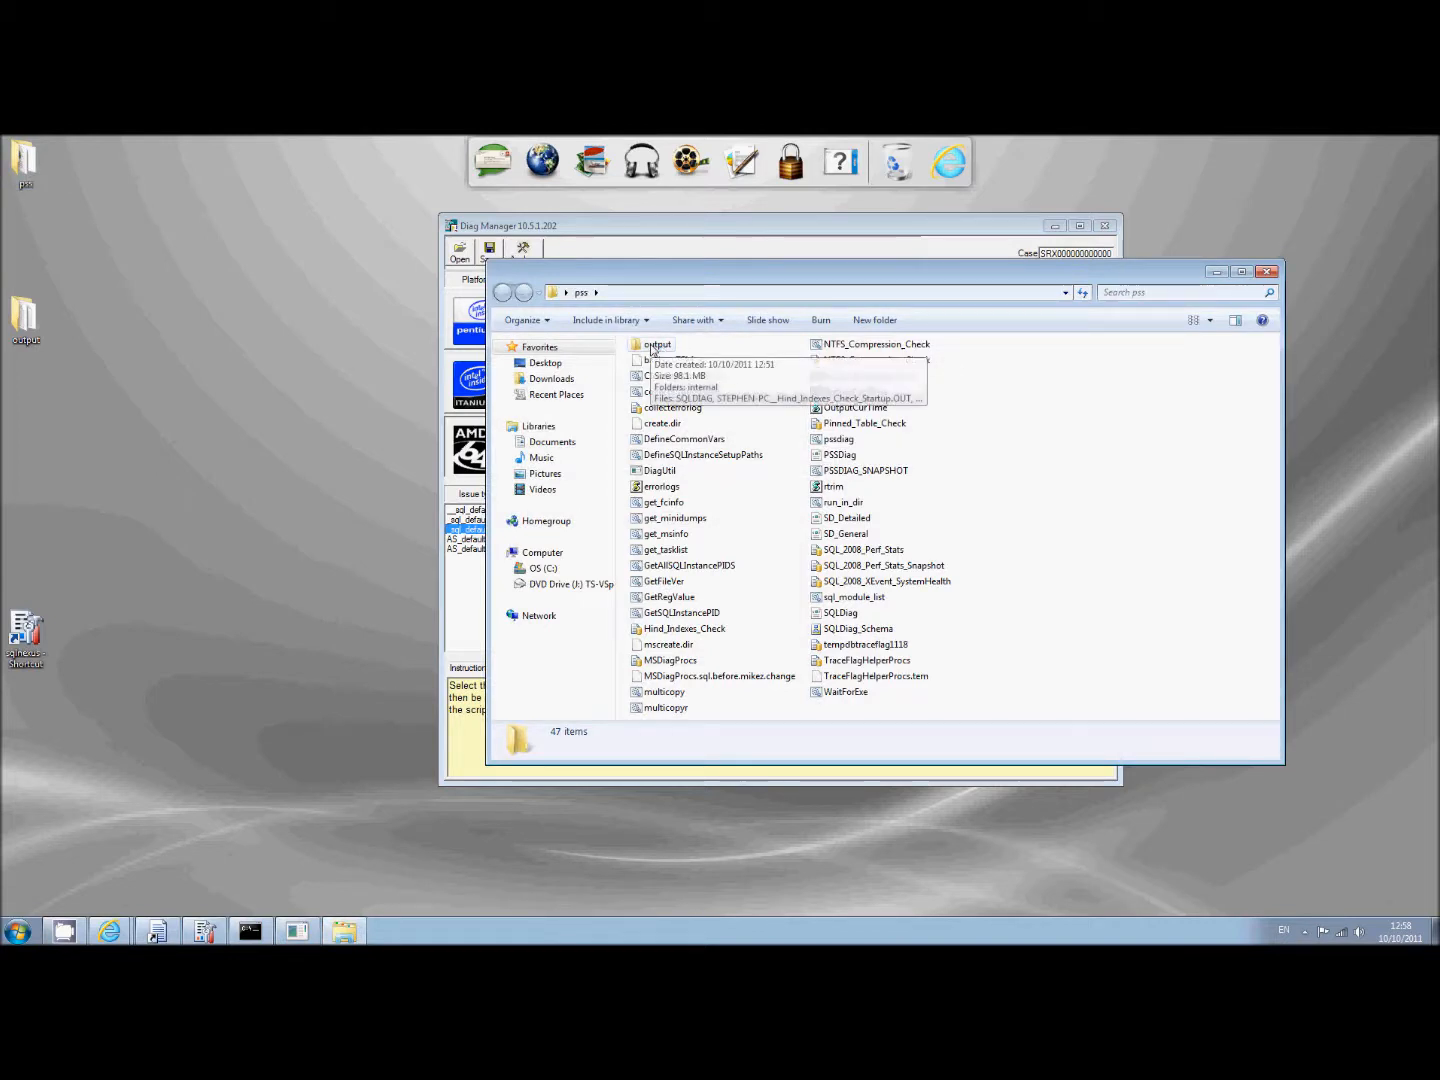
Step: Browse the collected files in the pss output folder, then close Diag Manager
{"action": "double_click", "coordinate": [657, 344]}
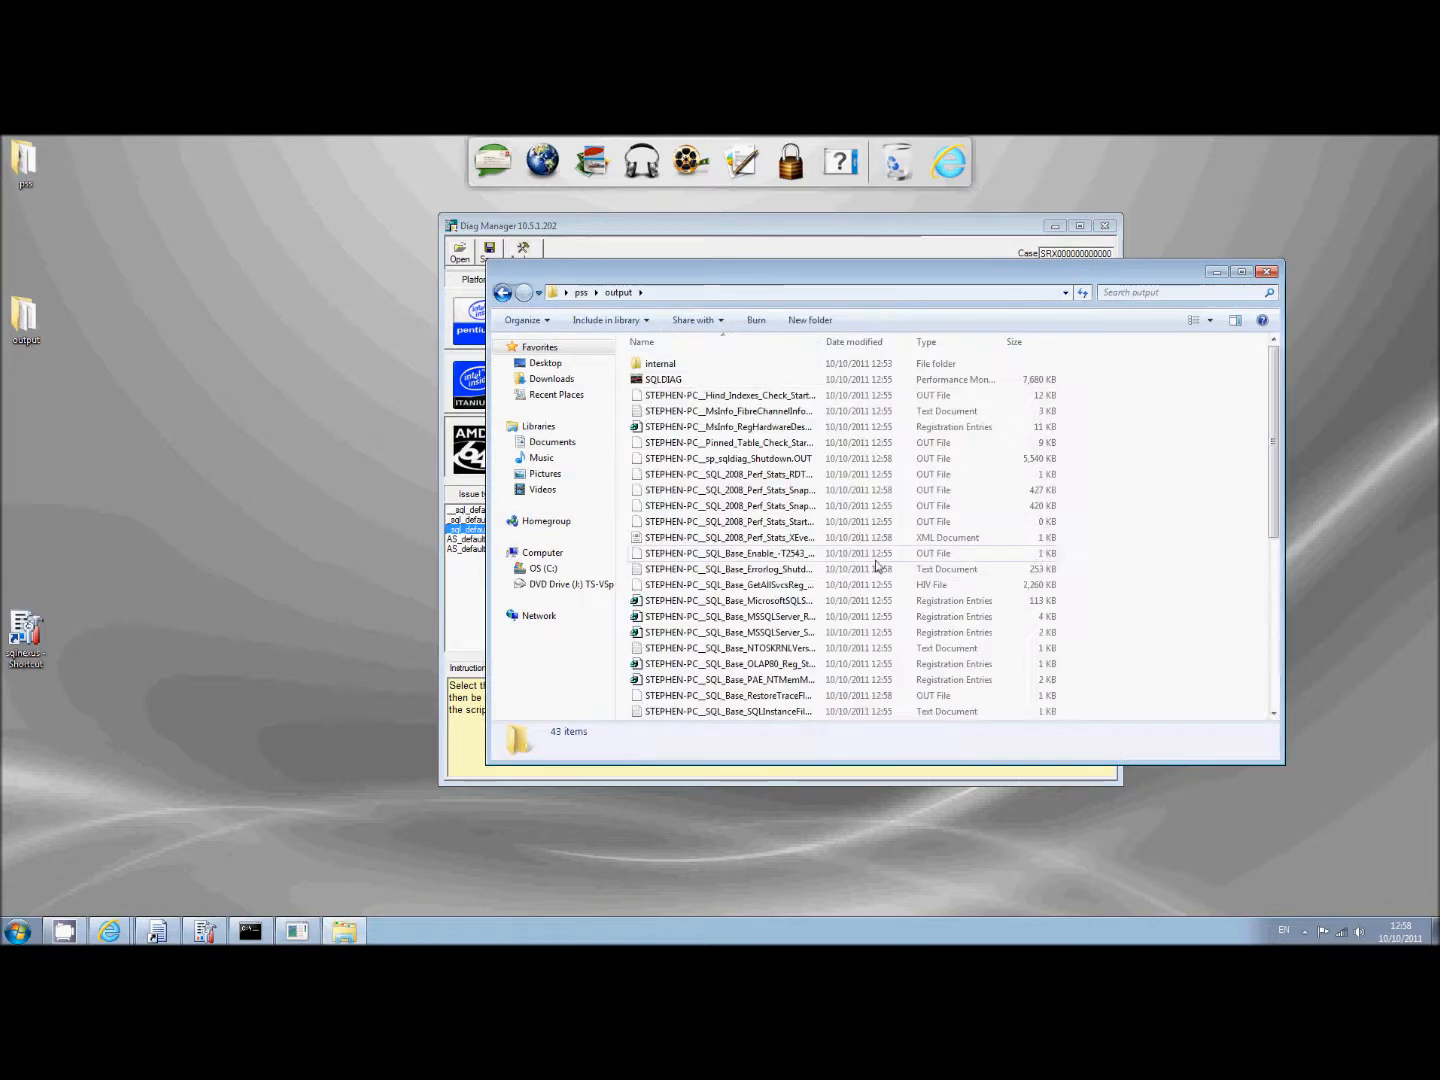
{"action": "scroll", "scroll_direction": "down", "scroll_amount": 3}
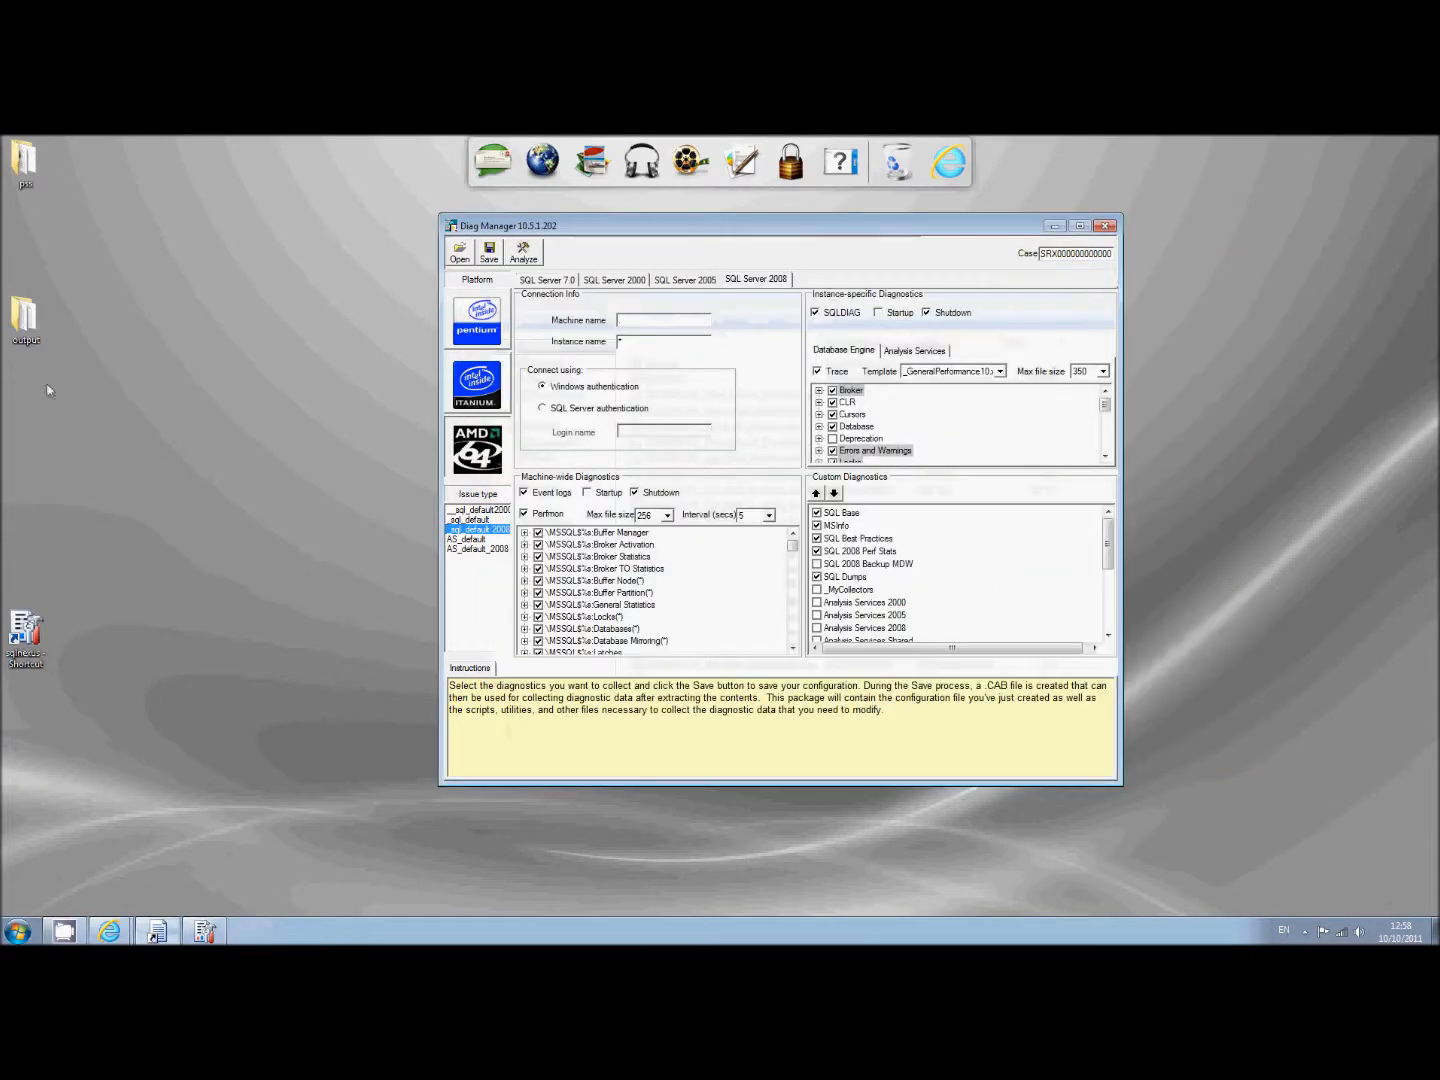
{"action": "mouse_move", "coordinate": [140, 320]}
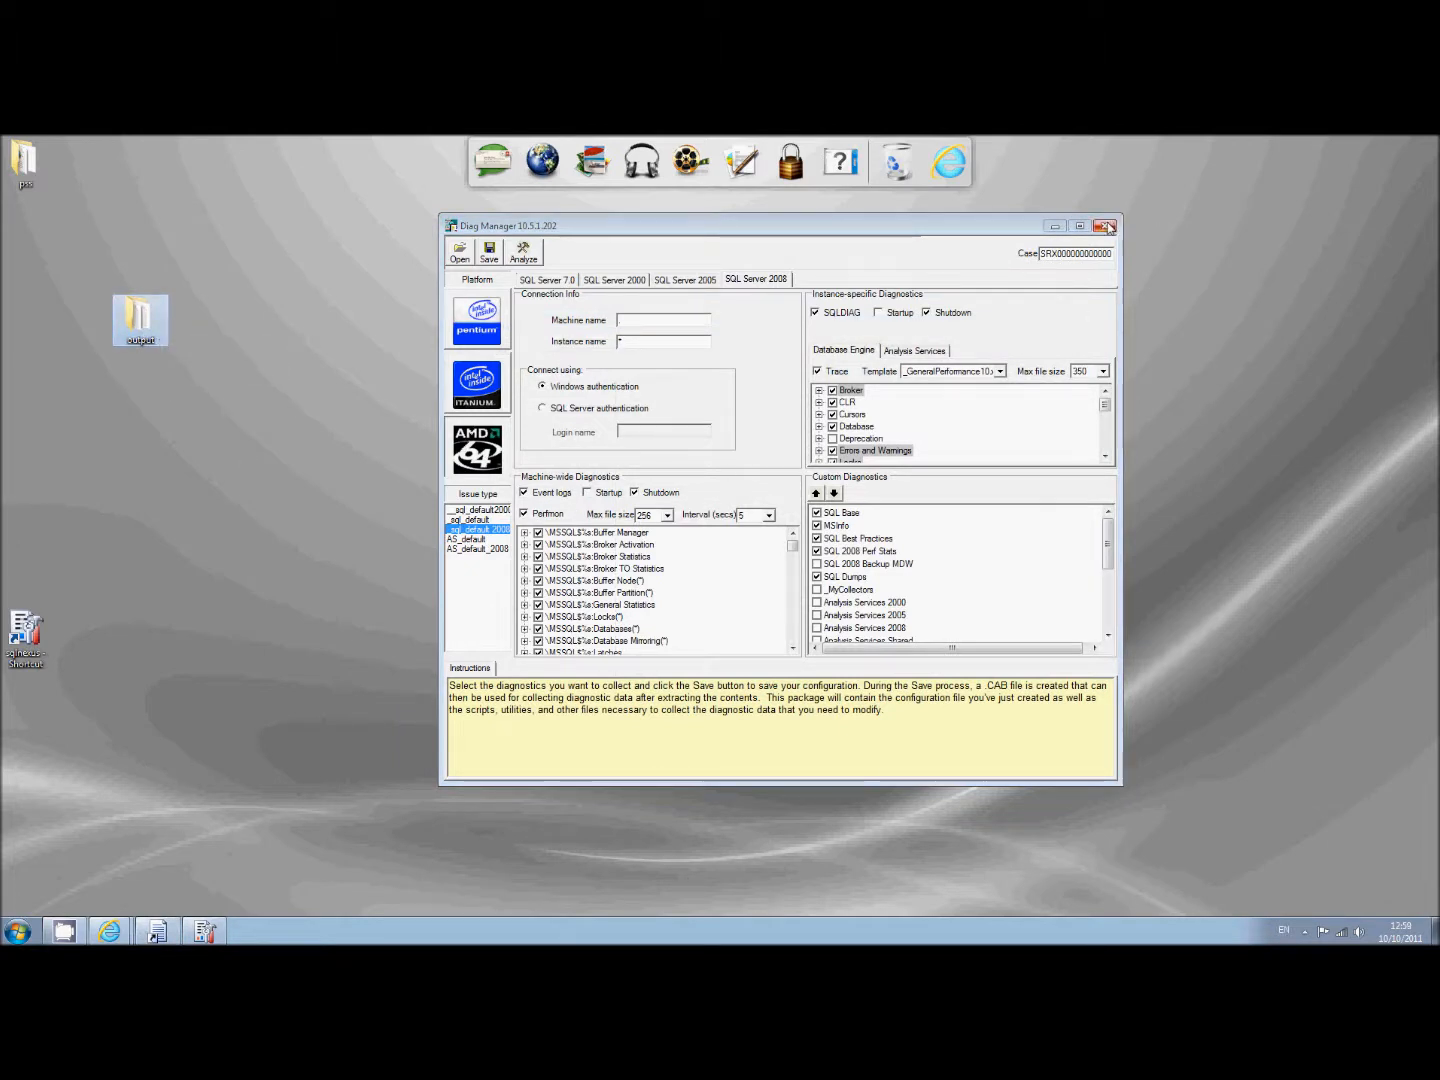
{"action": "left_click", "coordinate": [1106, 225]}
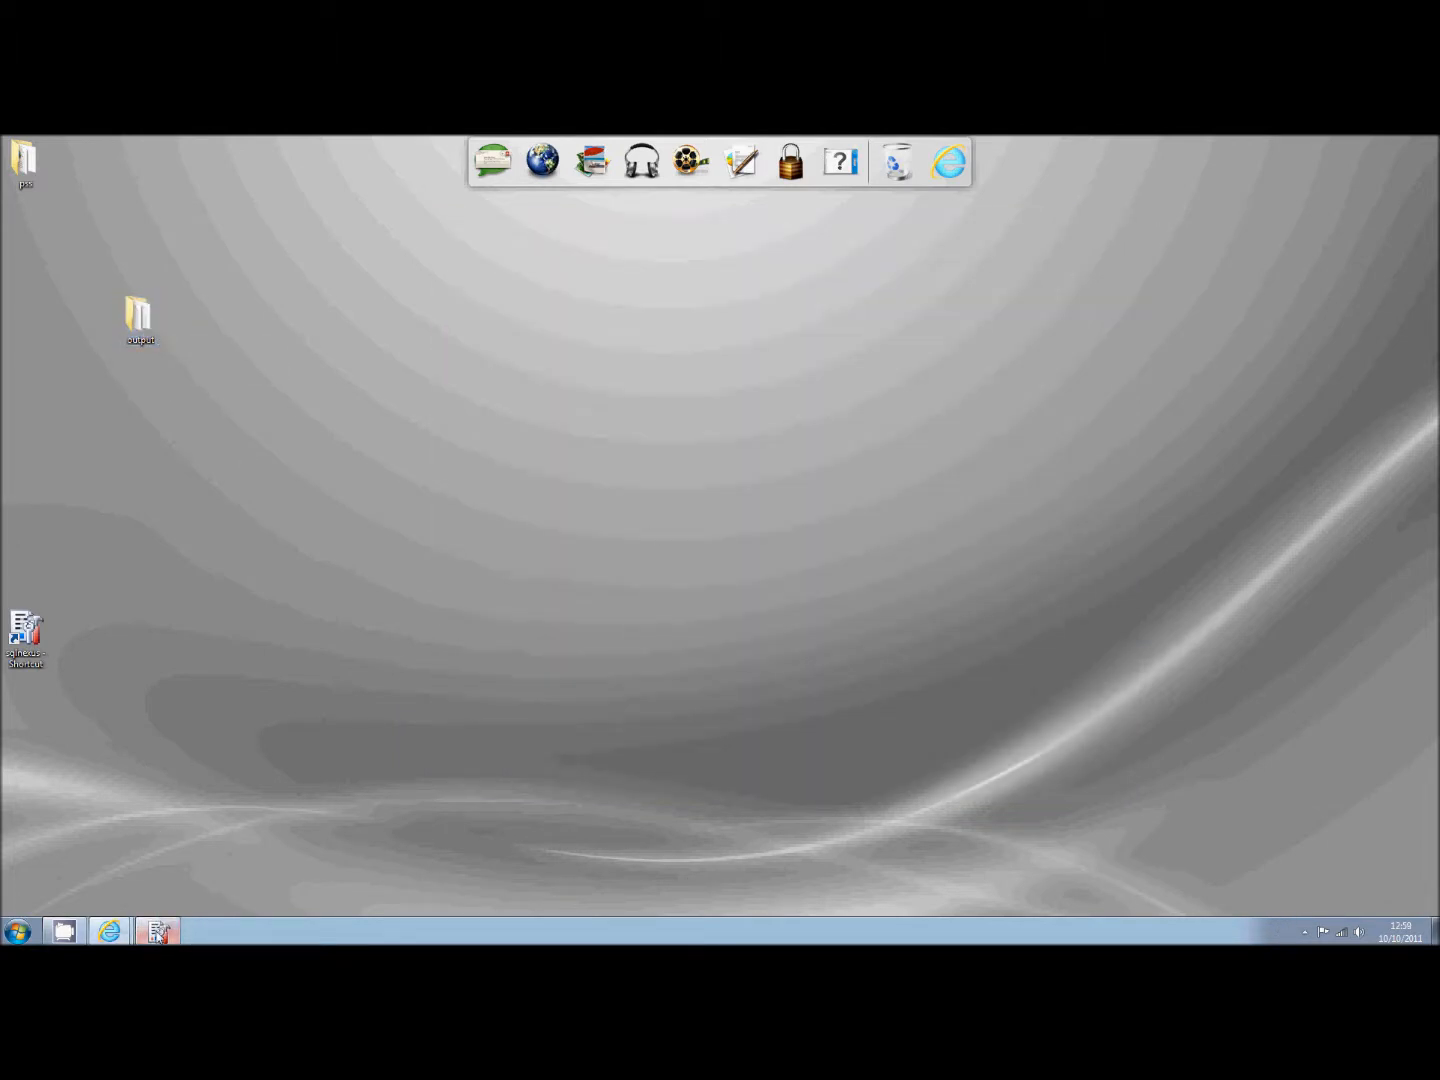
{"action": "left_click", "coordinate": [157, 931]}
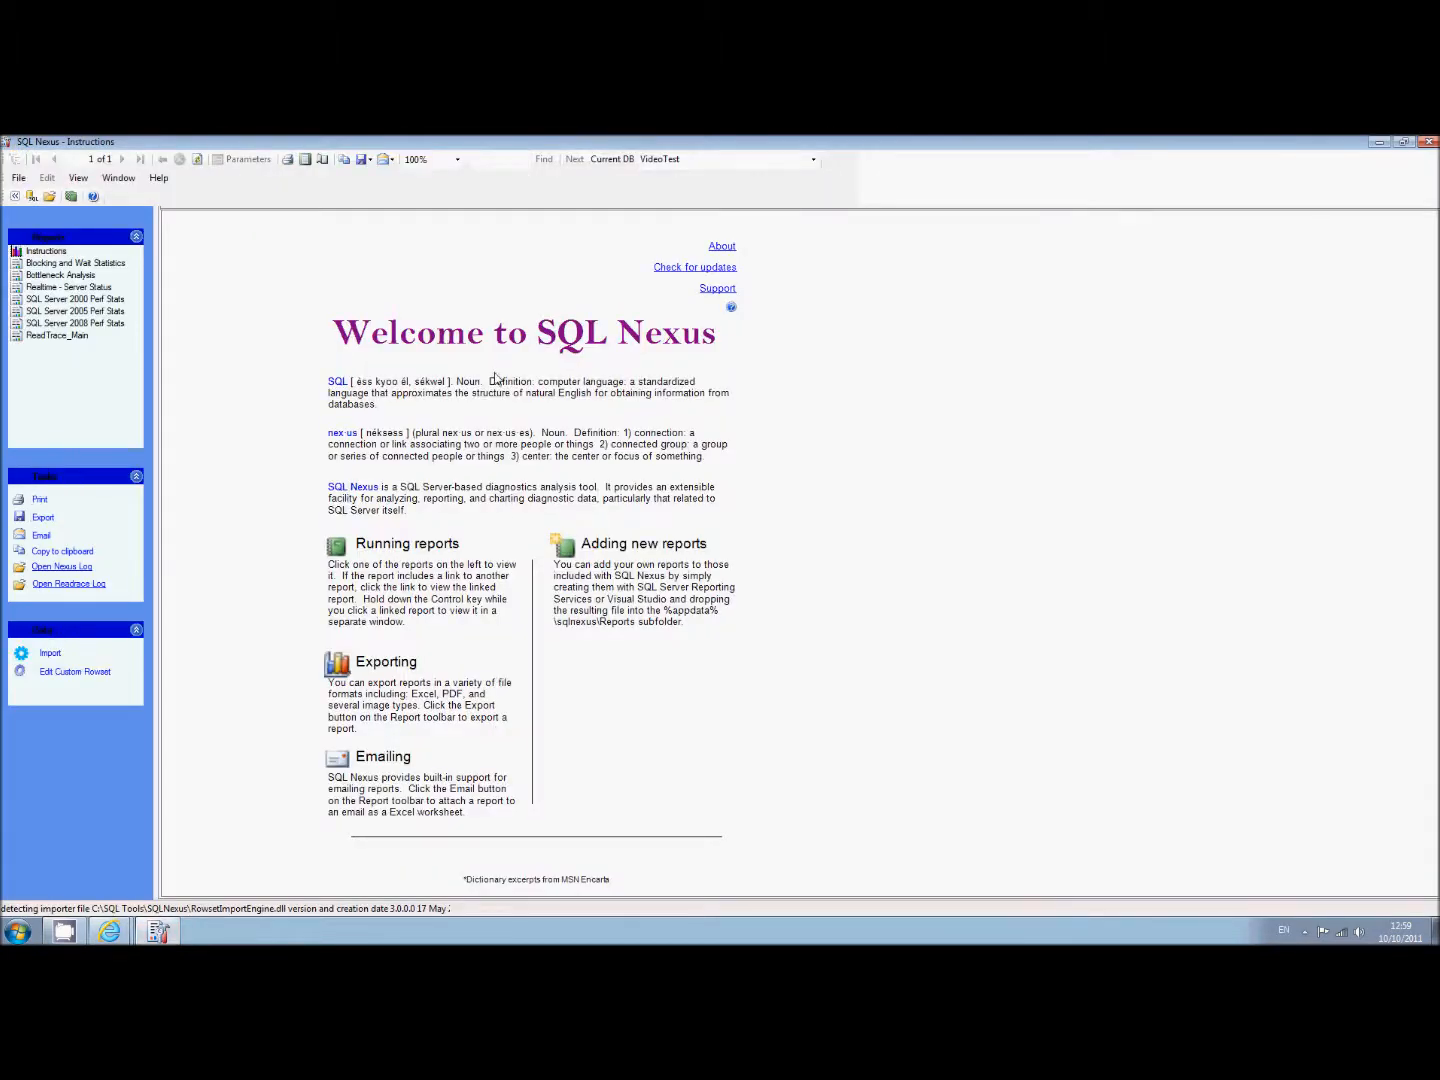
{"action": "mouse_move", "coordinate": [715, 491]}
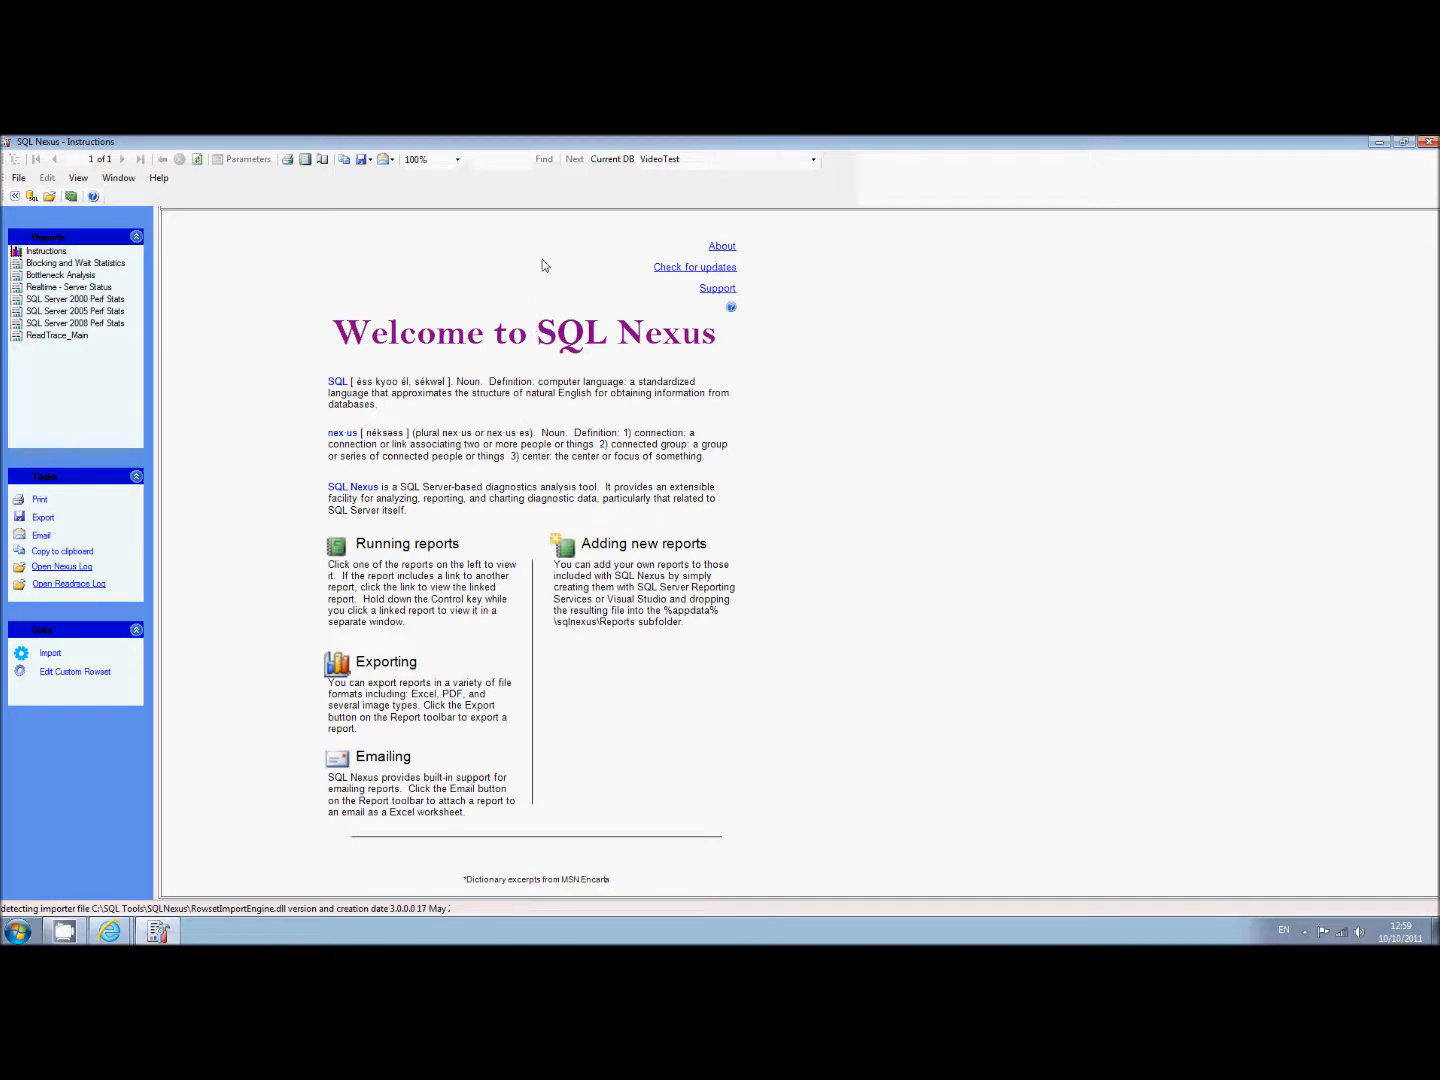
{"action": "mouse_move", "coordinate": [725, 205]}
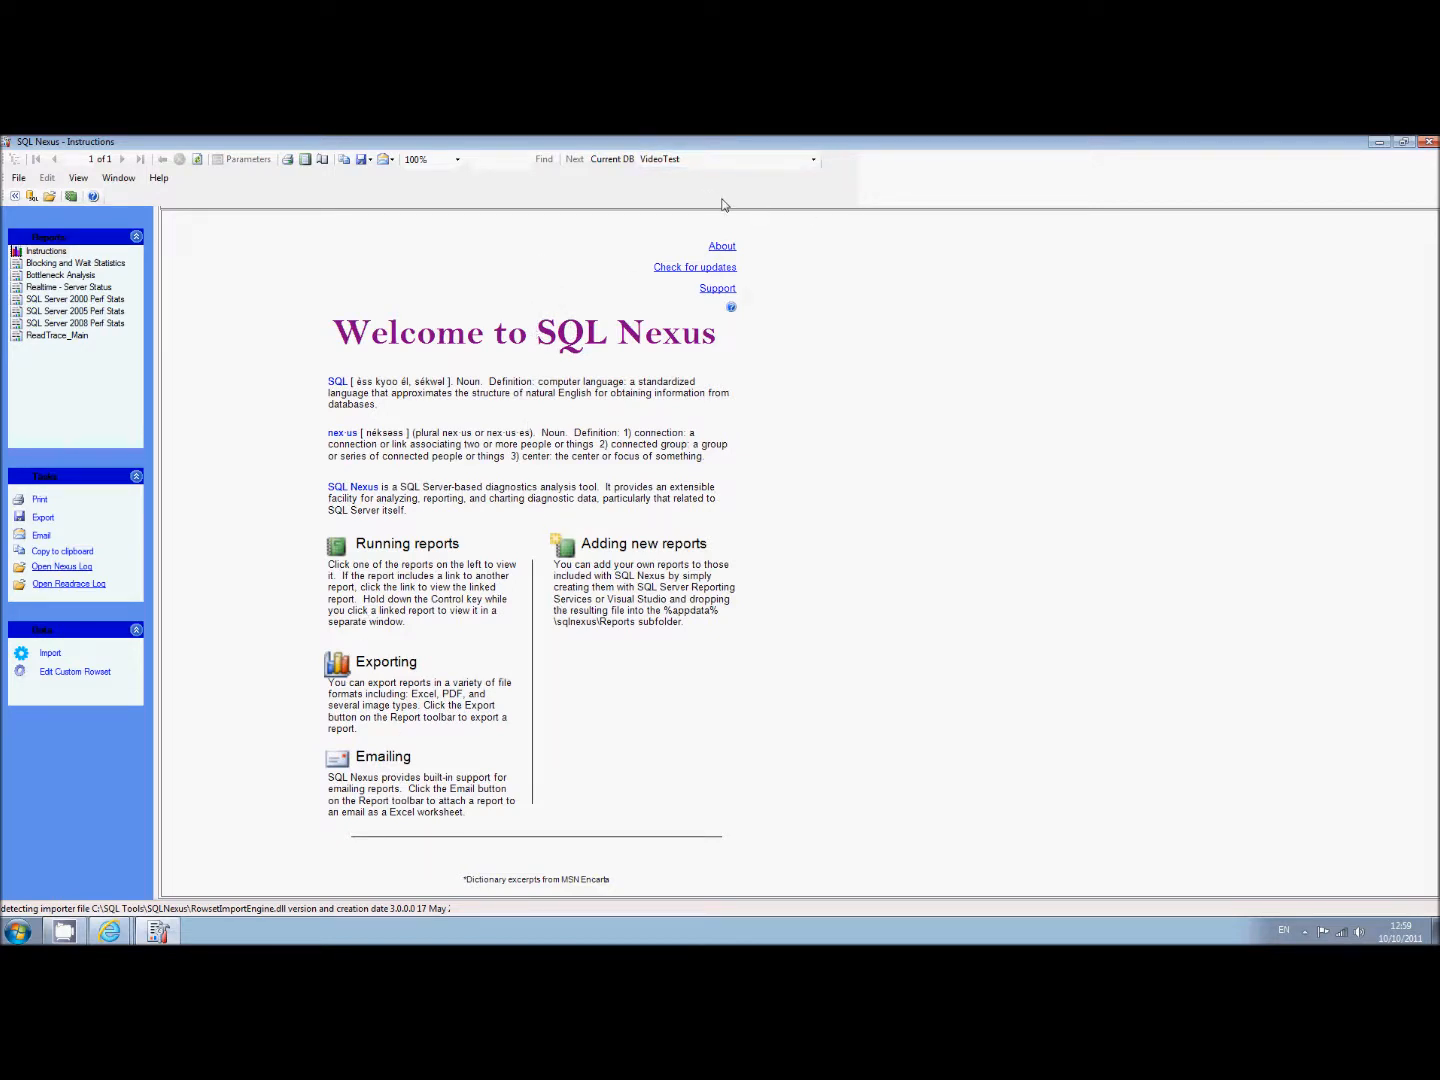
{"action": "left_click", "coordinate": [812, 159]}
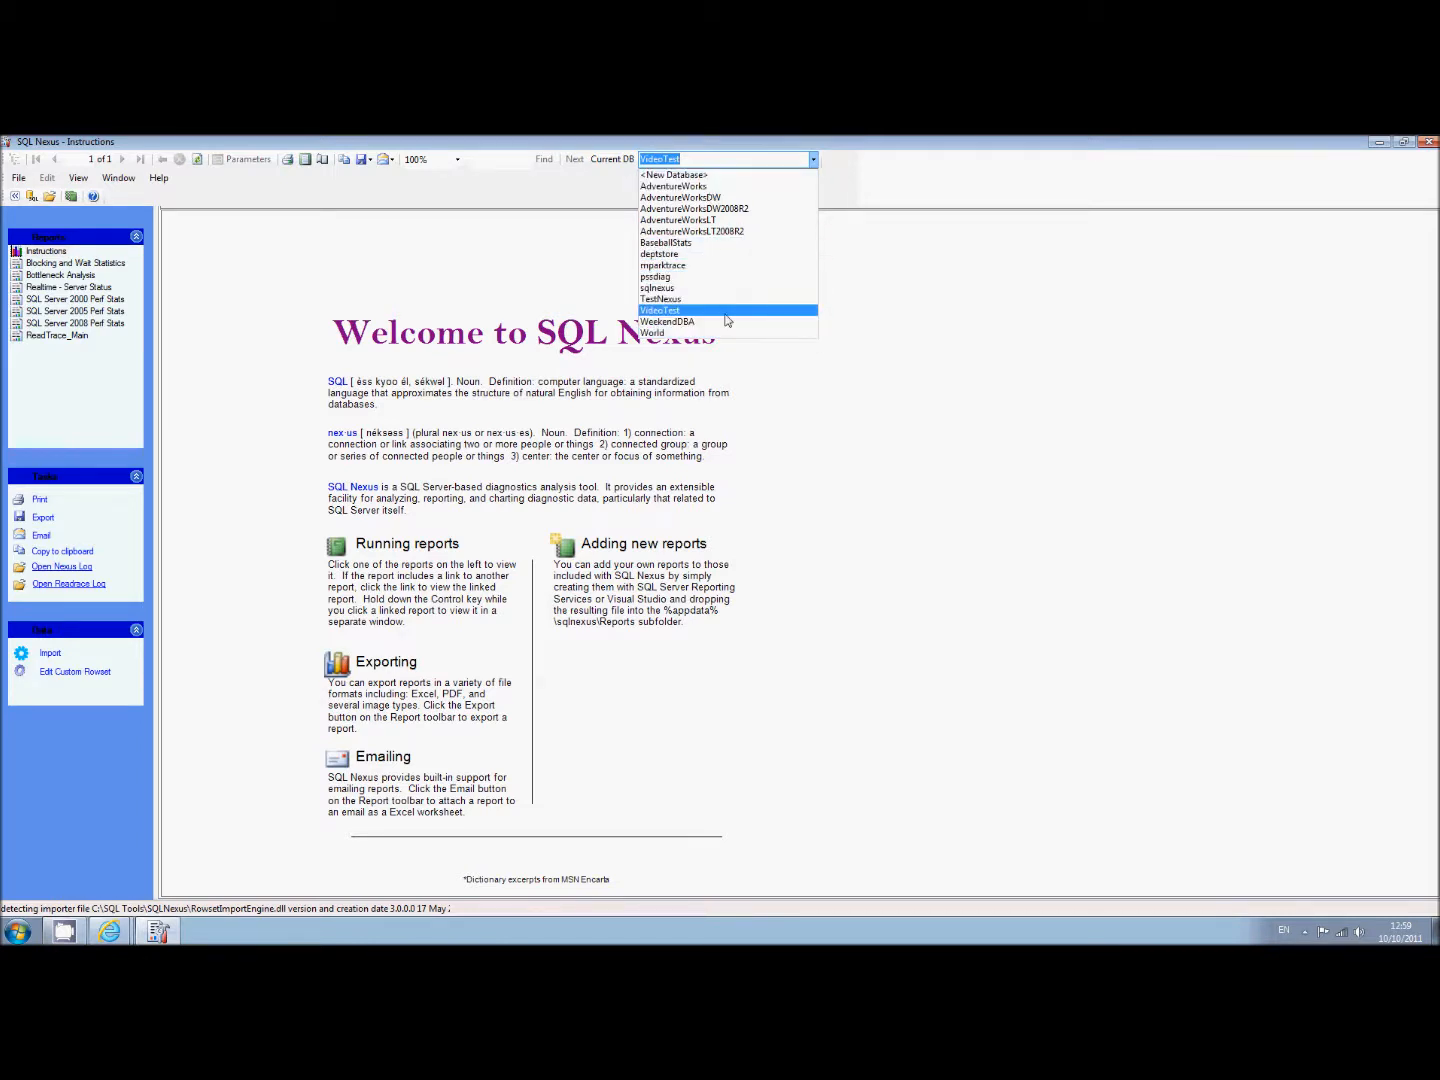
{"action": "left_click", "coordinate": [659, 310]}
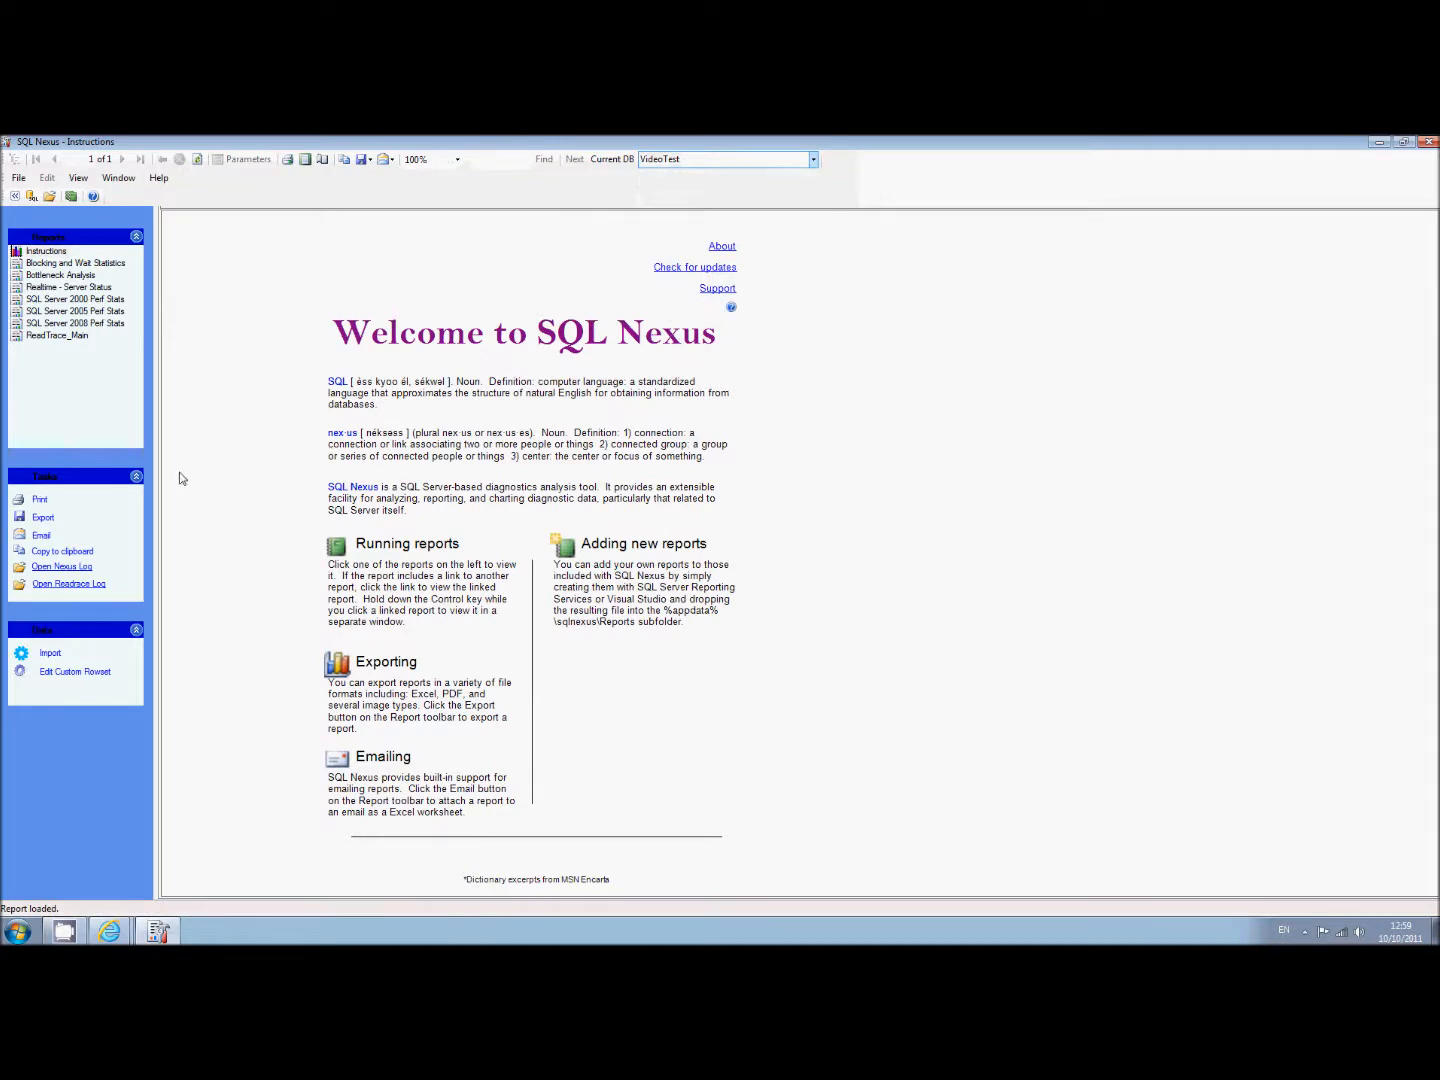
{"action": "mouse_move", "coordinate": [228, 563]}
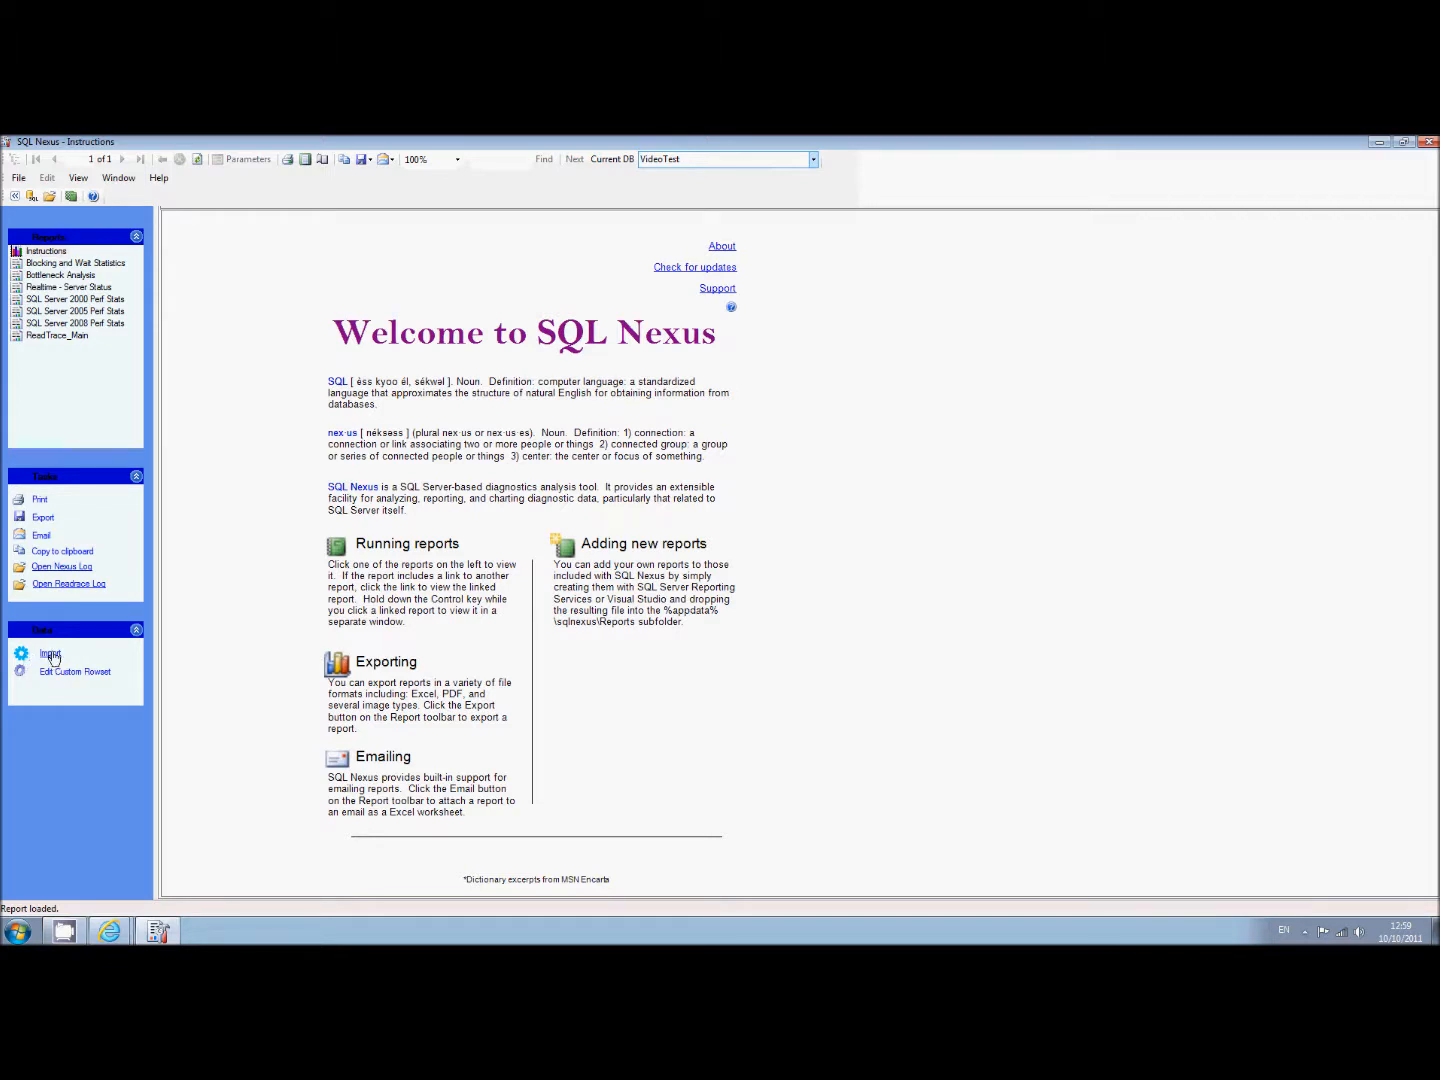
Step: Import the diagnostic files from C:\Users\SQL\Desktop\output into SQL Nexus
{"action": "left_click", "coordinate": [50, 653]}
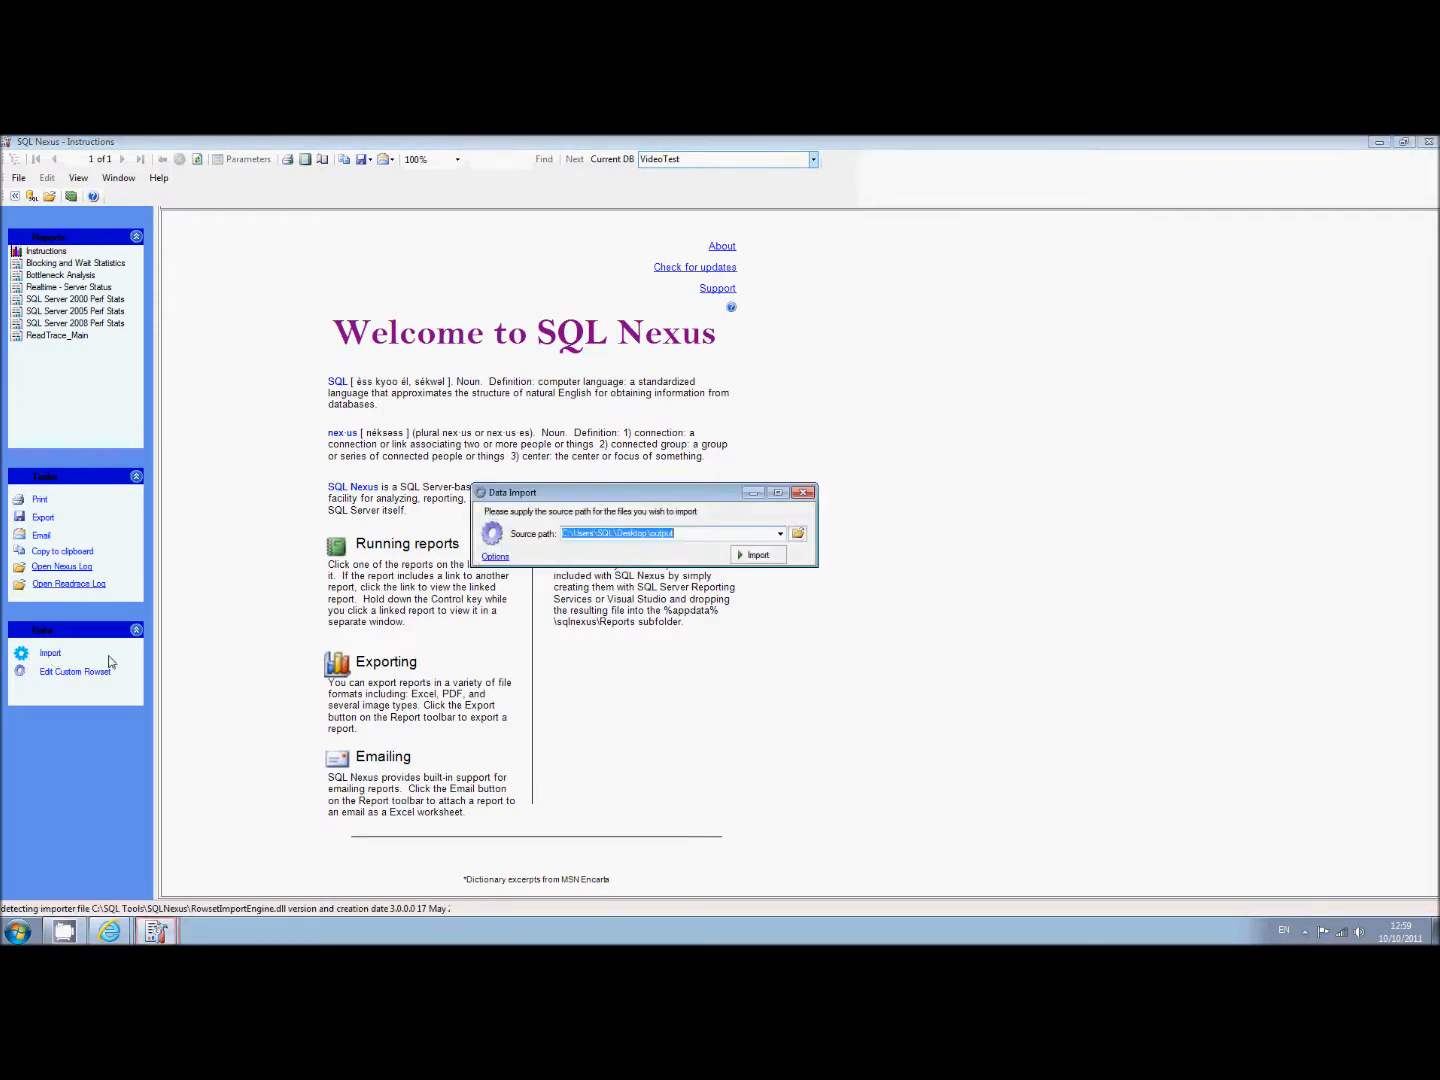
{"action": "left_click", "coordinate": [798, 532]}
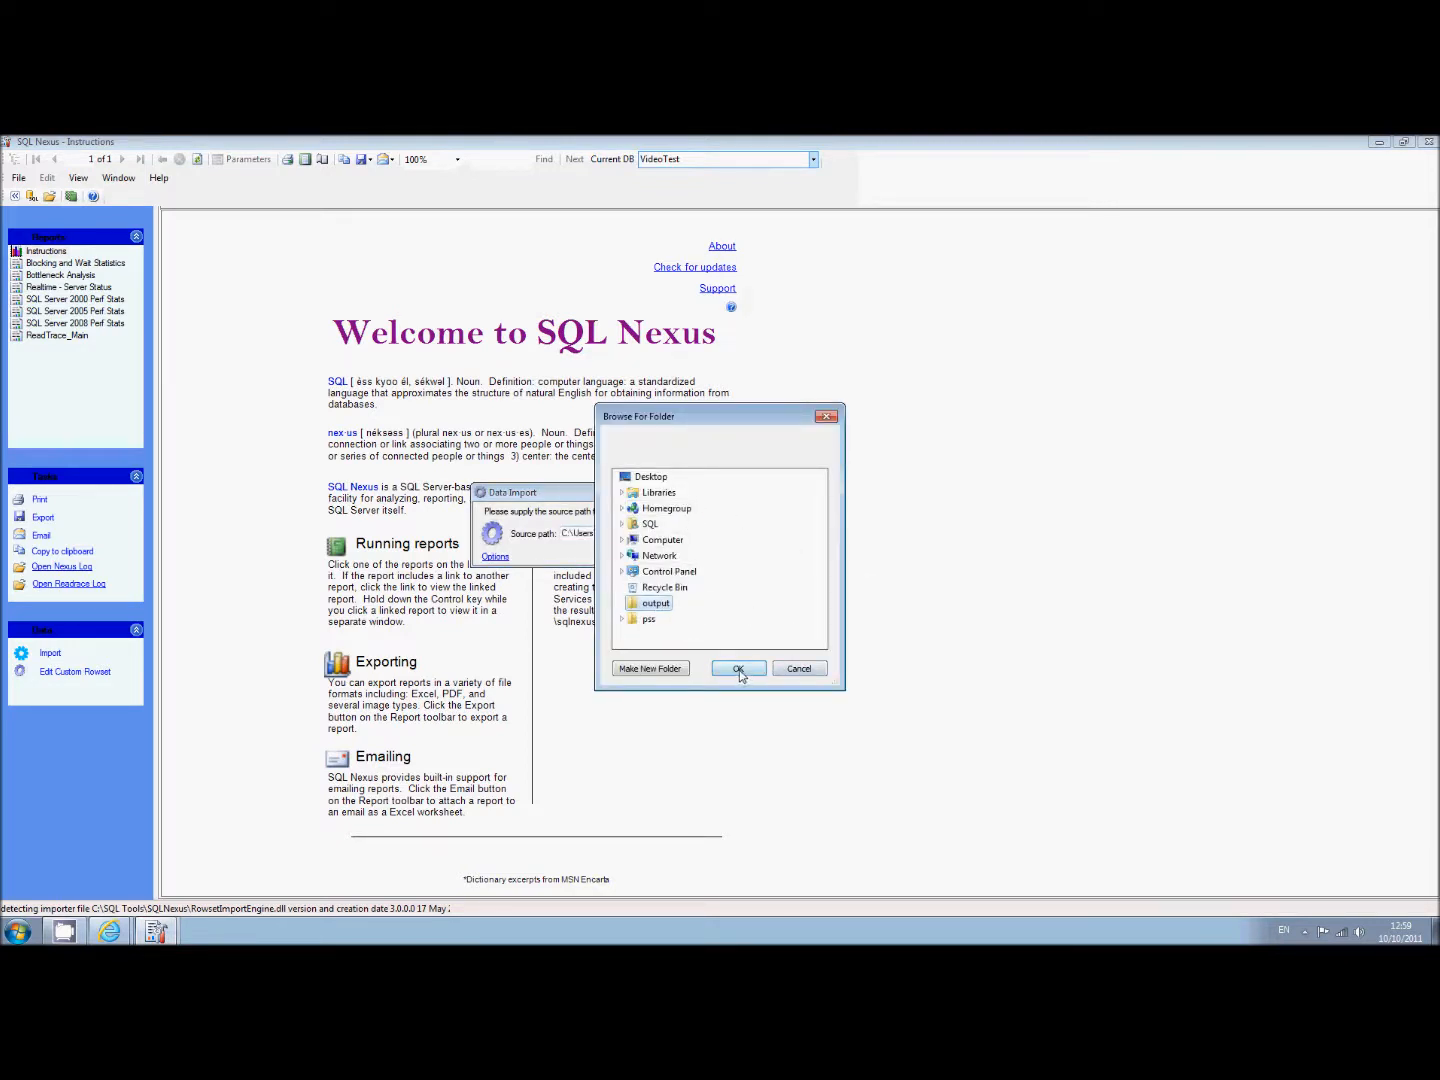
{"action": "left_click", "coordinate": [738, 668]}
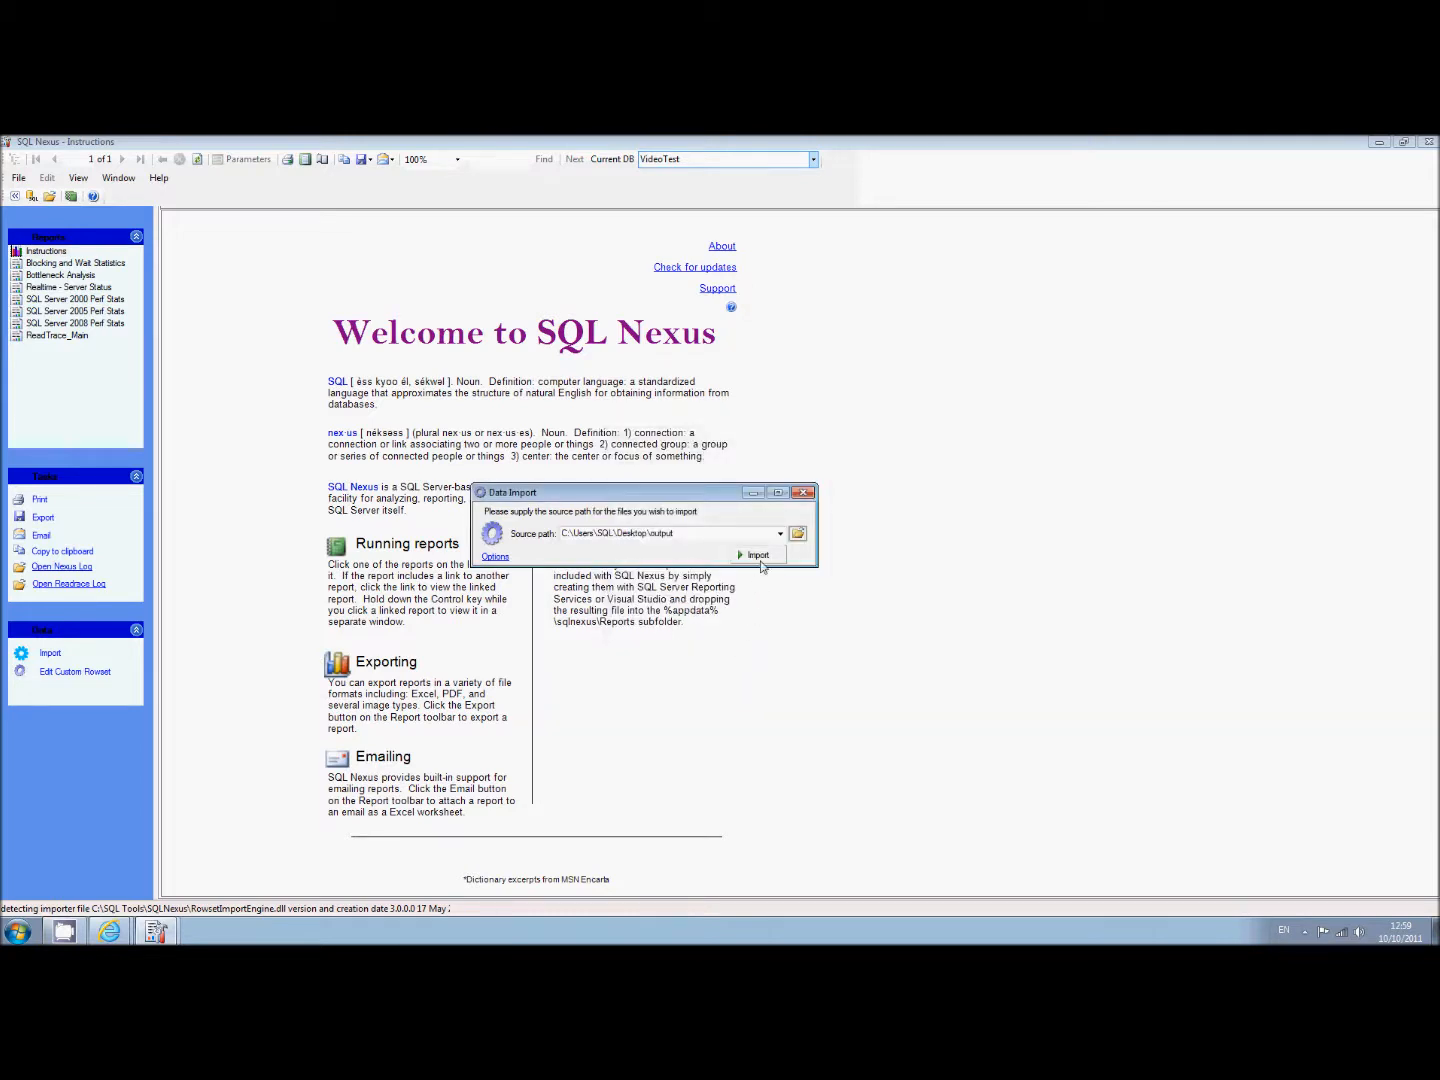
{"action": "left_click", "coordinate": [758, 555]}
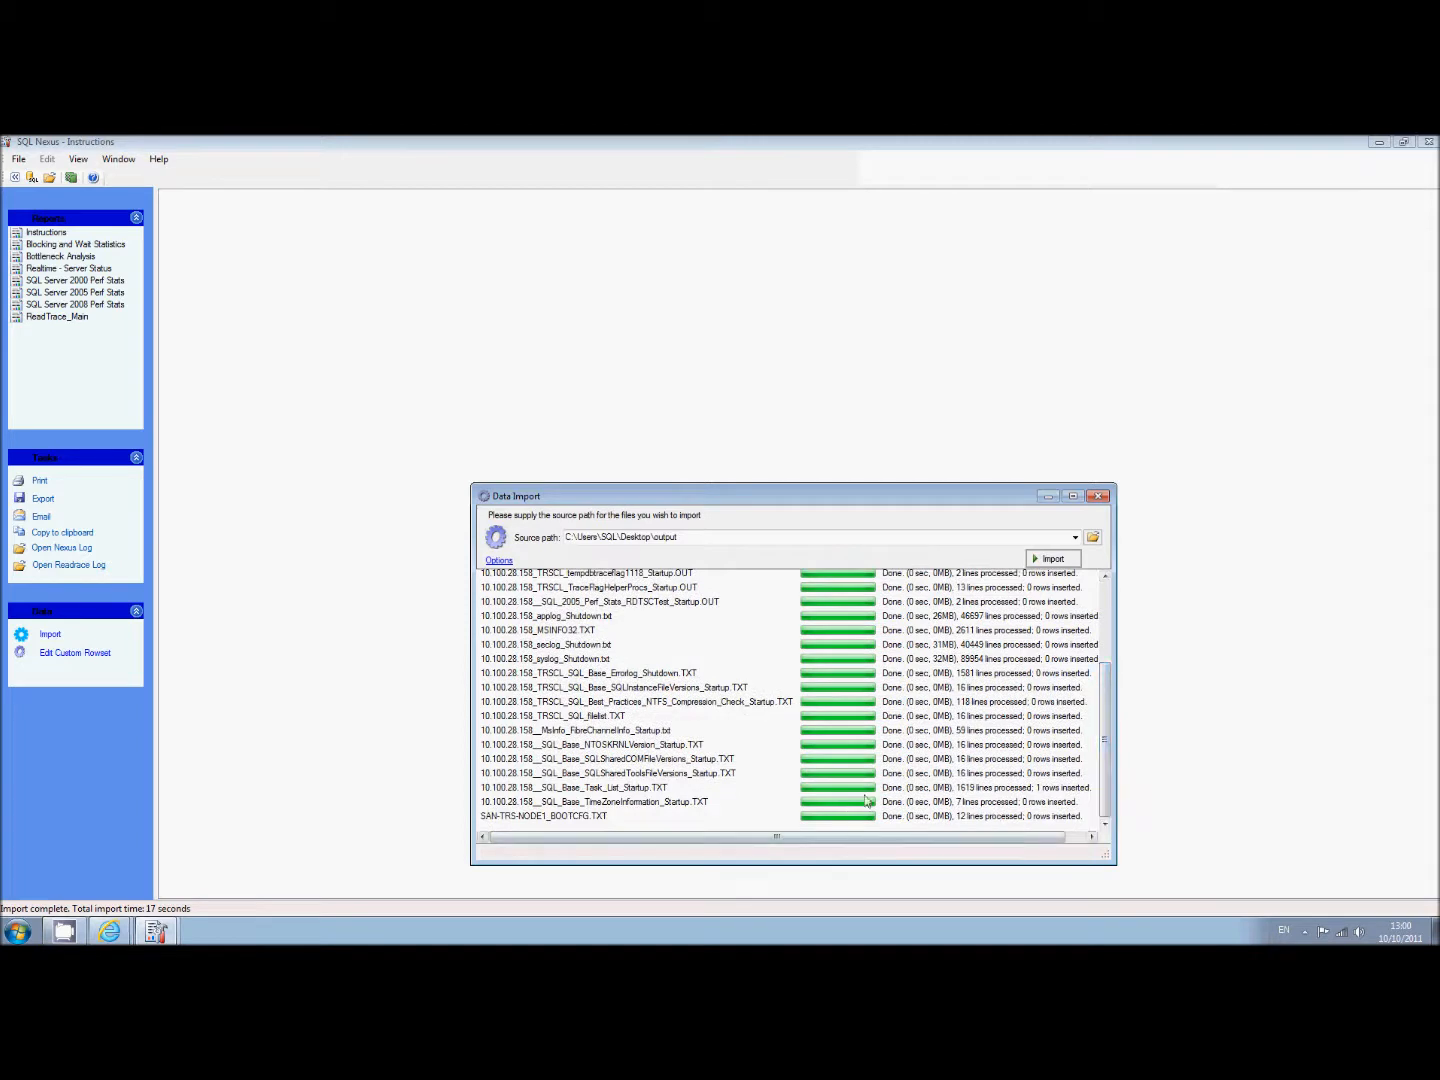
Step: Close Data Import and open the Blocking and Wait Statistics report from Instructions
{"action": "left_click", "coordinate": [1099, 496]}
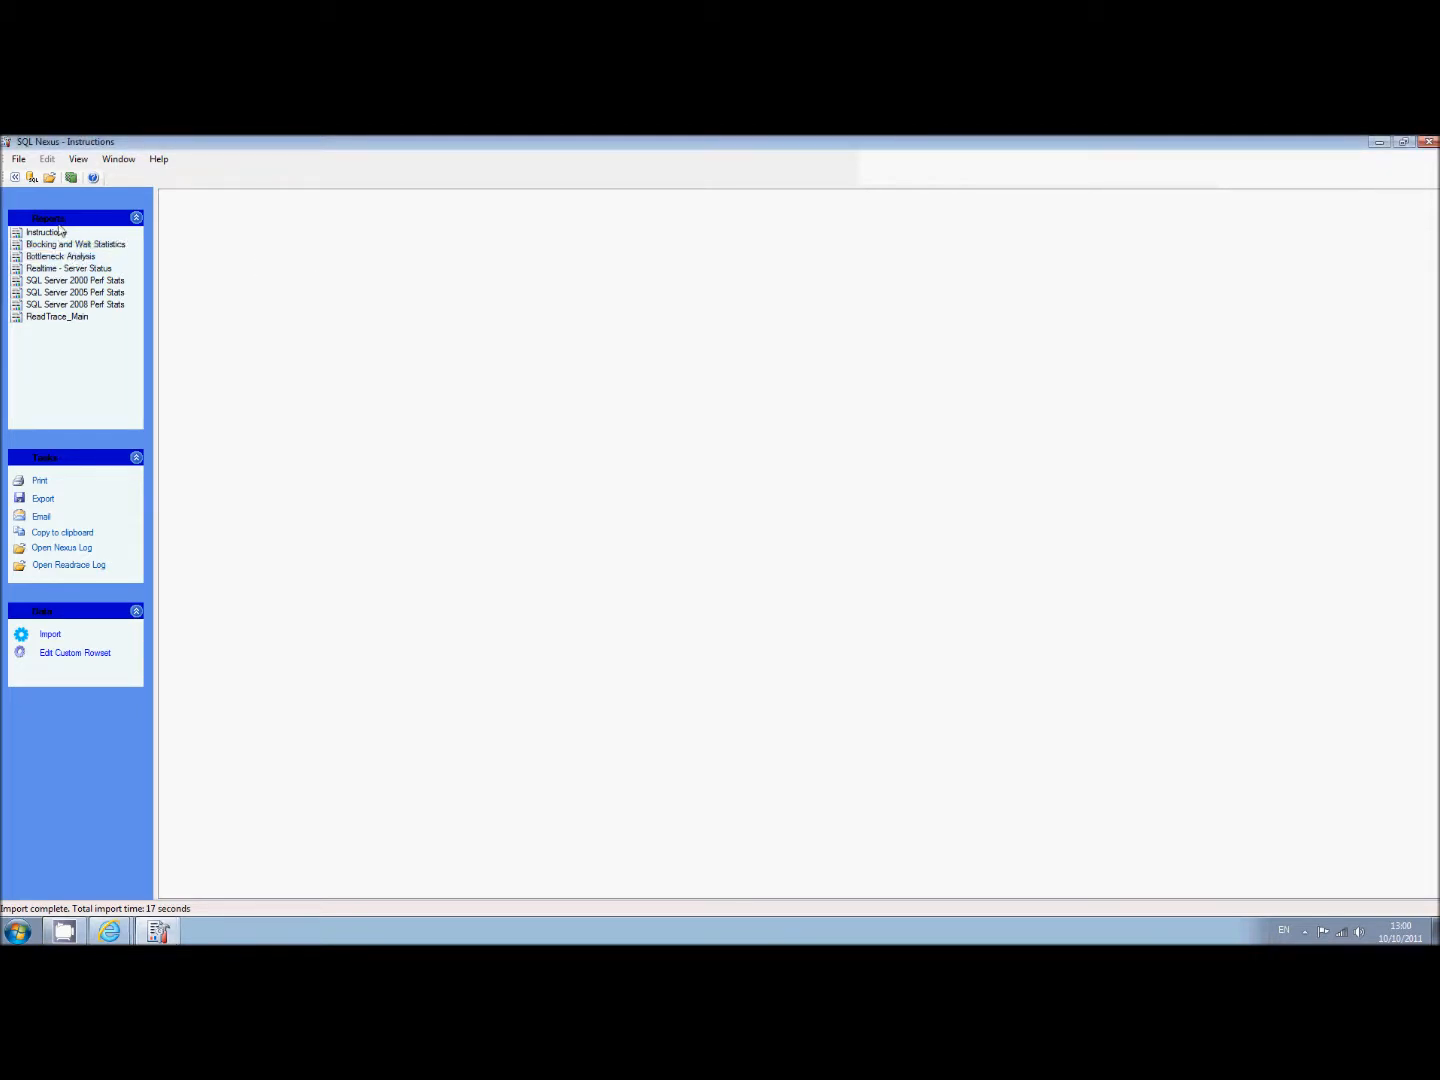
{"action": "left_click", "coordinate": [46, 232]}
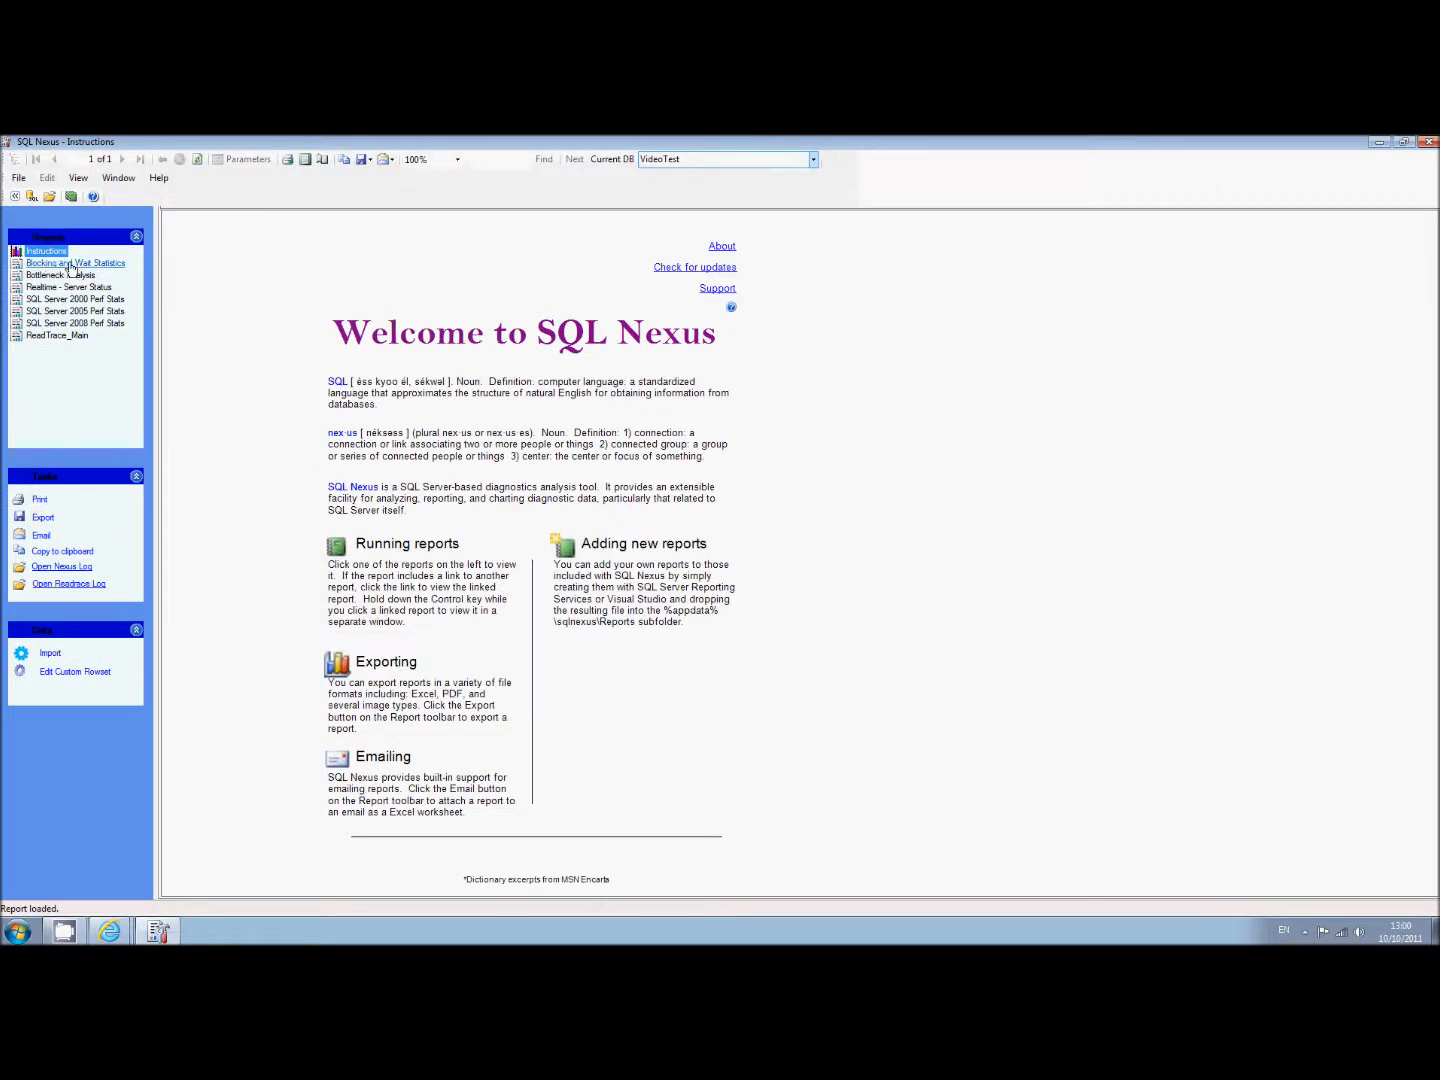
{"action": "mouse_move", "coordinate": [57, 335]}
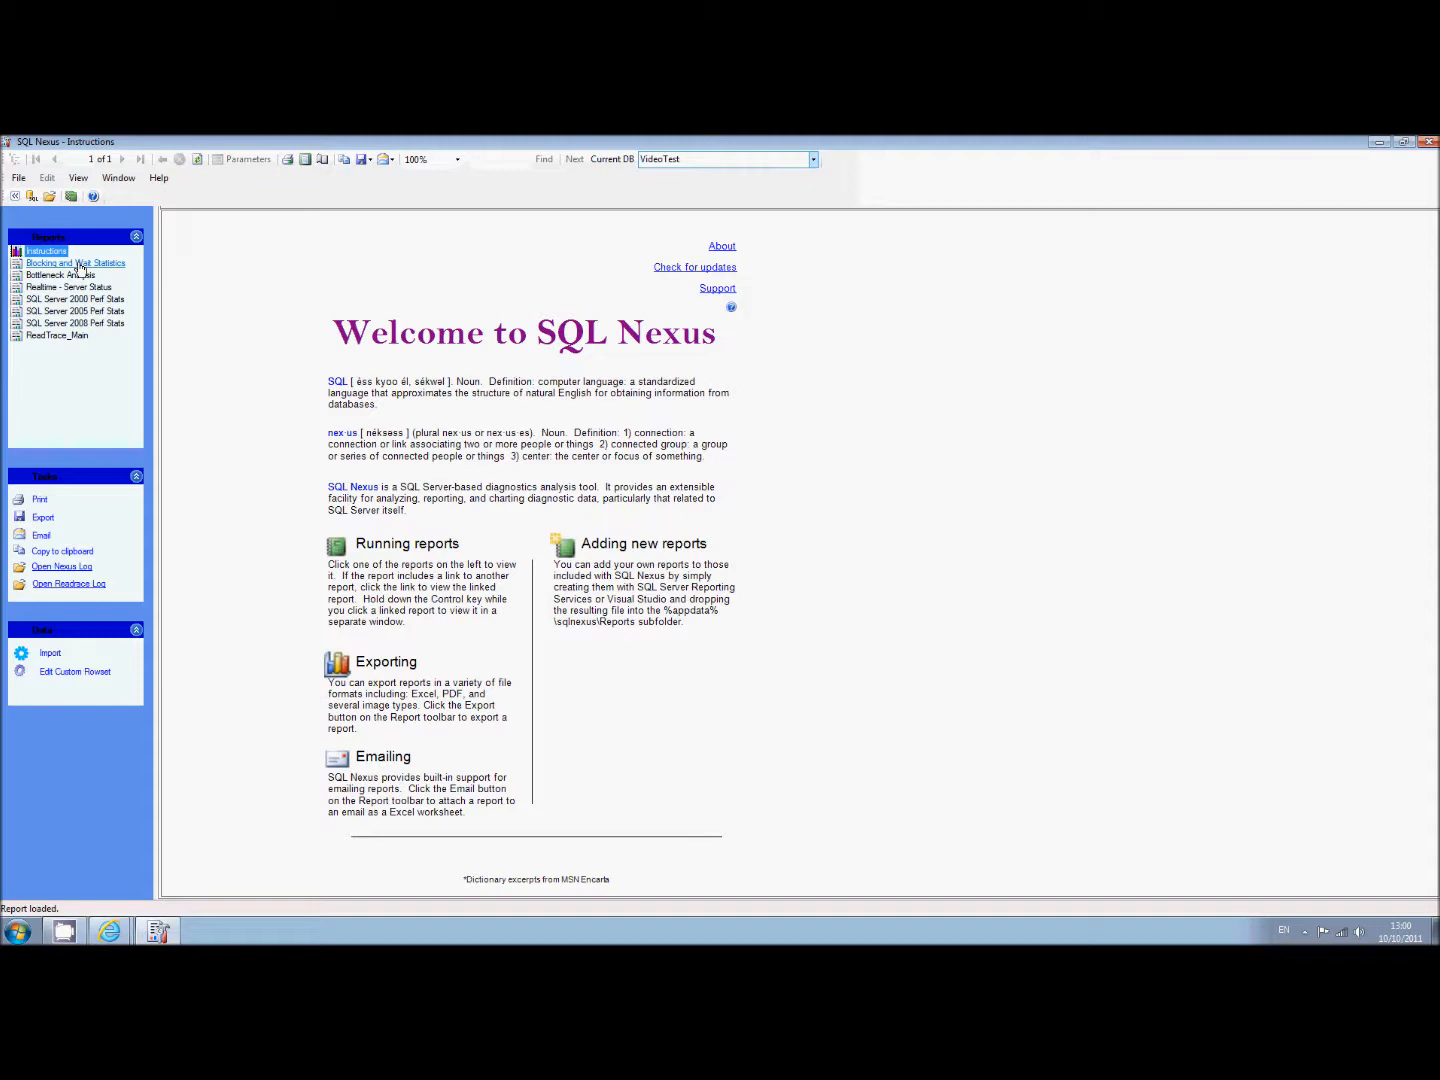
{"action": "left_click", "coordinate": [75, 263]}
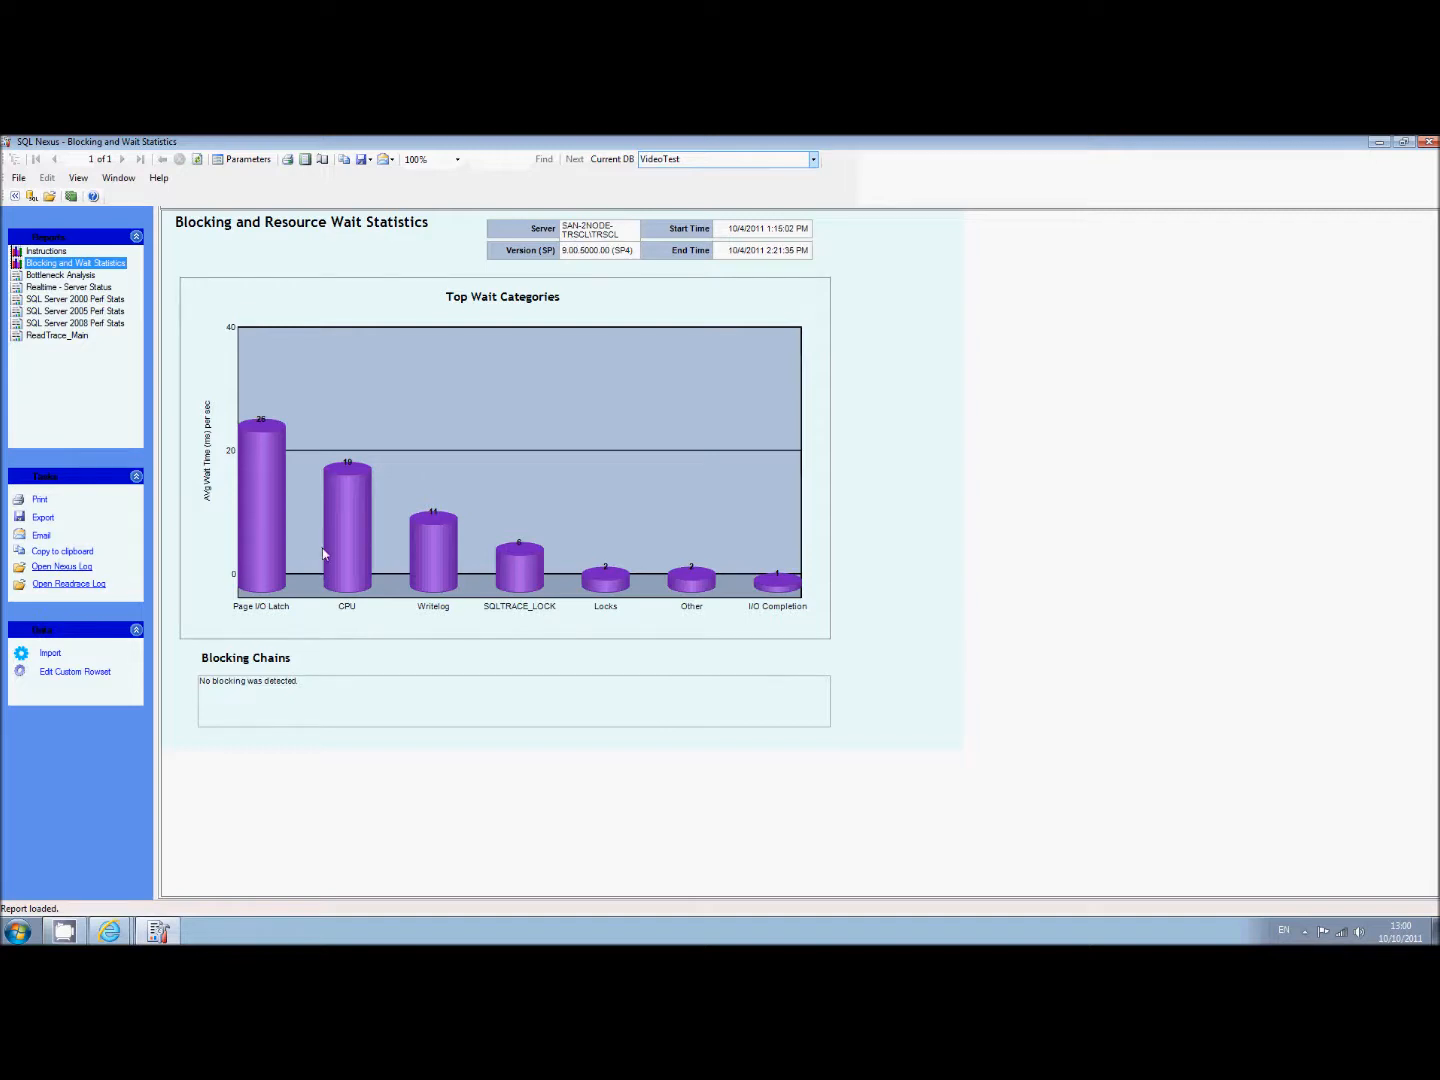
{"action": "mouse_move", "coordinate": [580, 585]}
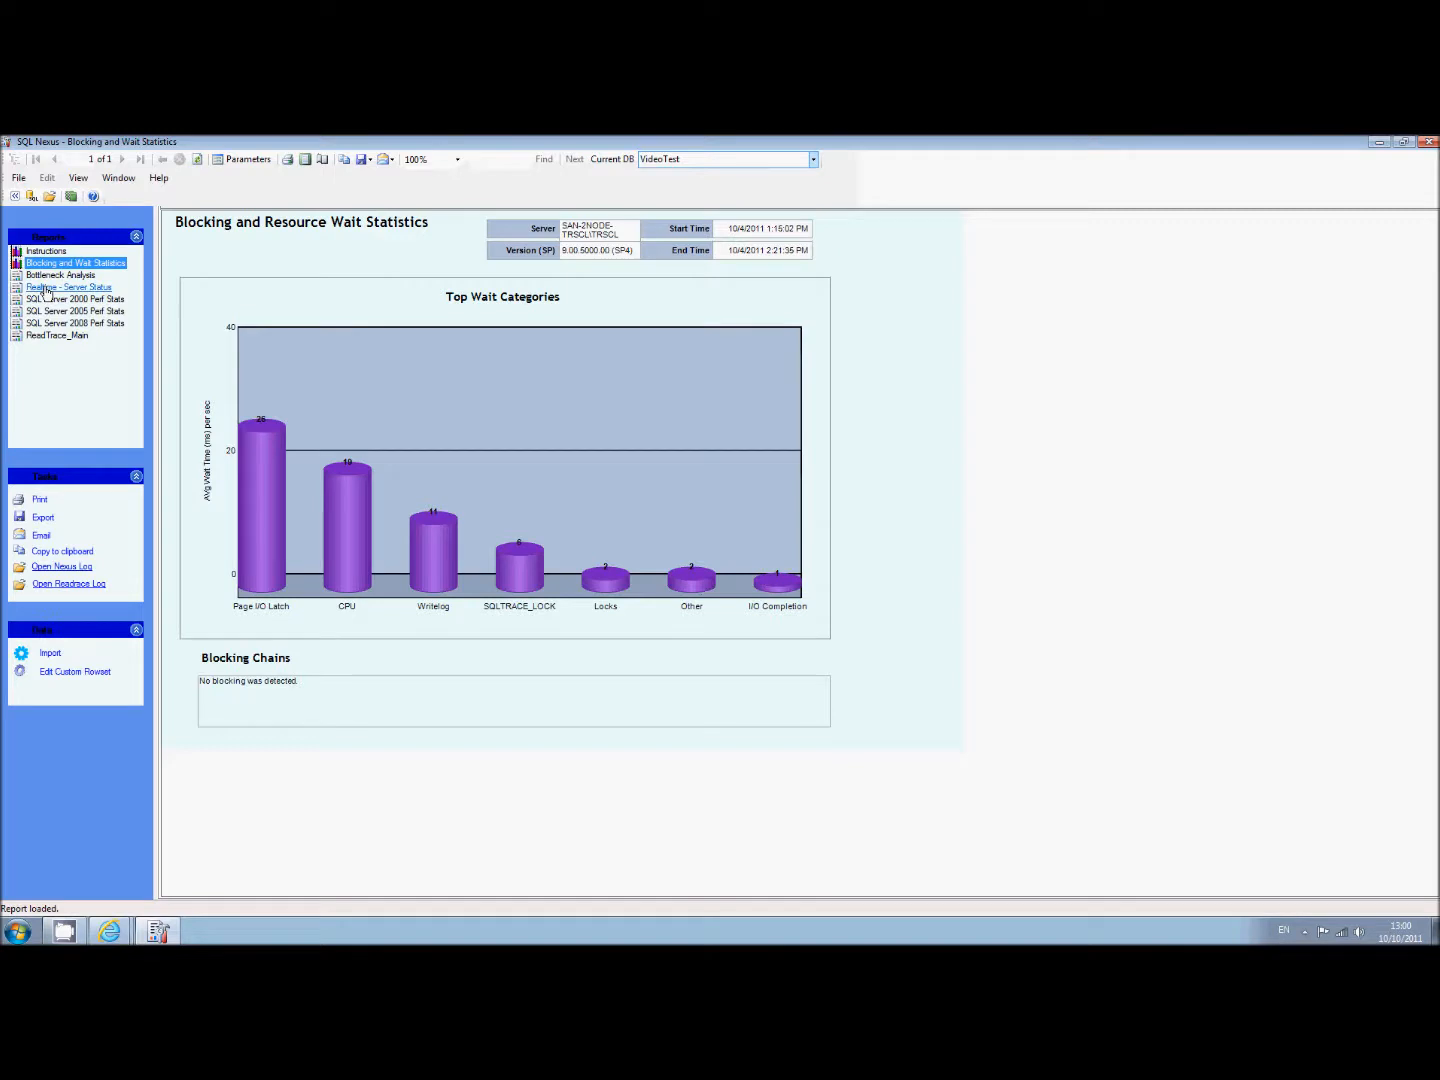
Step: Open Bottleneck Analysis and scroll down to its wait breakdown table
{"action": "left_click", "coordinate": [61, 275]}
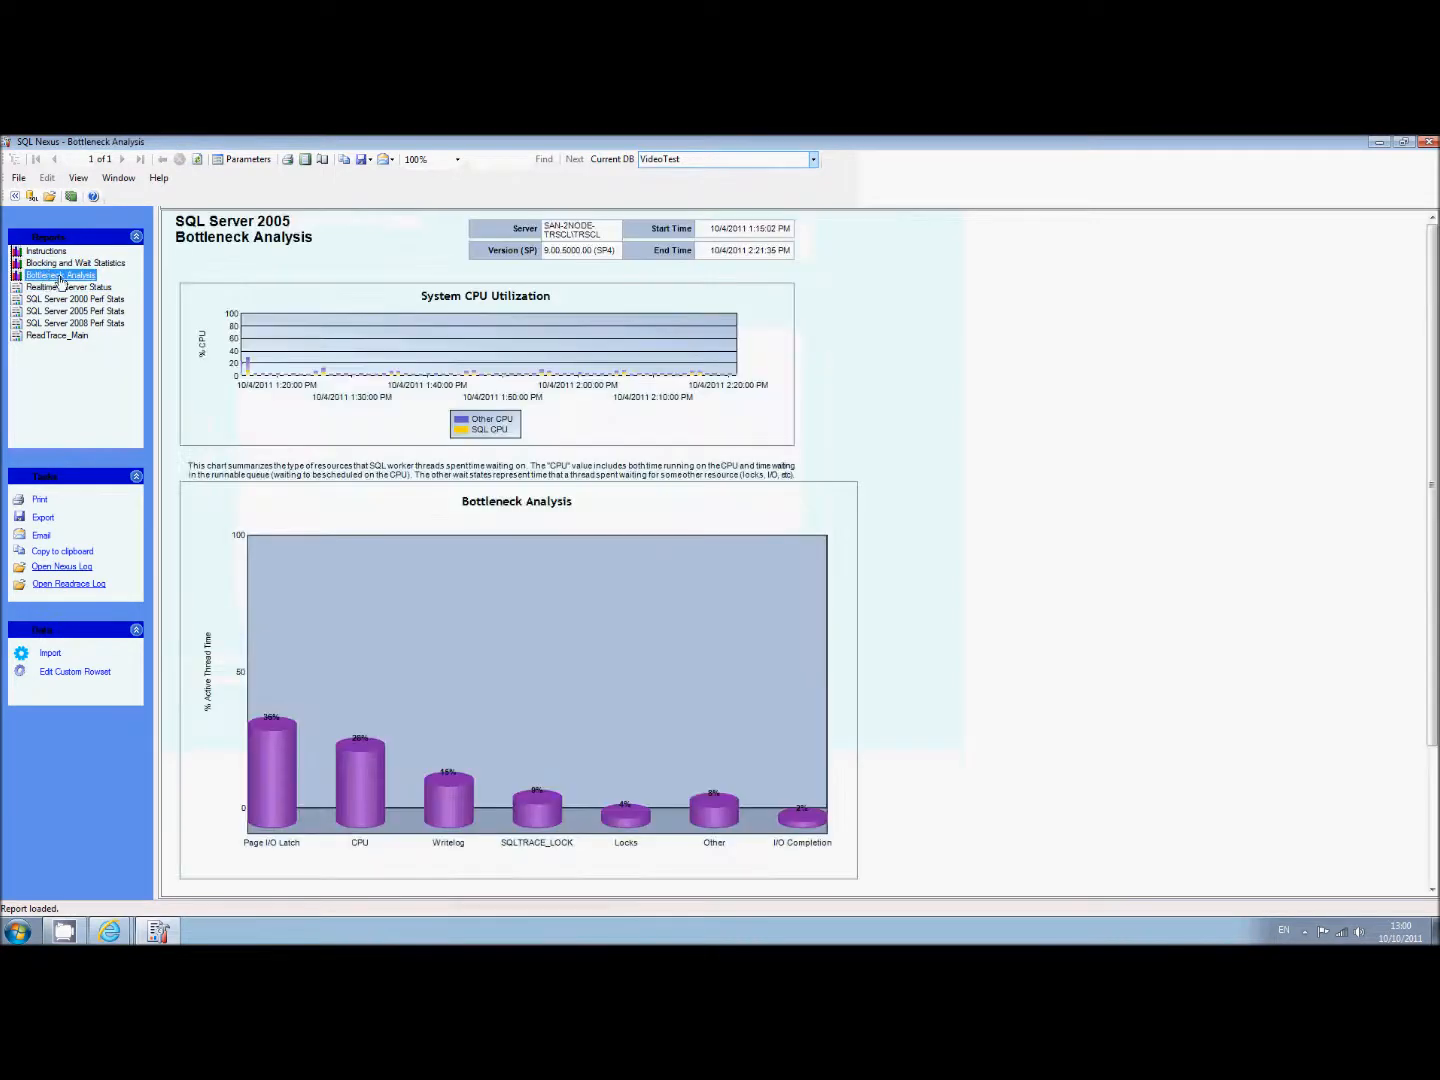
{"action": "scroll", "scroll_direction": "down", "scroll_amount": 3}
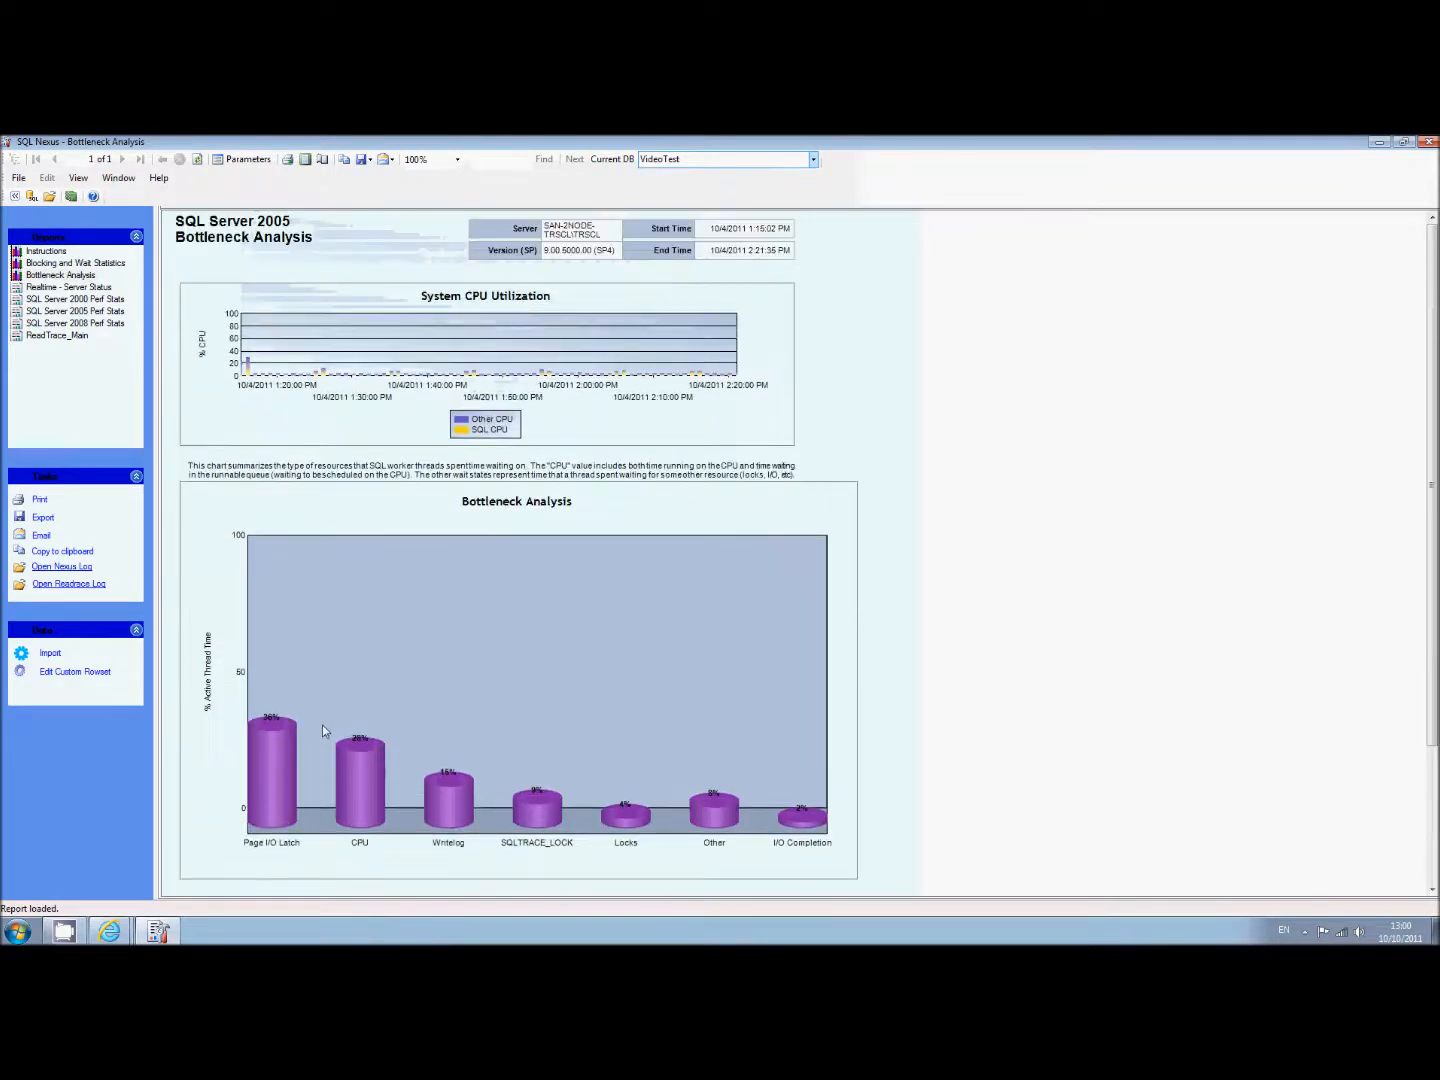
{"action": "scroll", "scroll_direction": "down", "scroll_amount": 3}
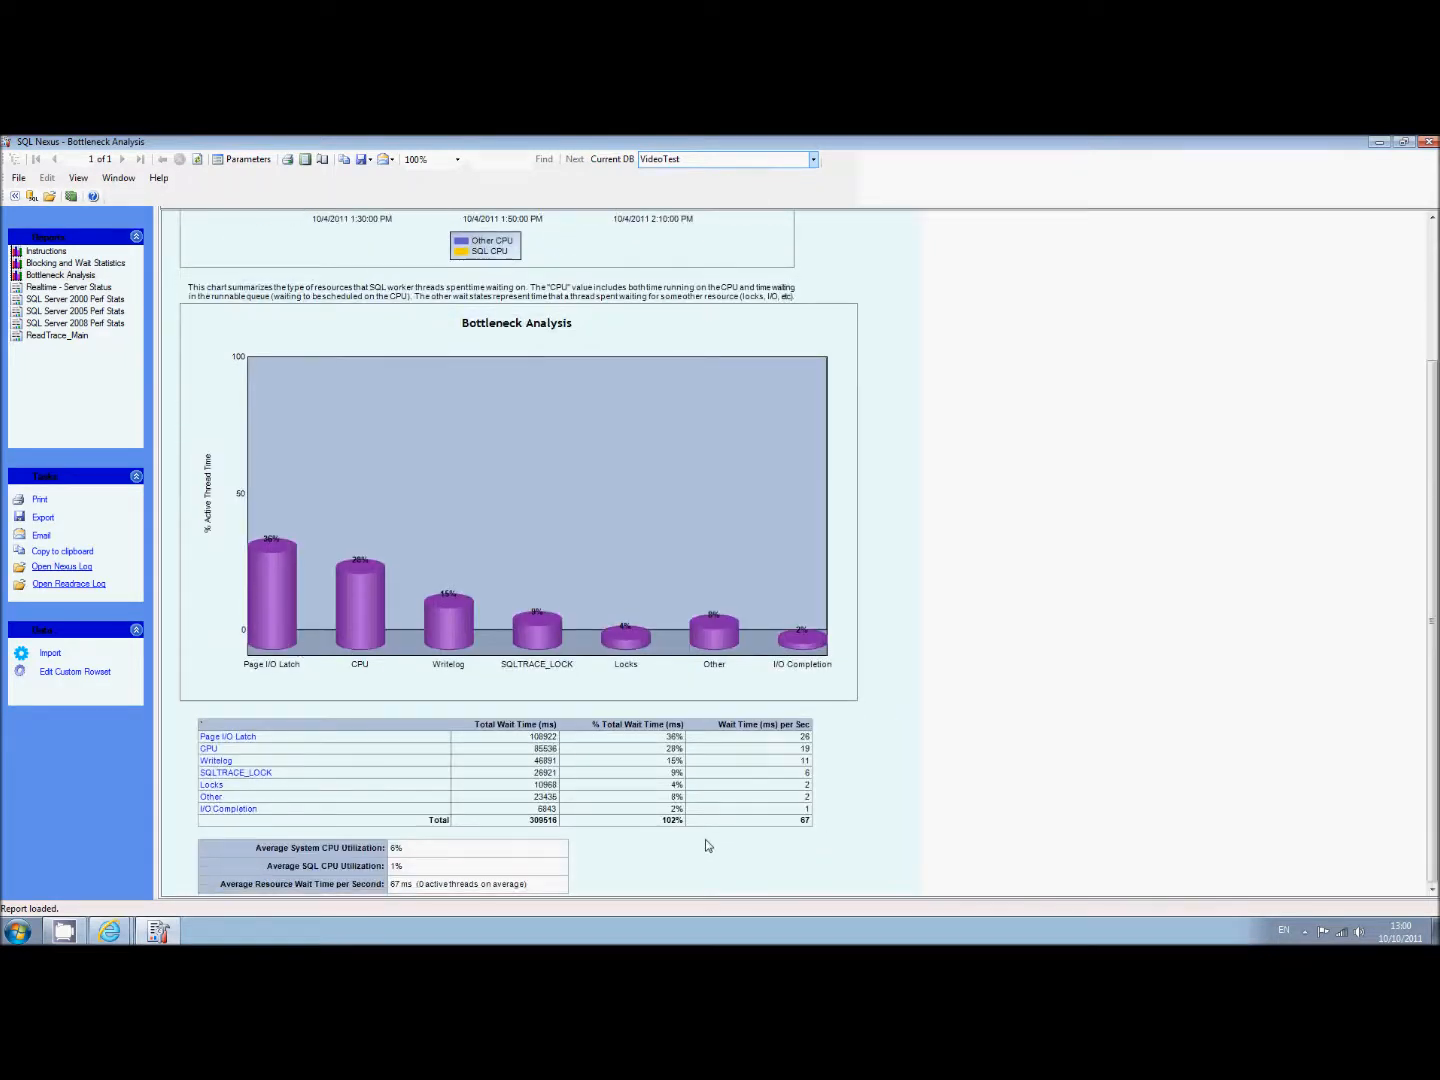
{"action": "mouse_move", "coordinate": [771, 851]}
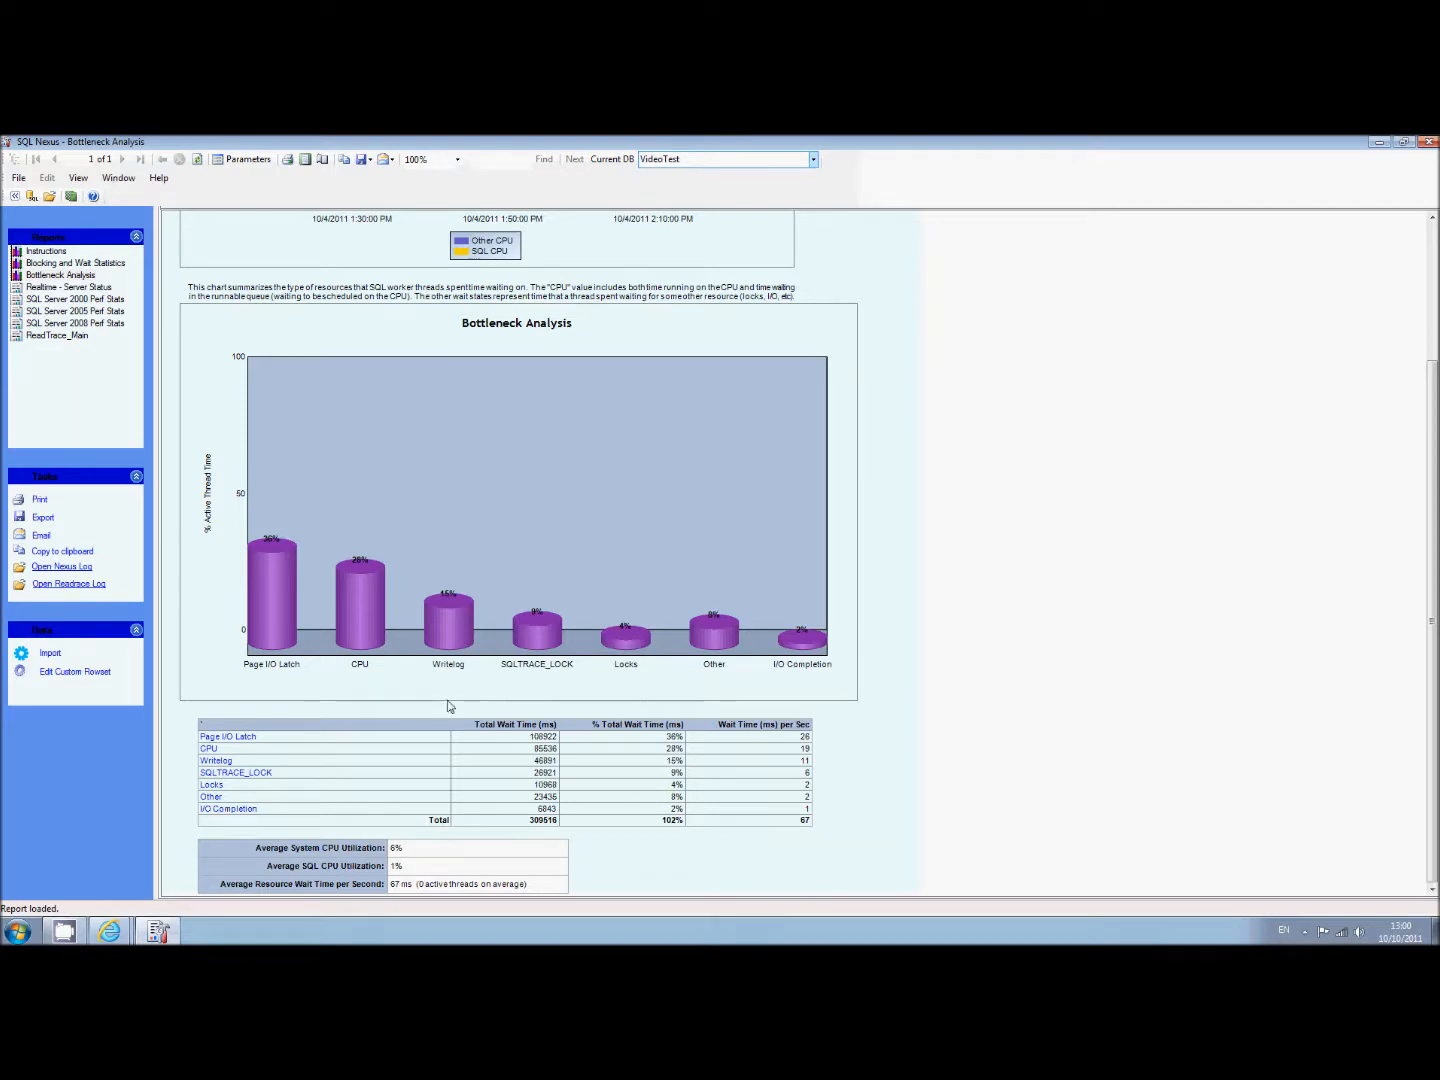
{"action": "mouse_move", "coordinate": [465, 621]}
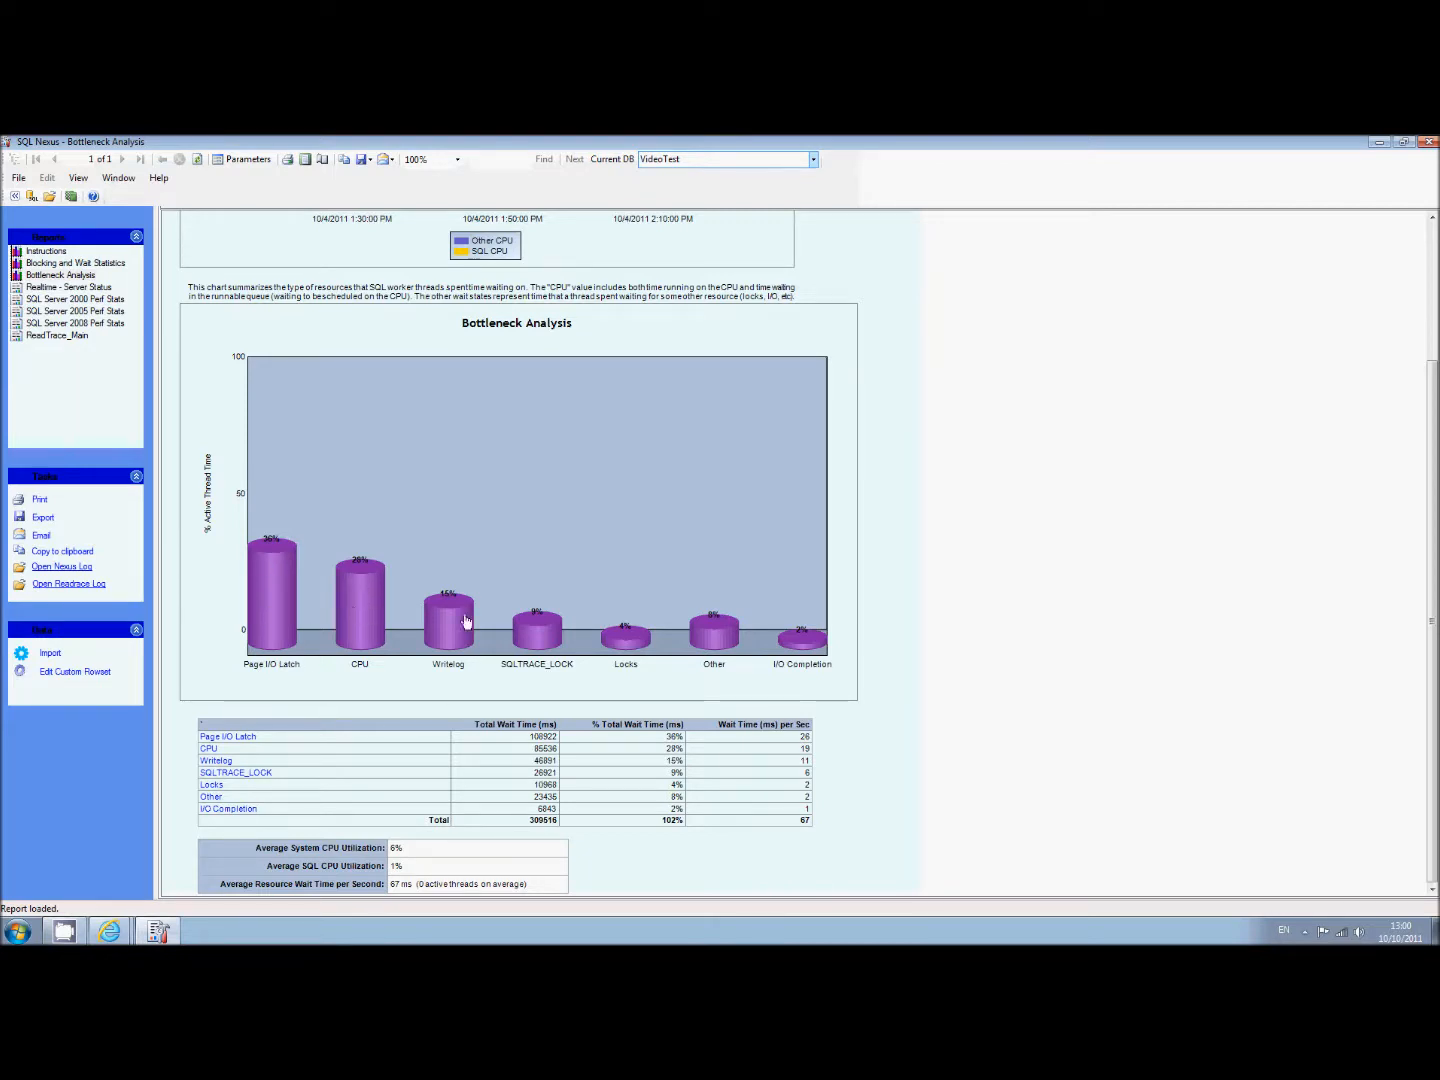
{"action": "mouse_move", "coordinate": [770, 658]}
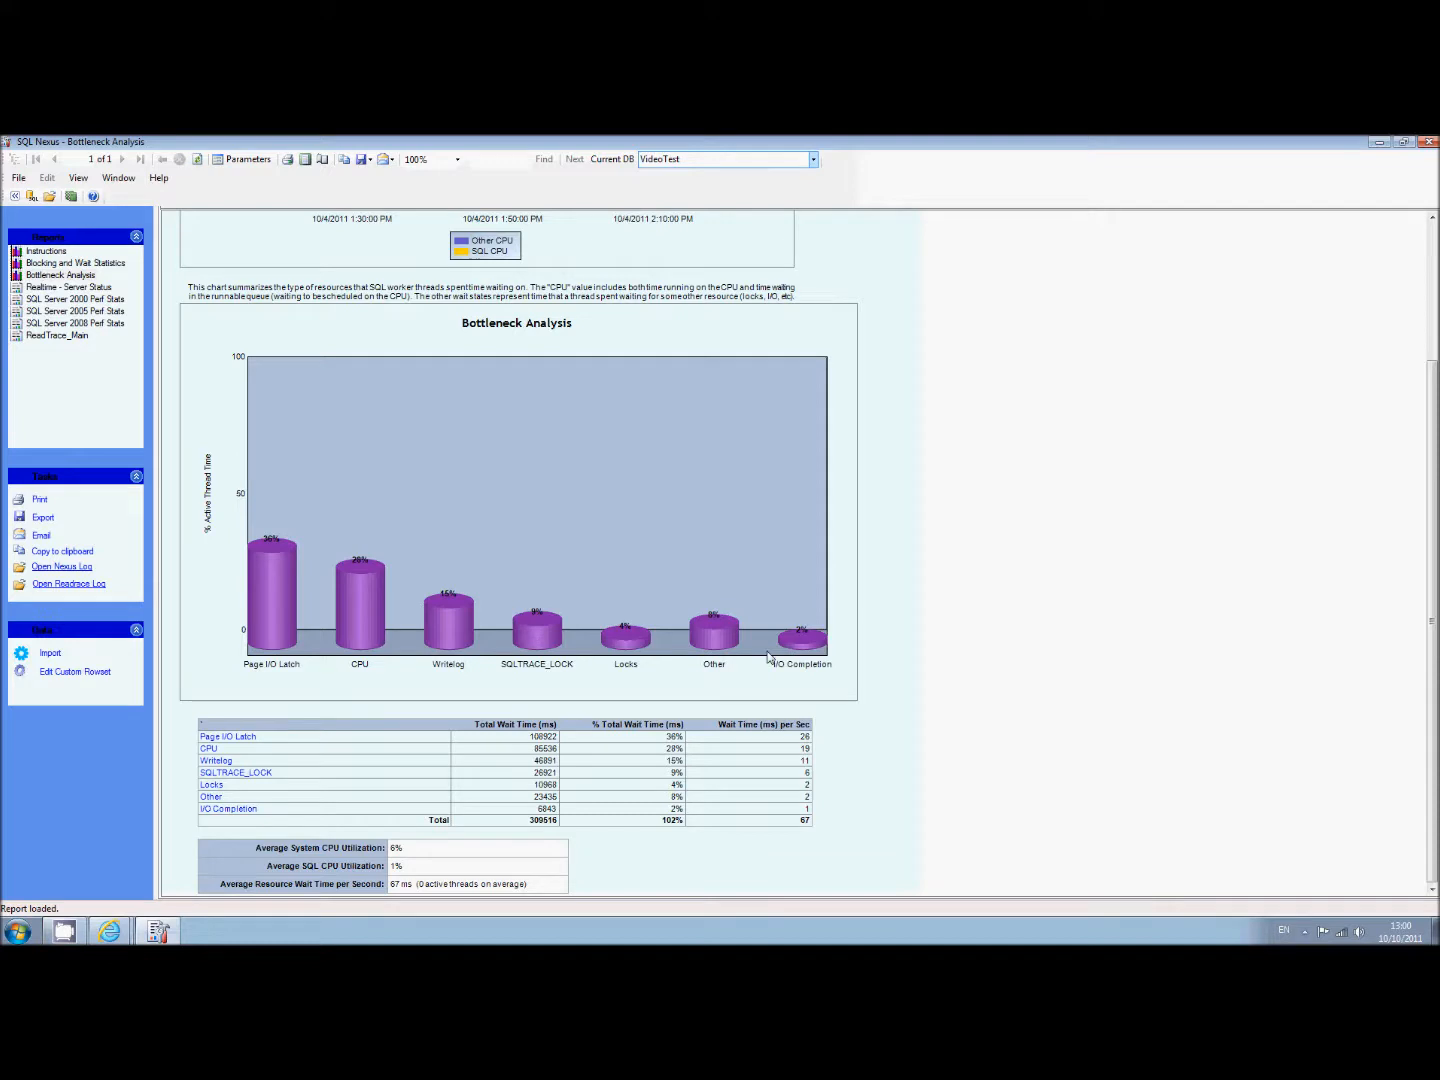
{"action": "mouse_move", "coordinate": [213, 558]}
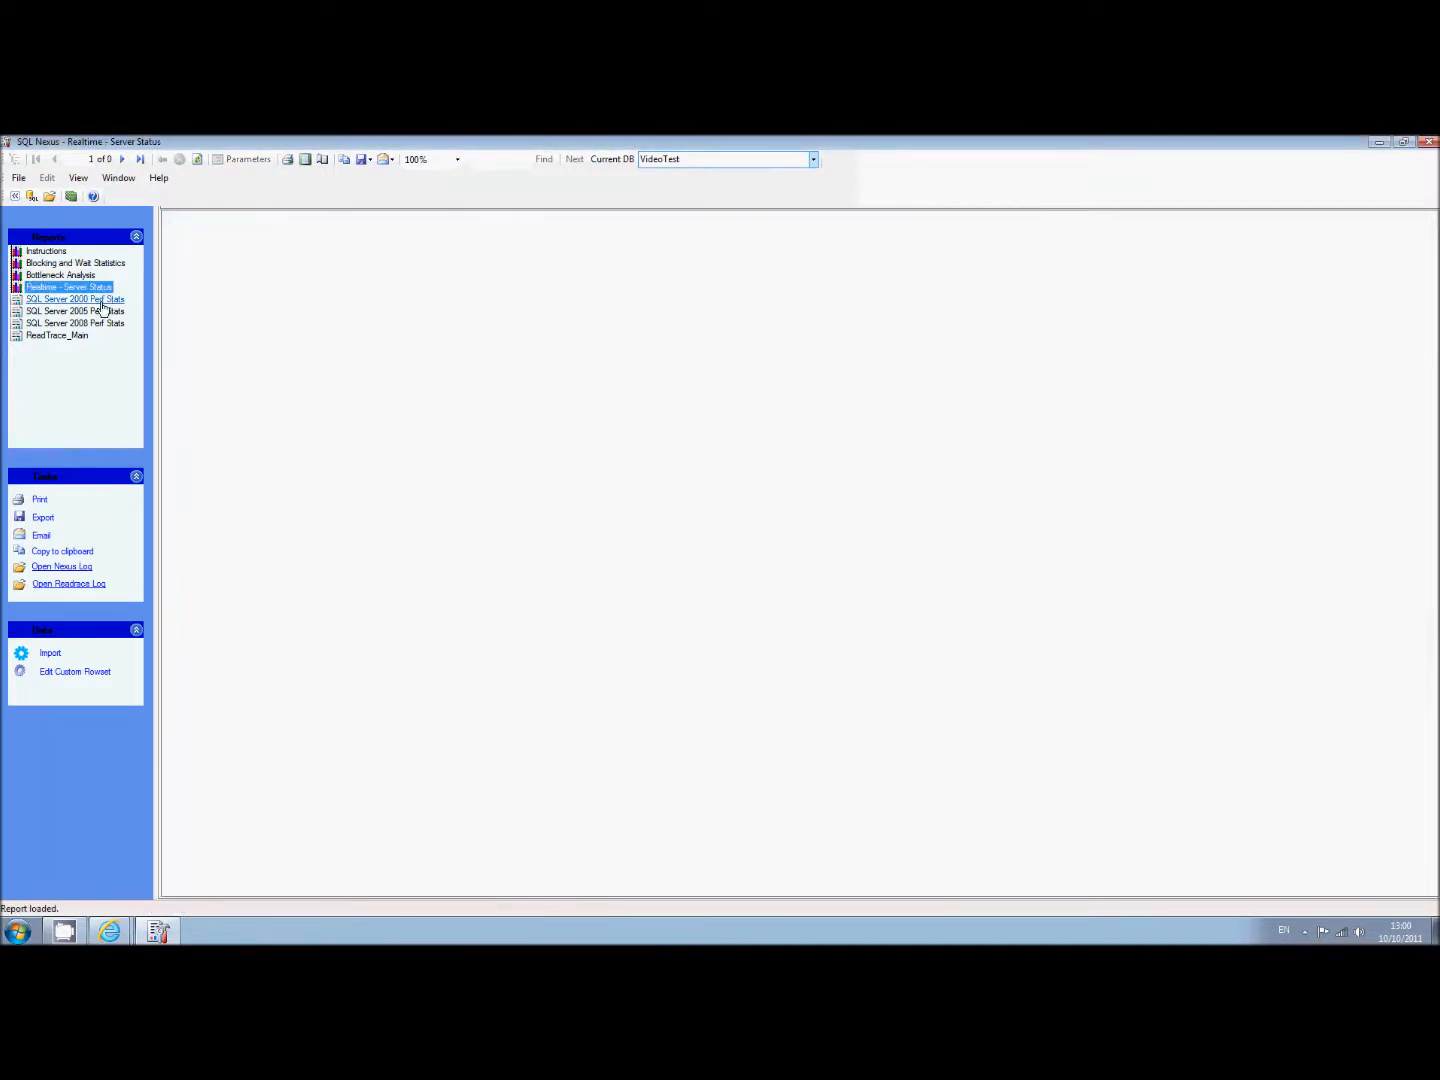
Step: Open the SQL Server 2005 Perf Stats report index
{"action": "left_click", "coordinate": [74, 311]}
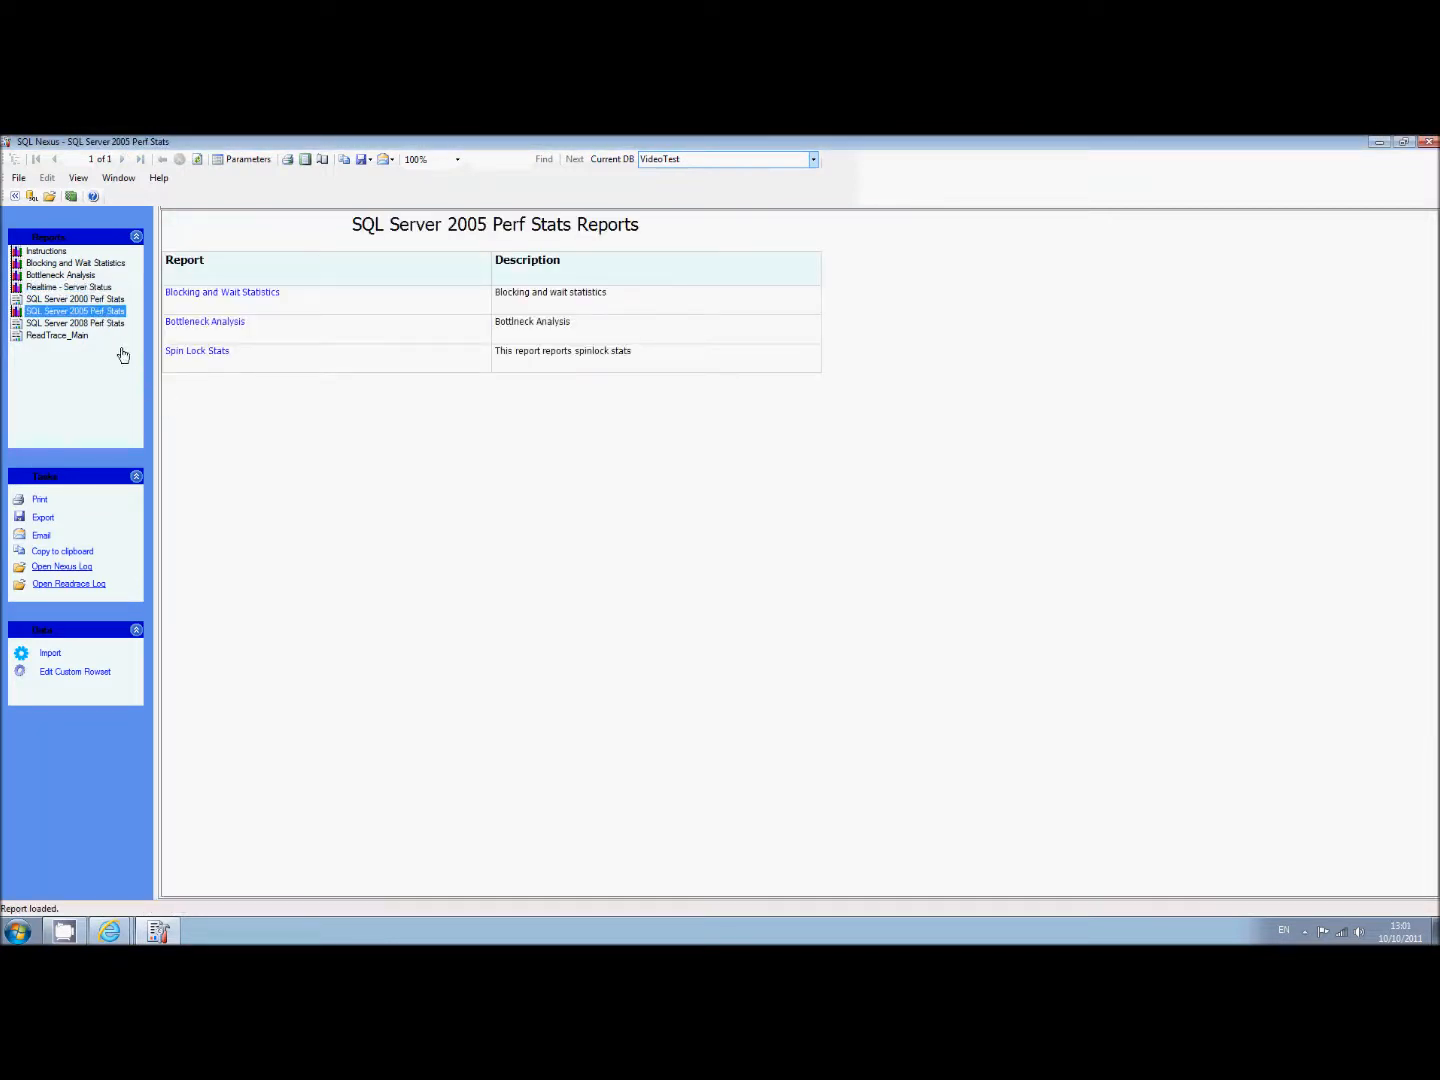
{"action": "mouse_move", "coordinate": [293, 327]}
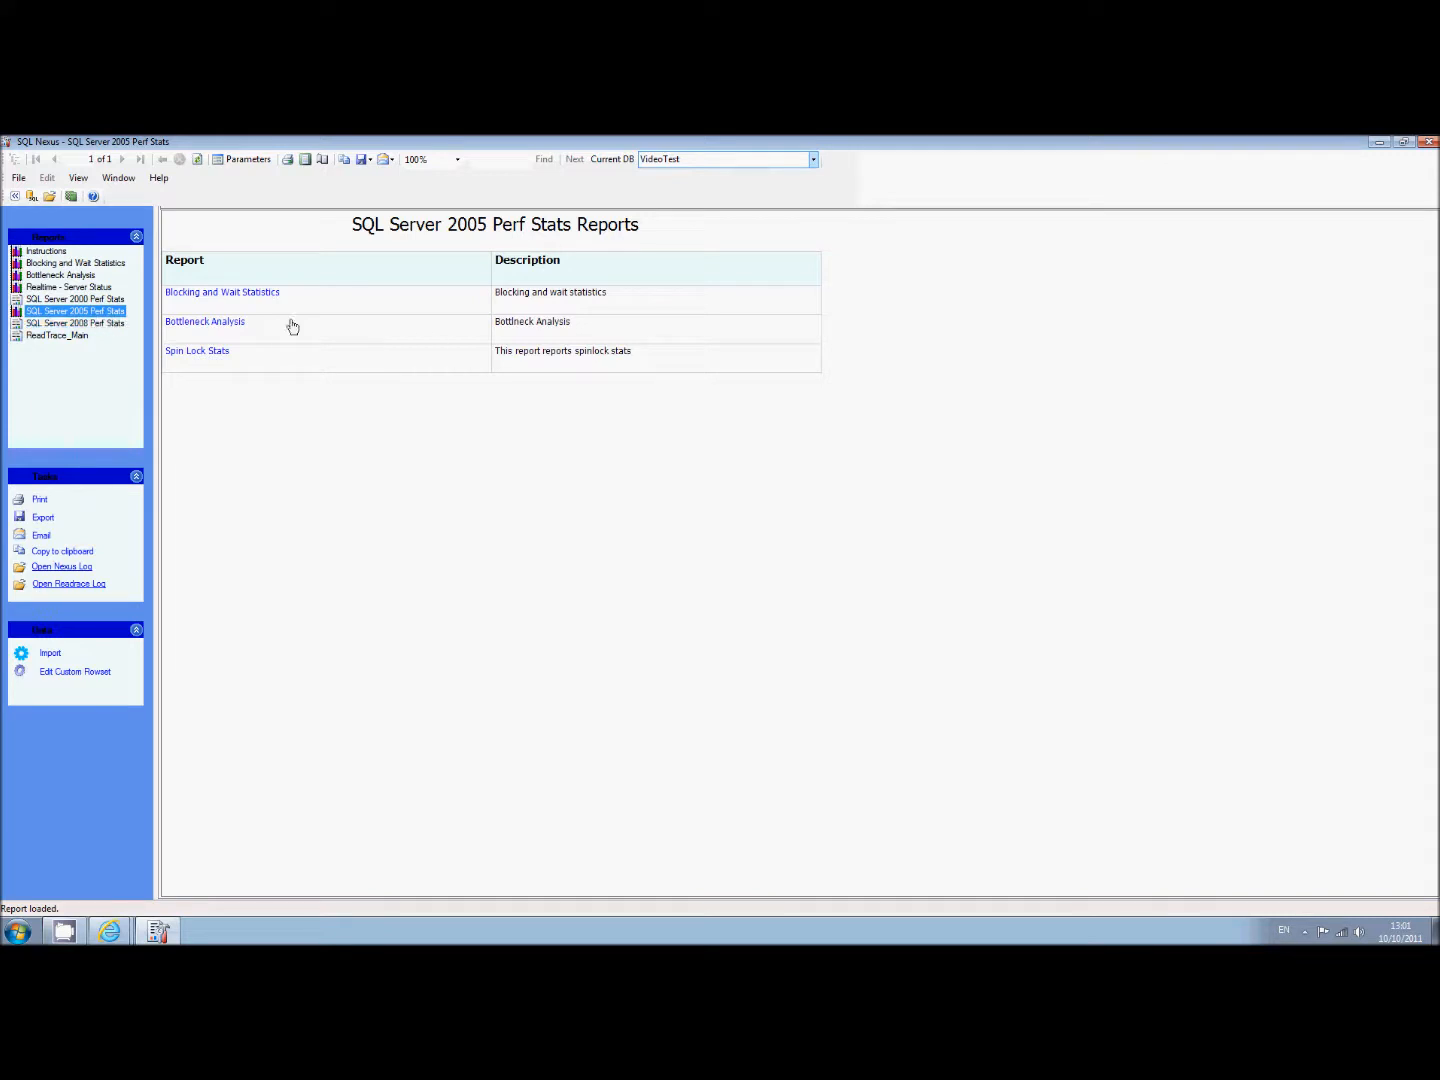
{"action": "mouse_move", "coordinate": [380, 451]}
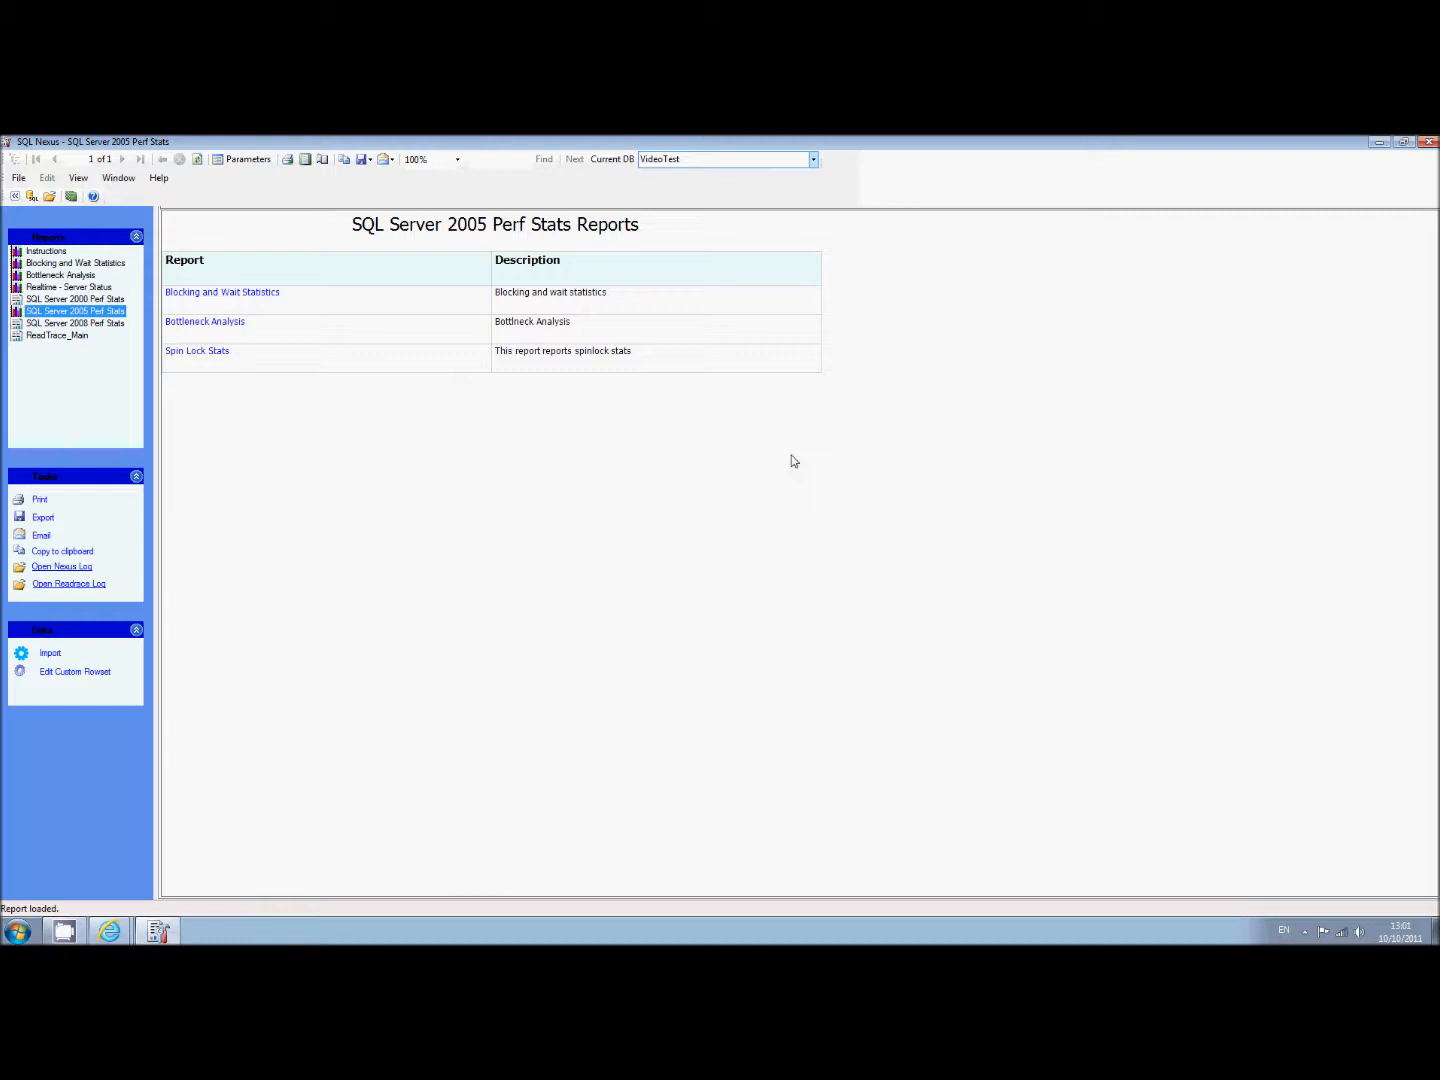
{"action": "mouse_move", "coordinate": [198, 356]}
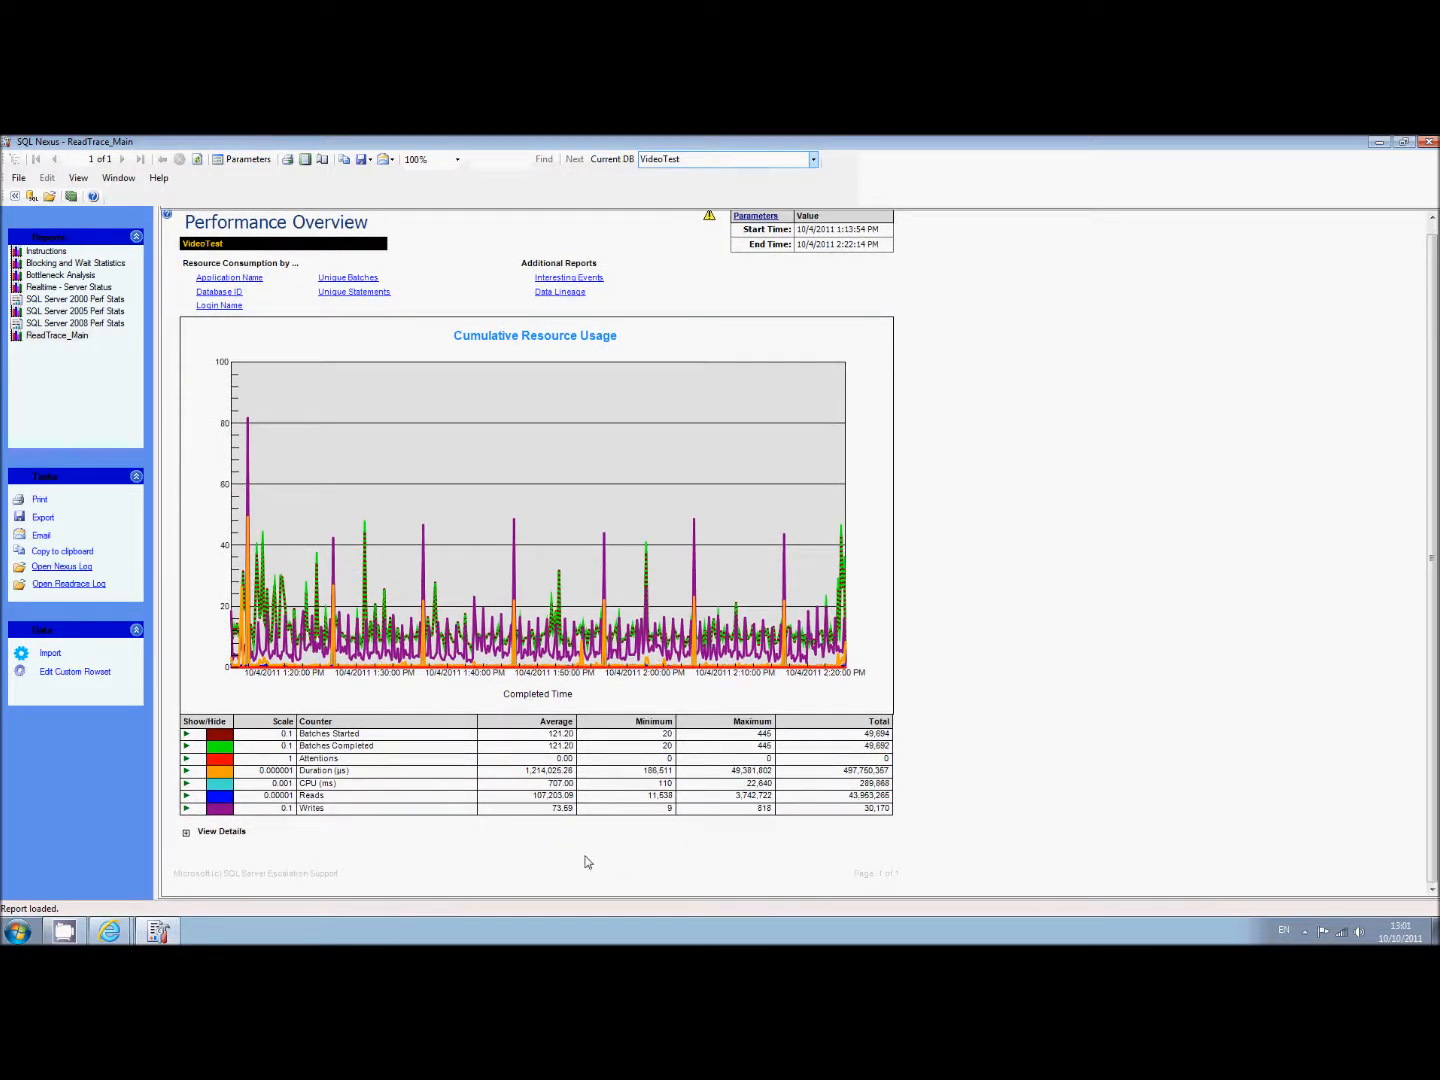
{"action": "mouse_move", "coordinate": [377, 746]}
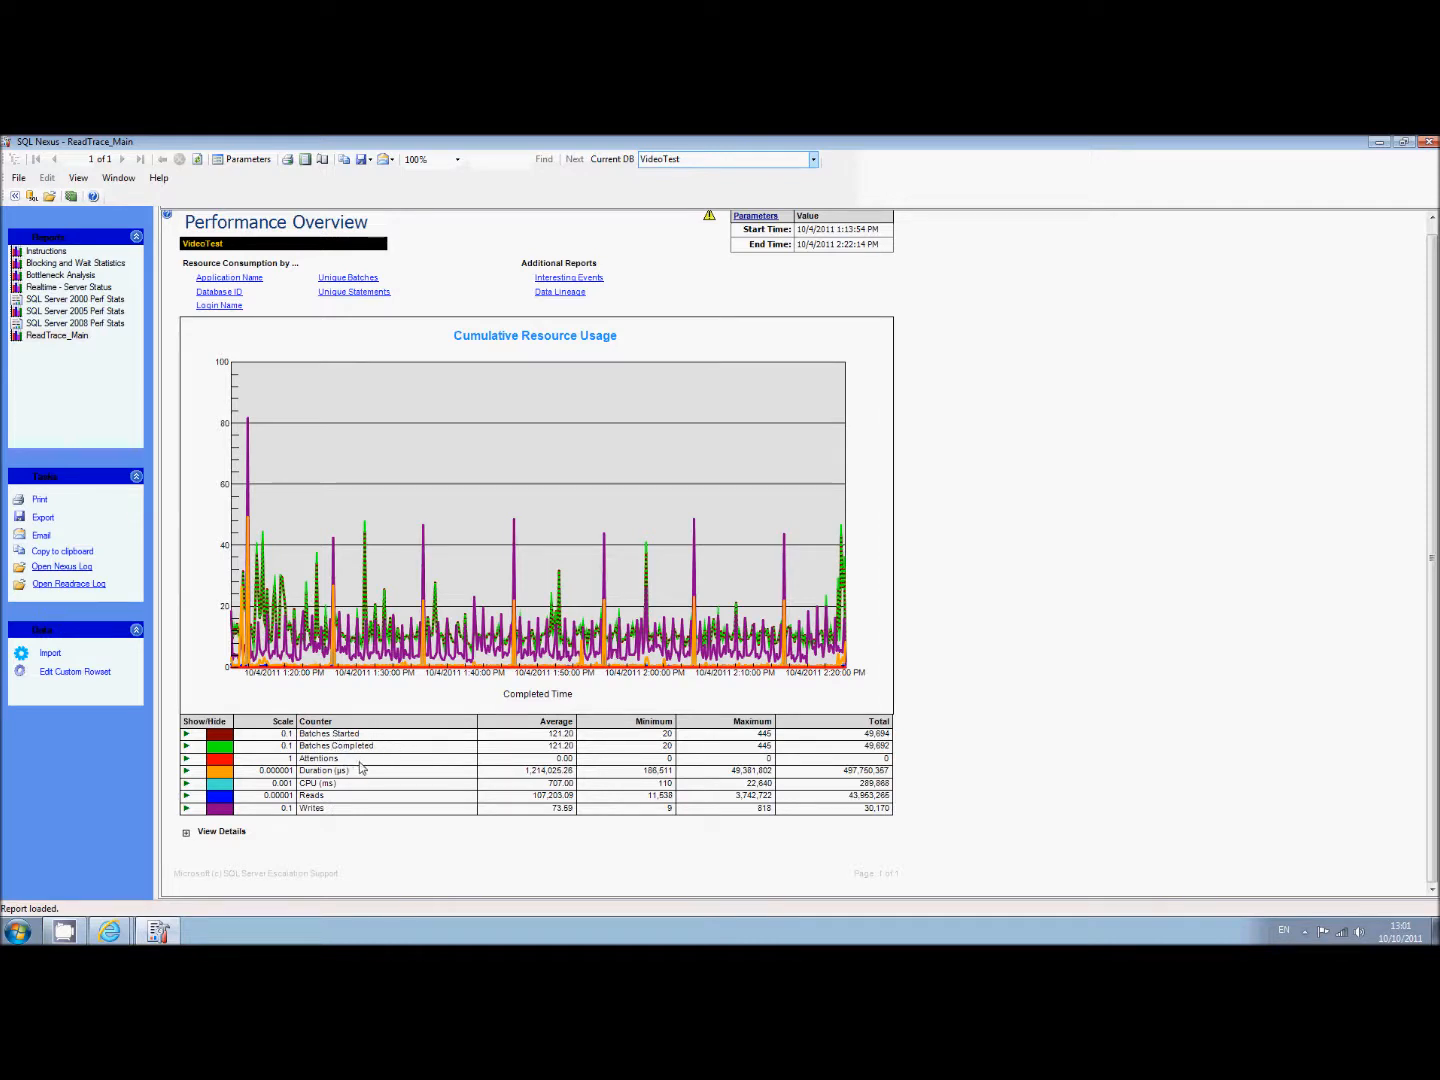
{"action": "mouse_move", "coordinate": [343, 803]}
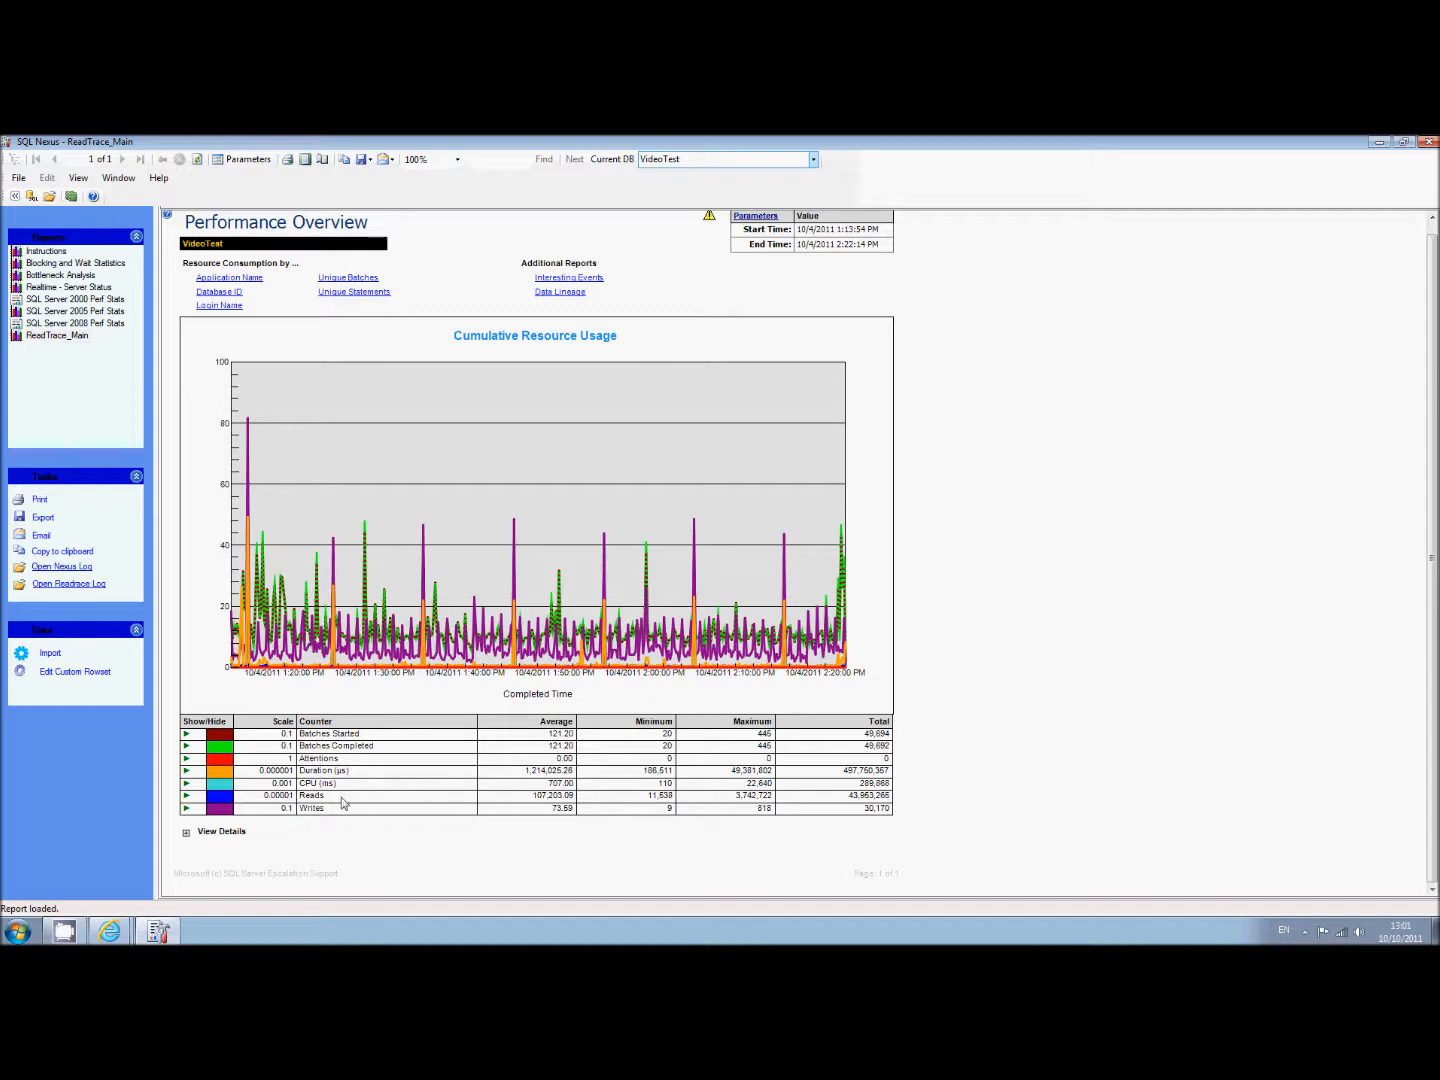
{"action": "mouse_move", "coordinate": [1025, 770]}
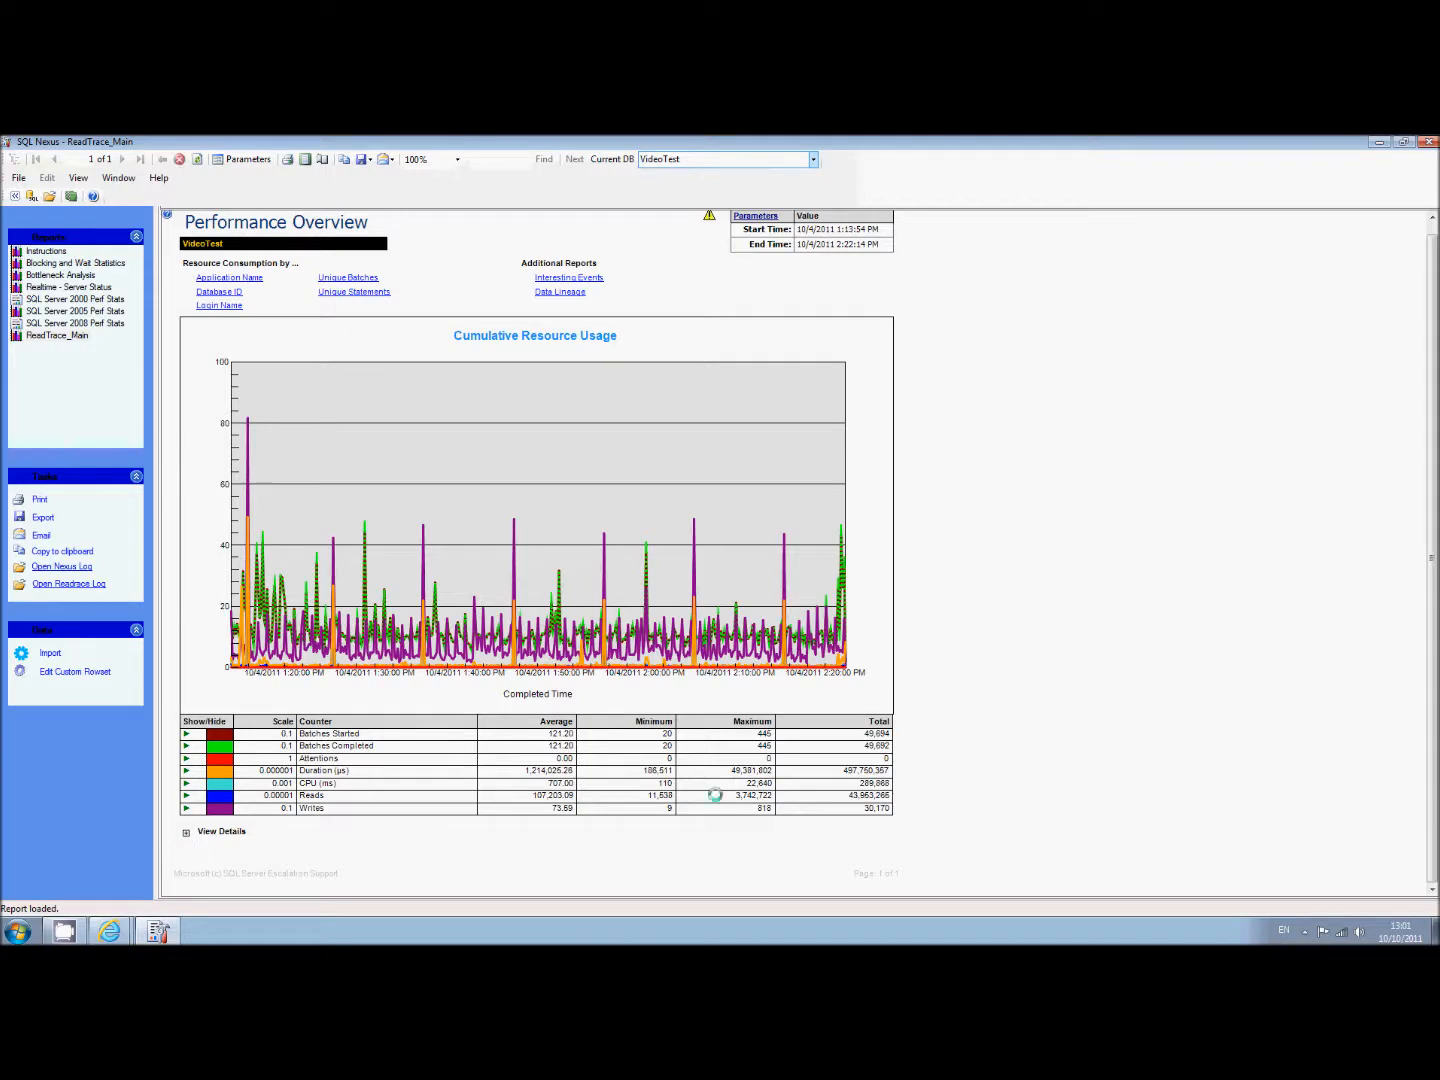
Step: Expand View Details, sort intervals by Reads, and scroll to the ~3.7 million-read rows
{"action": "left_click", "coordinate": [186, 807]}
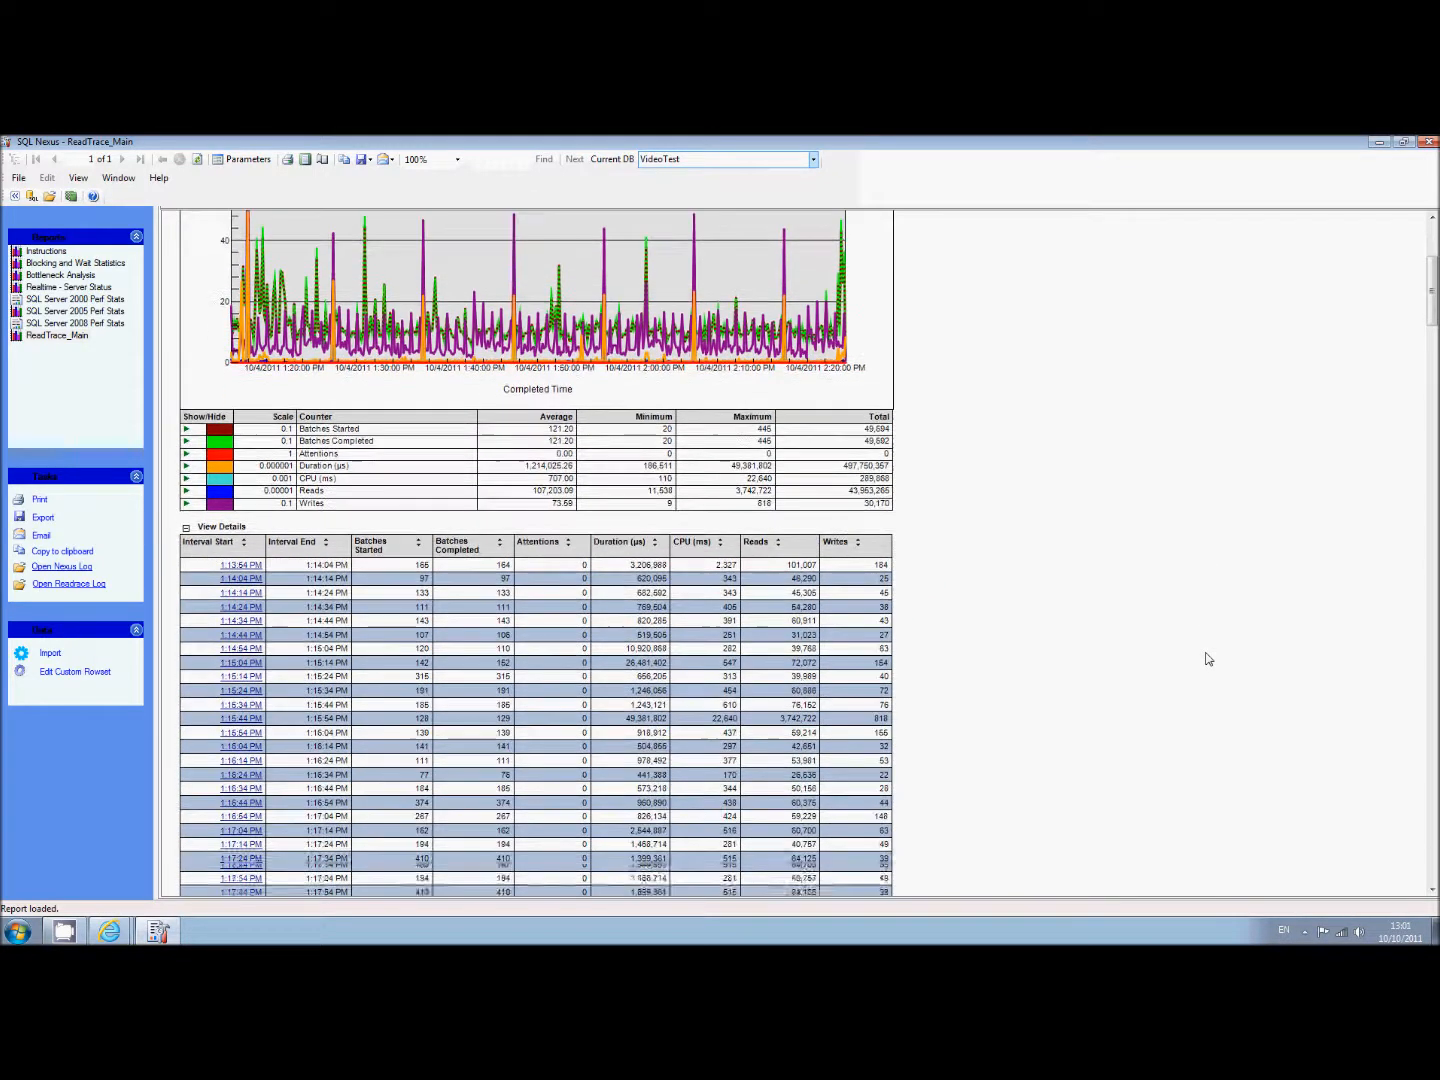
{"action": "scroll", "scroll_direction": "down", "scroll_amount": 3}
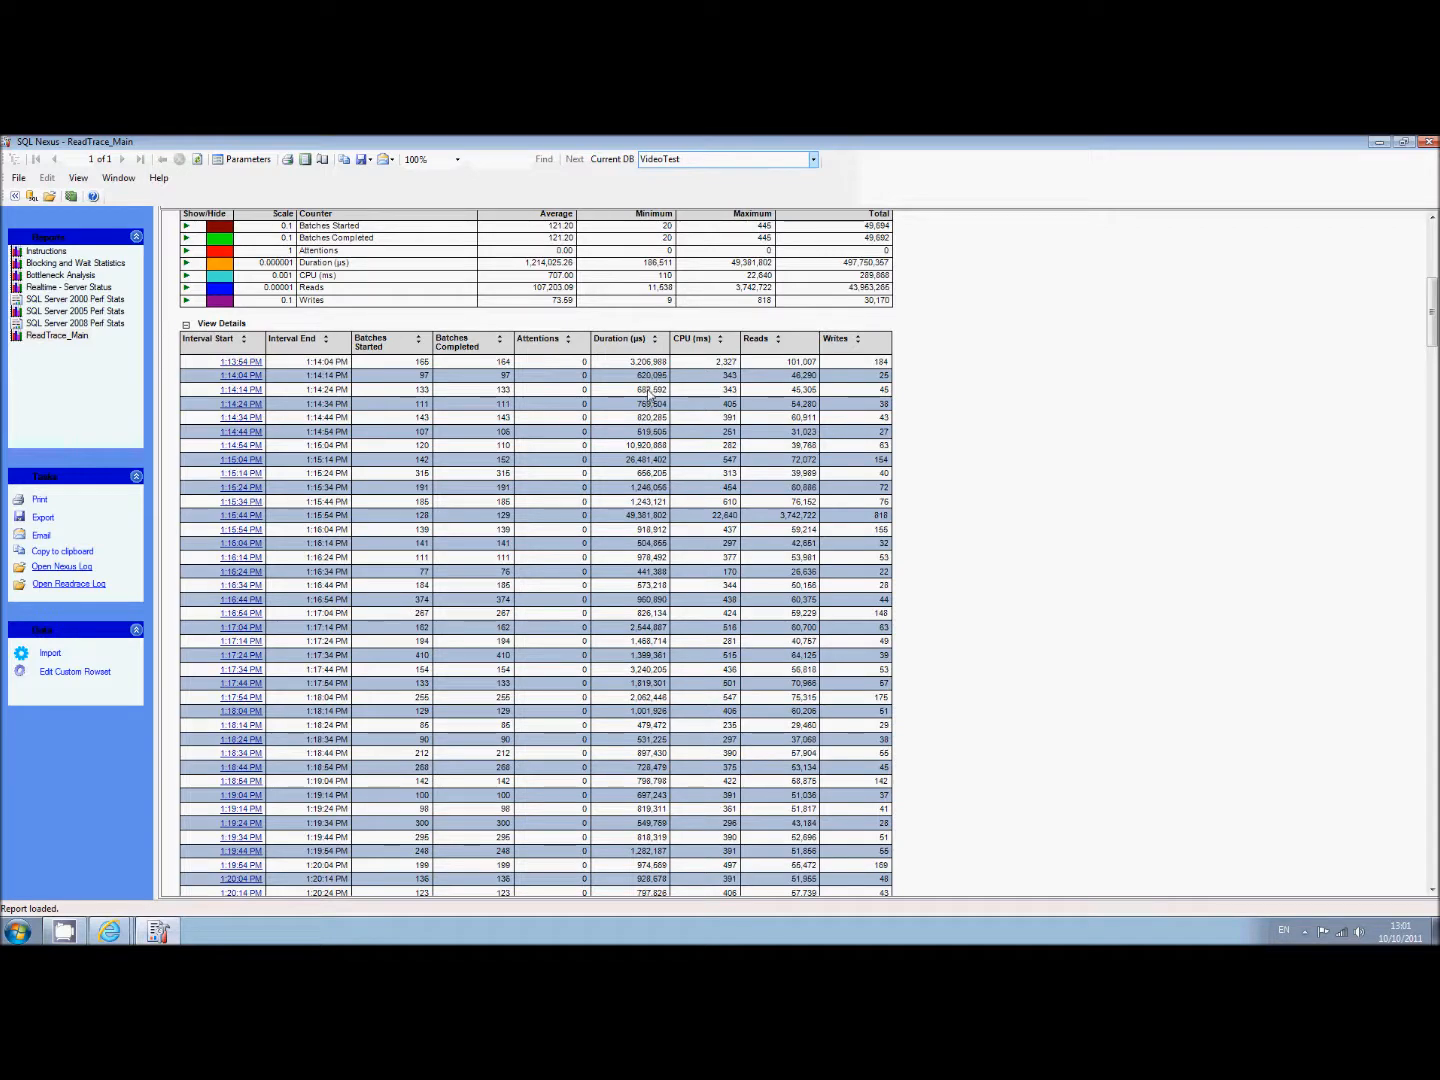
{"action": "mouse_move", "coordinate": [785, 350]}
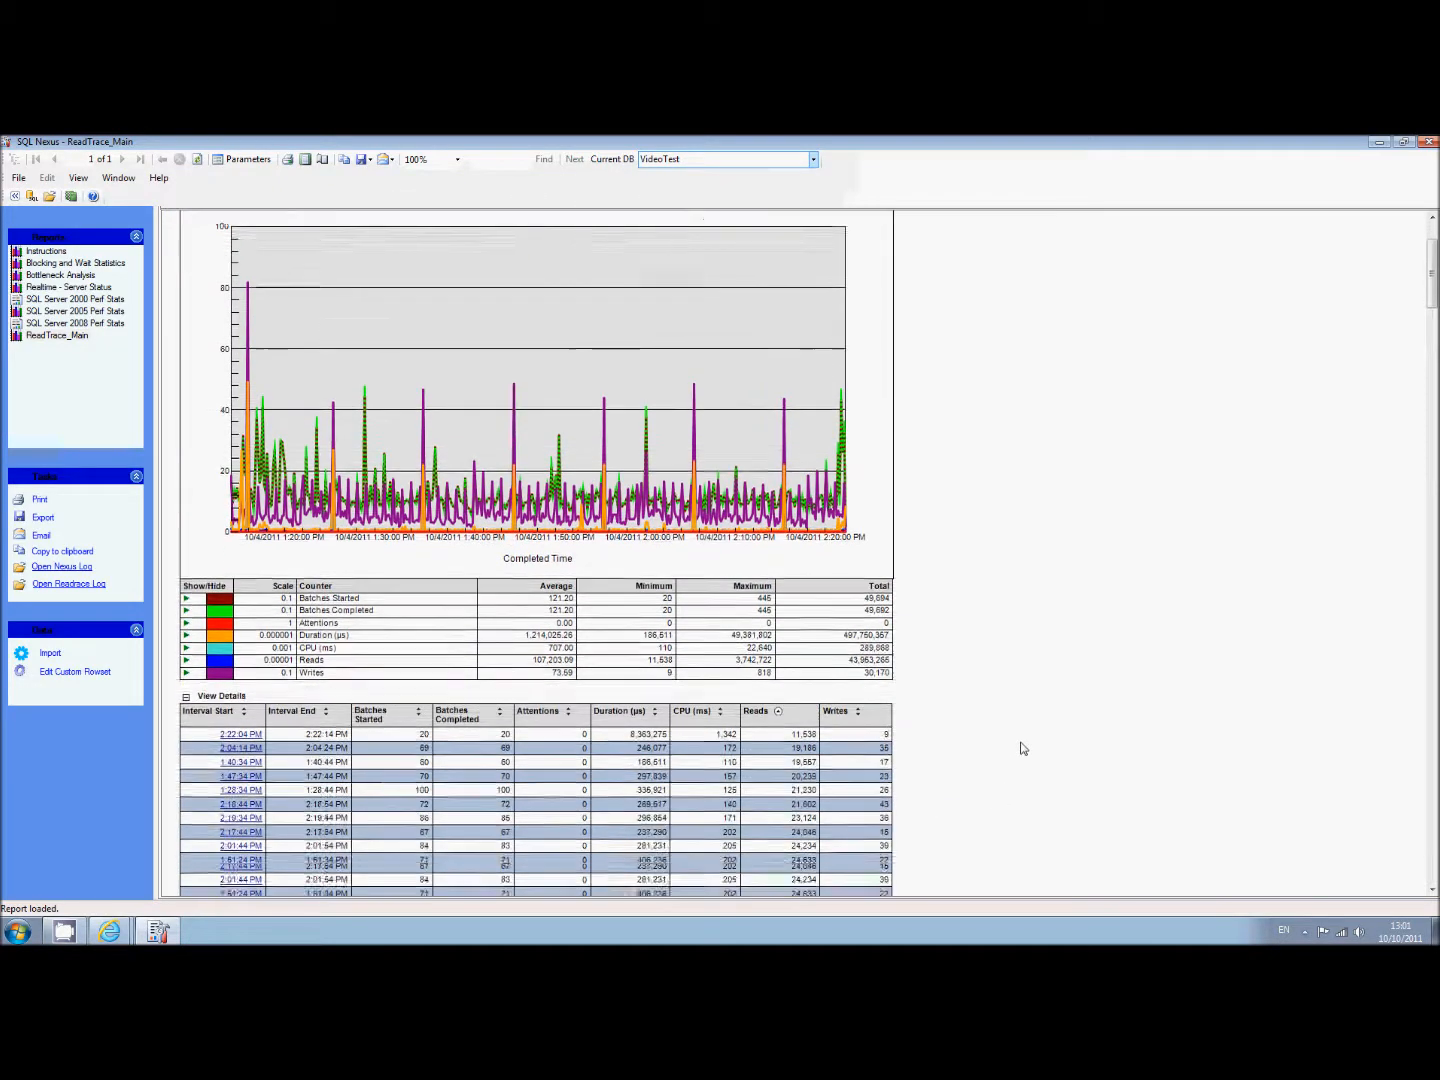
{"action": "scroll", "scroll_direction": "down", "scroll_amount": 3}
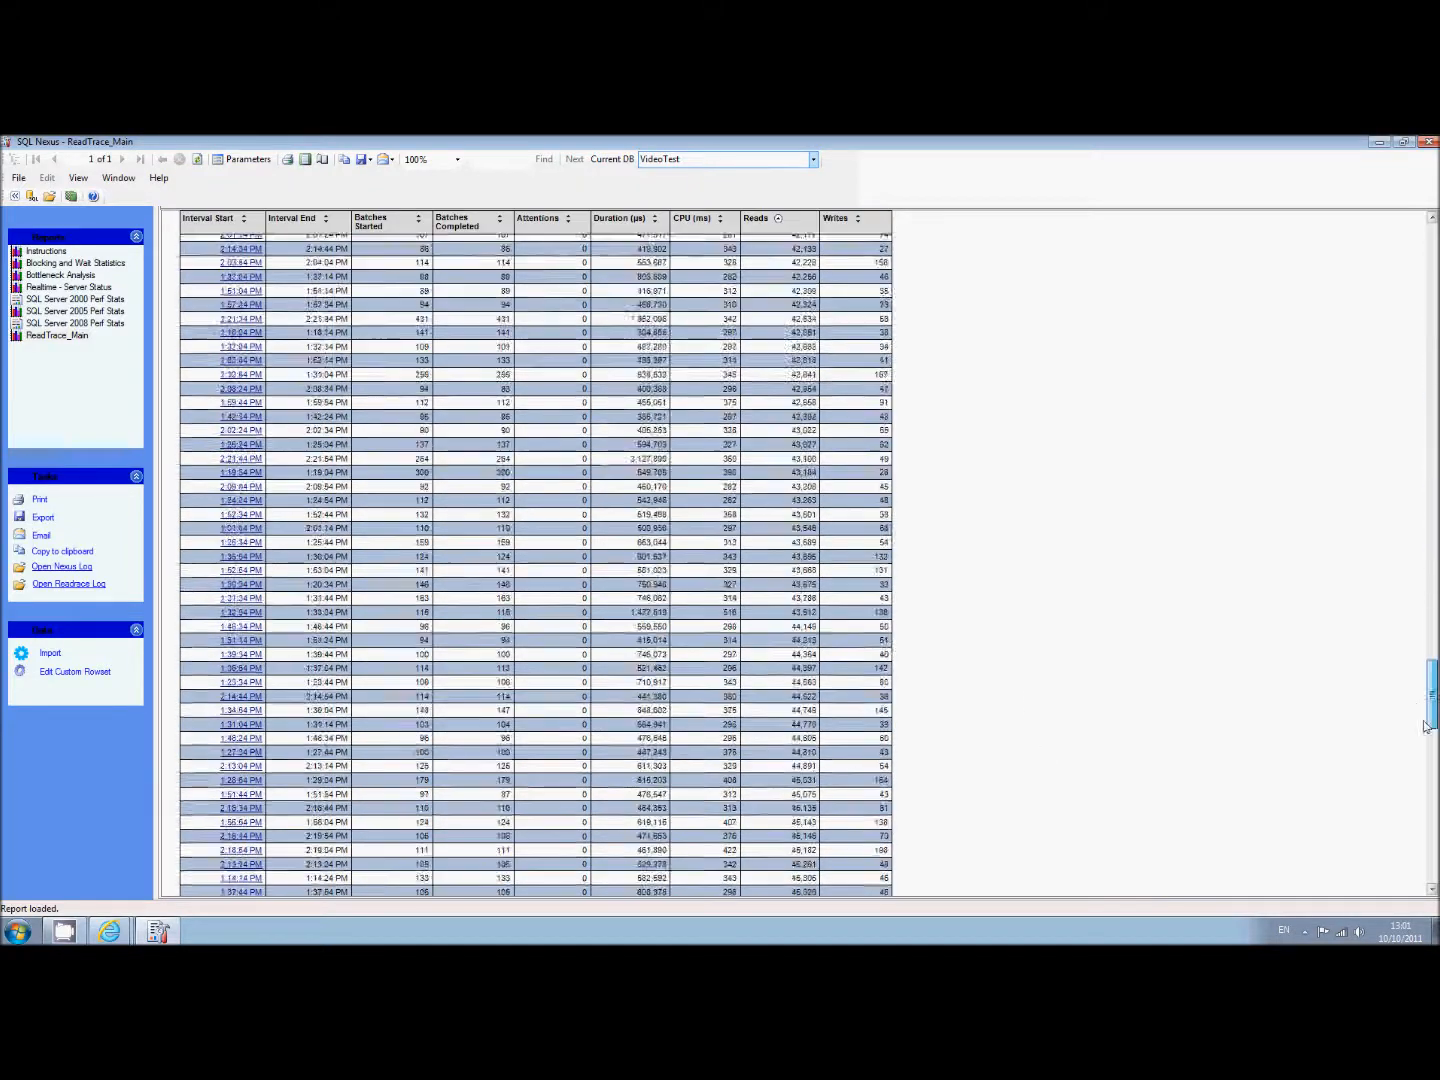
{"action": "scroll", "scroll_direction": "down", "scroll_amount": 3}
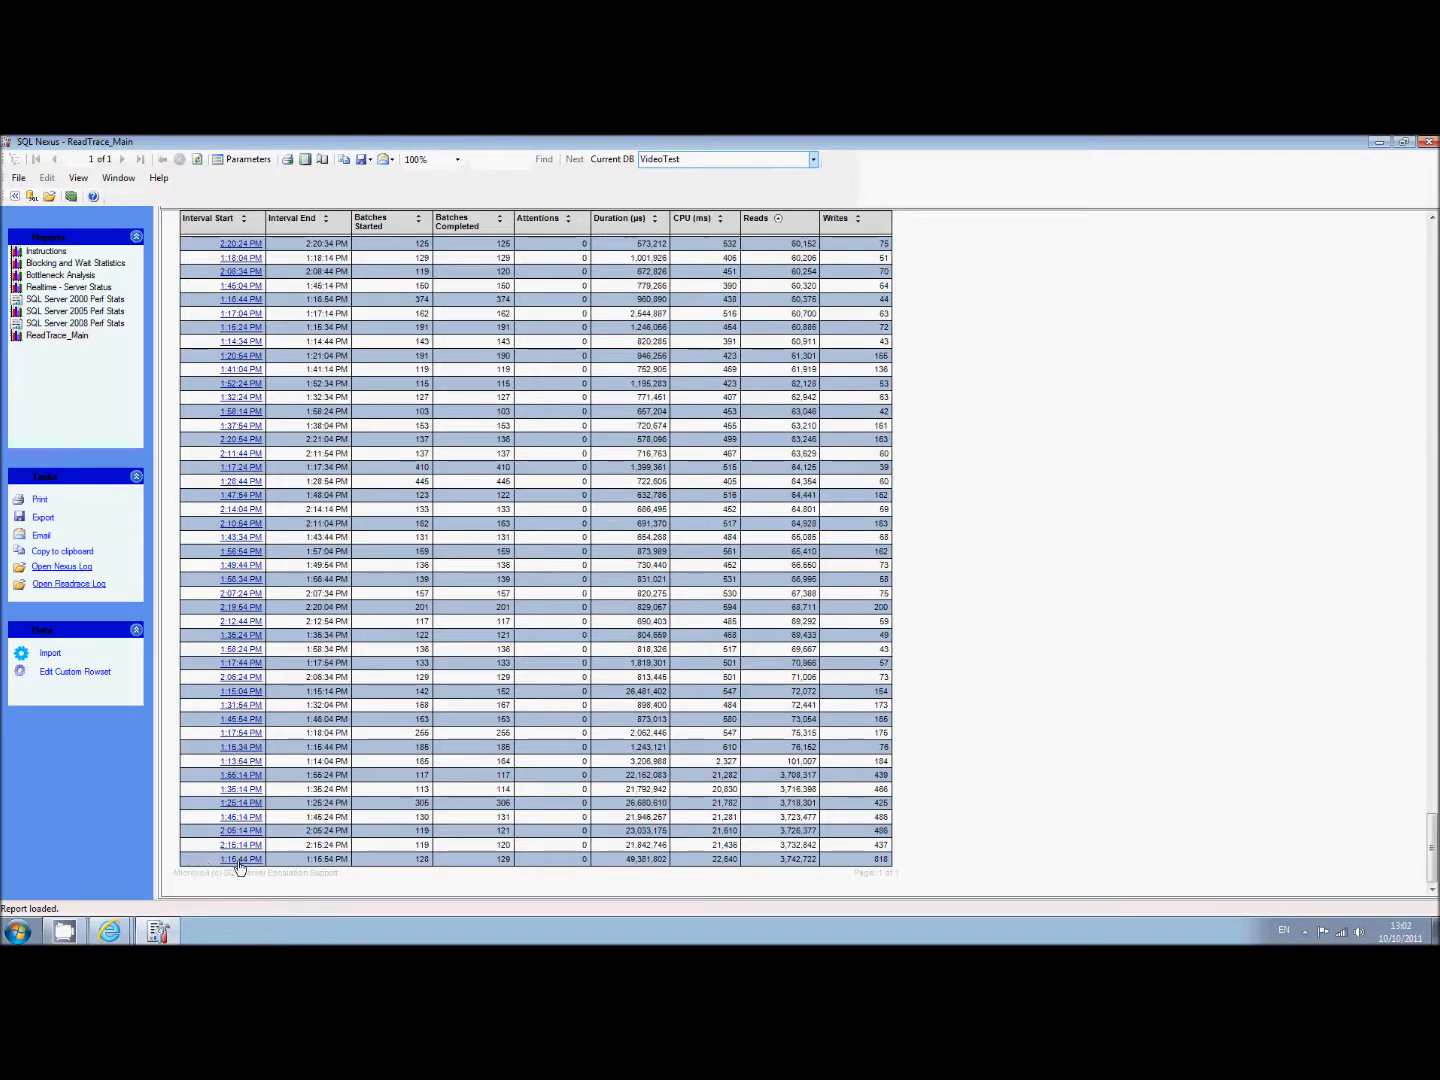
Step: Open Top Unique Batches for the 1:15:44 PM interval and scroll its query templates
{"action": "left_click", "coordinate": [238, 858]}
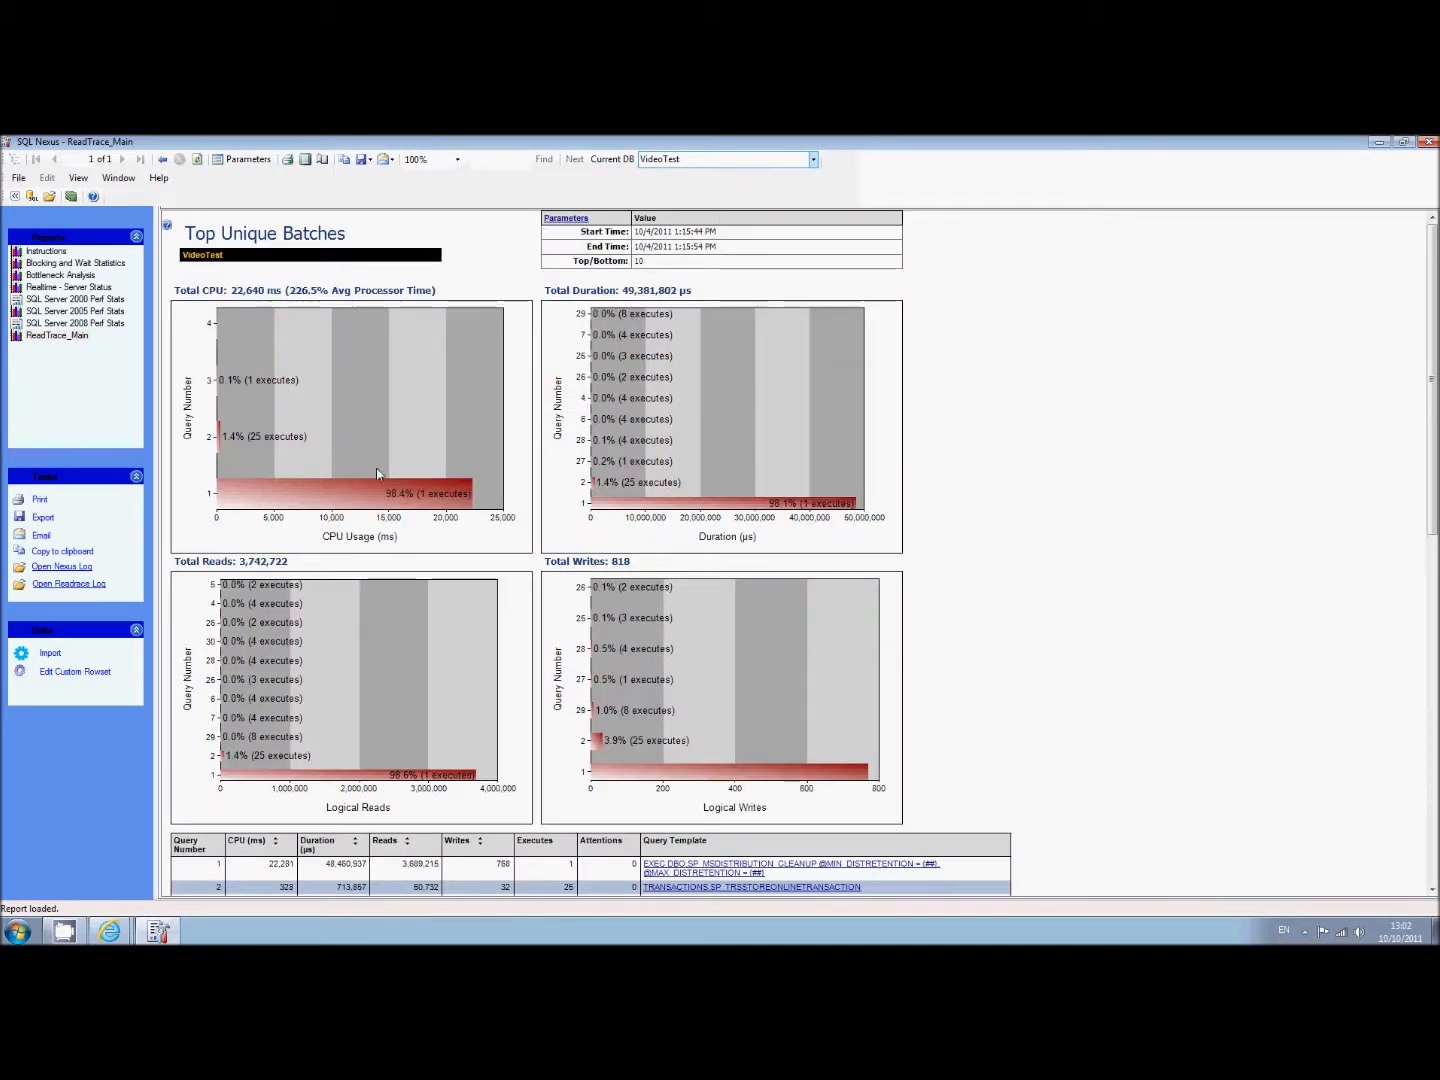
{"action": "mouse_move", "coordinate": [437, 451]}
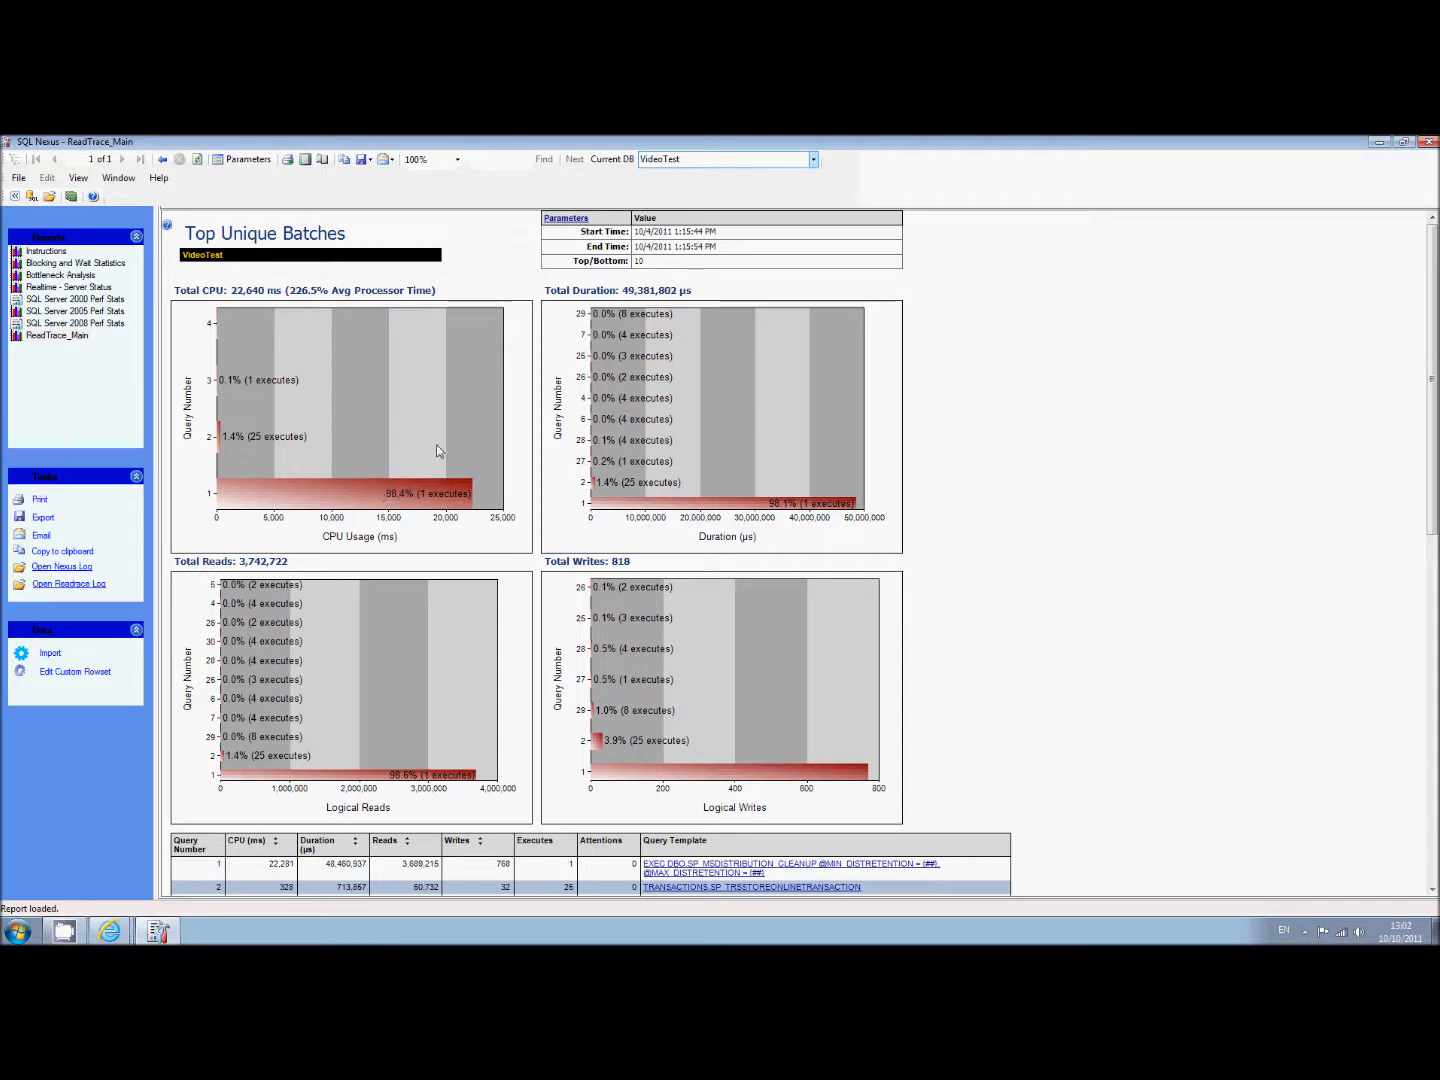
{"action": "mouse_move", "coordinate": [530, 354]}
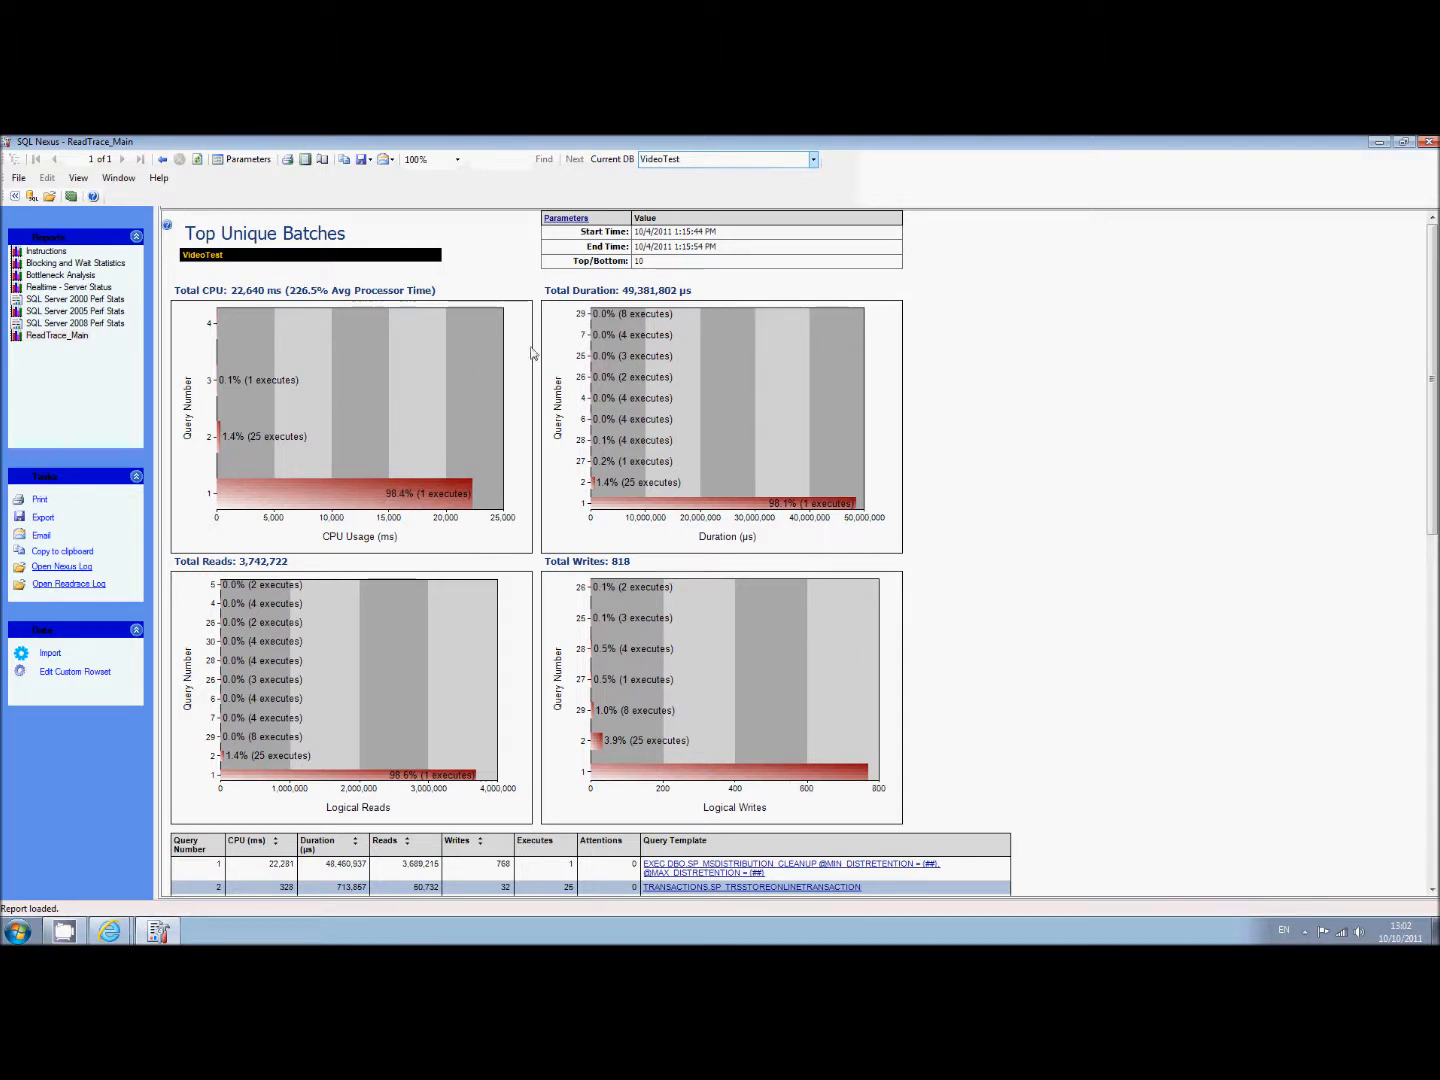
{"action": "mouse_move", "coordinate": [435, 796]}
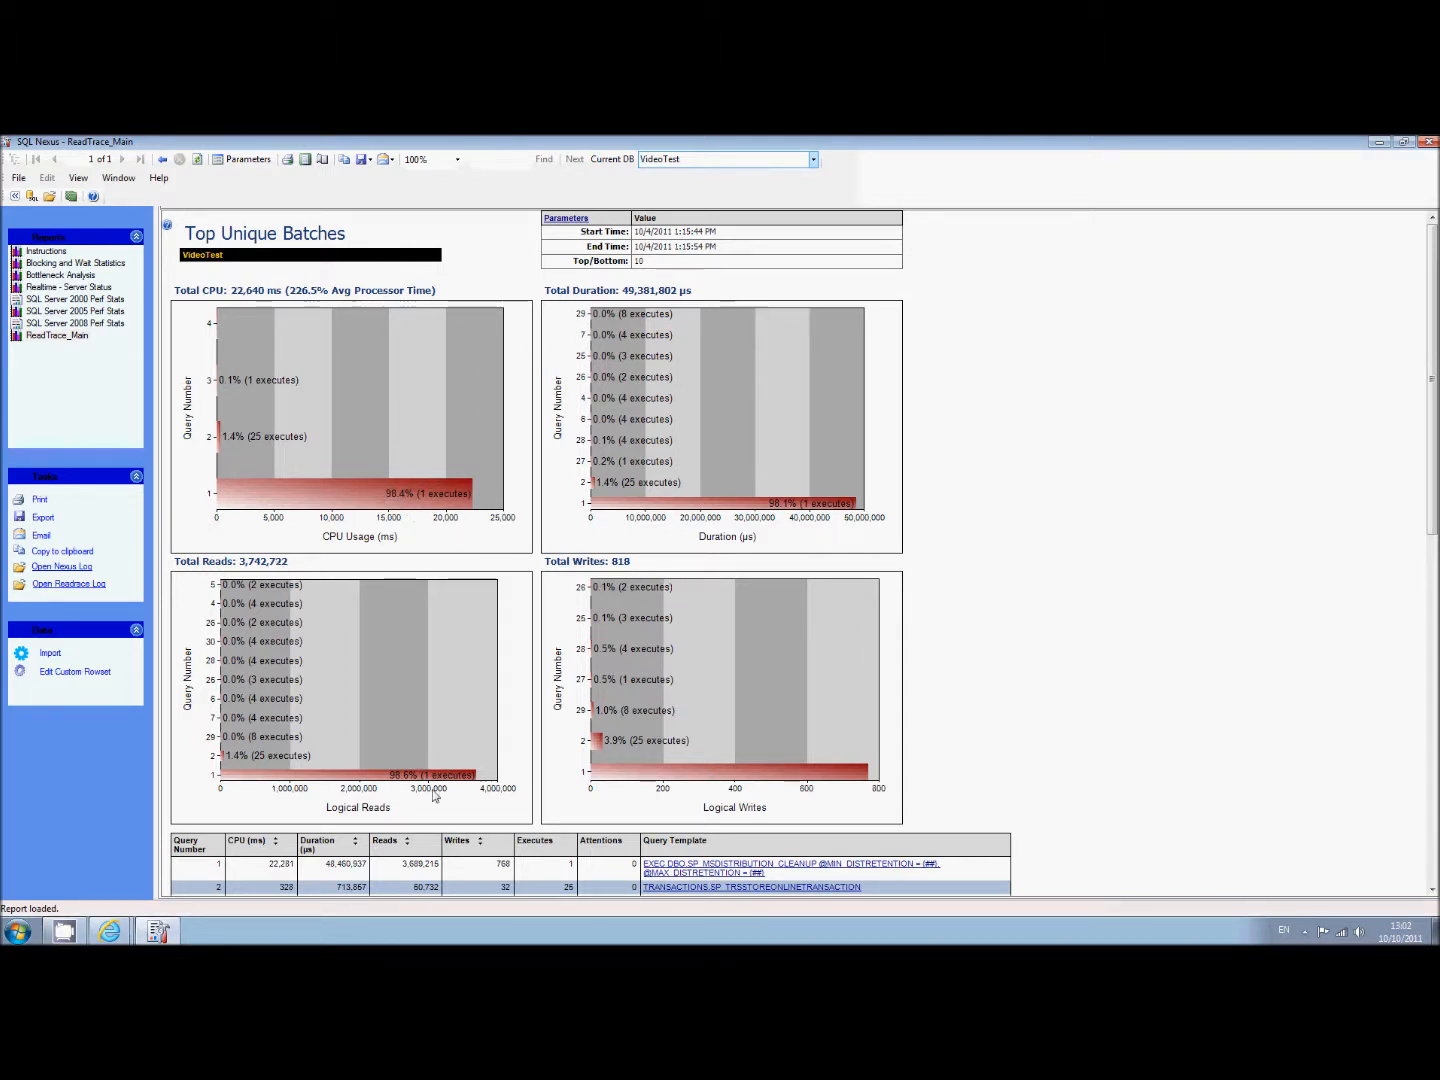
{"action": "scroll", "scroll_direction": "down", "scroll_amount": 3}
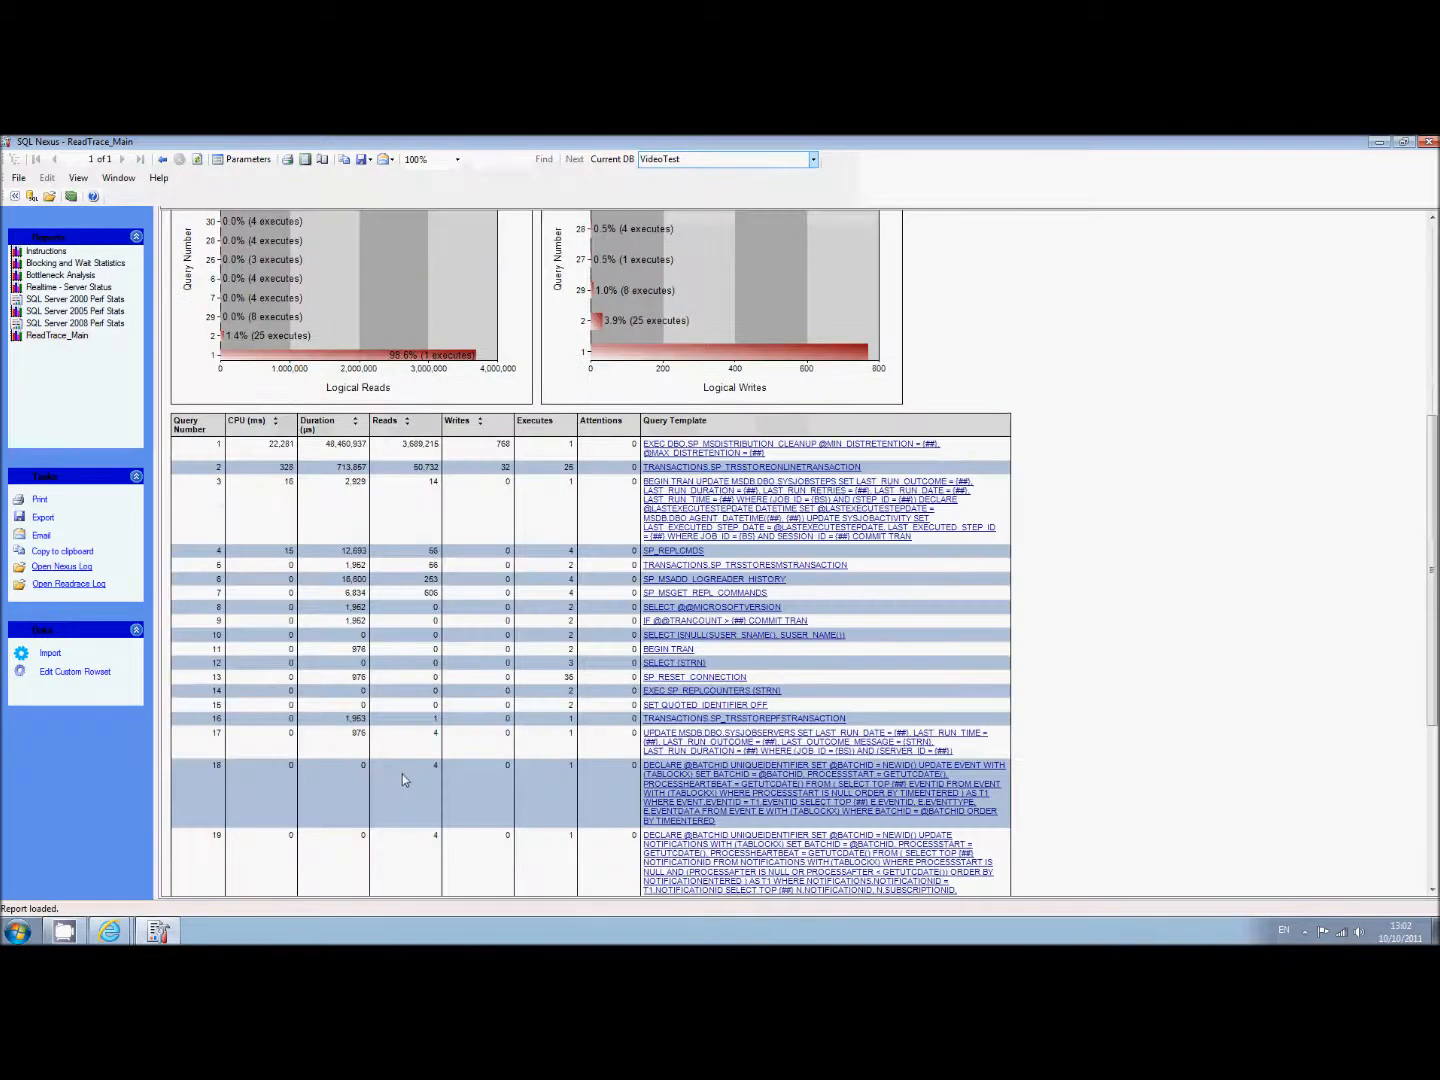
{"action": "mouse_move", "coordinate": [710, 457]}
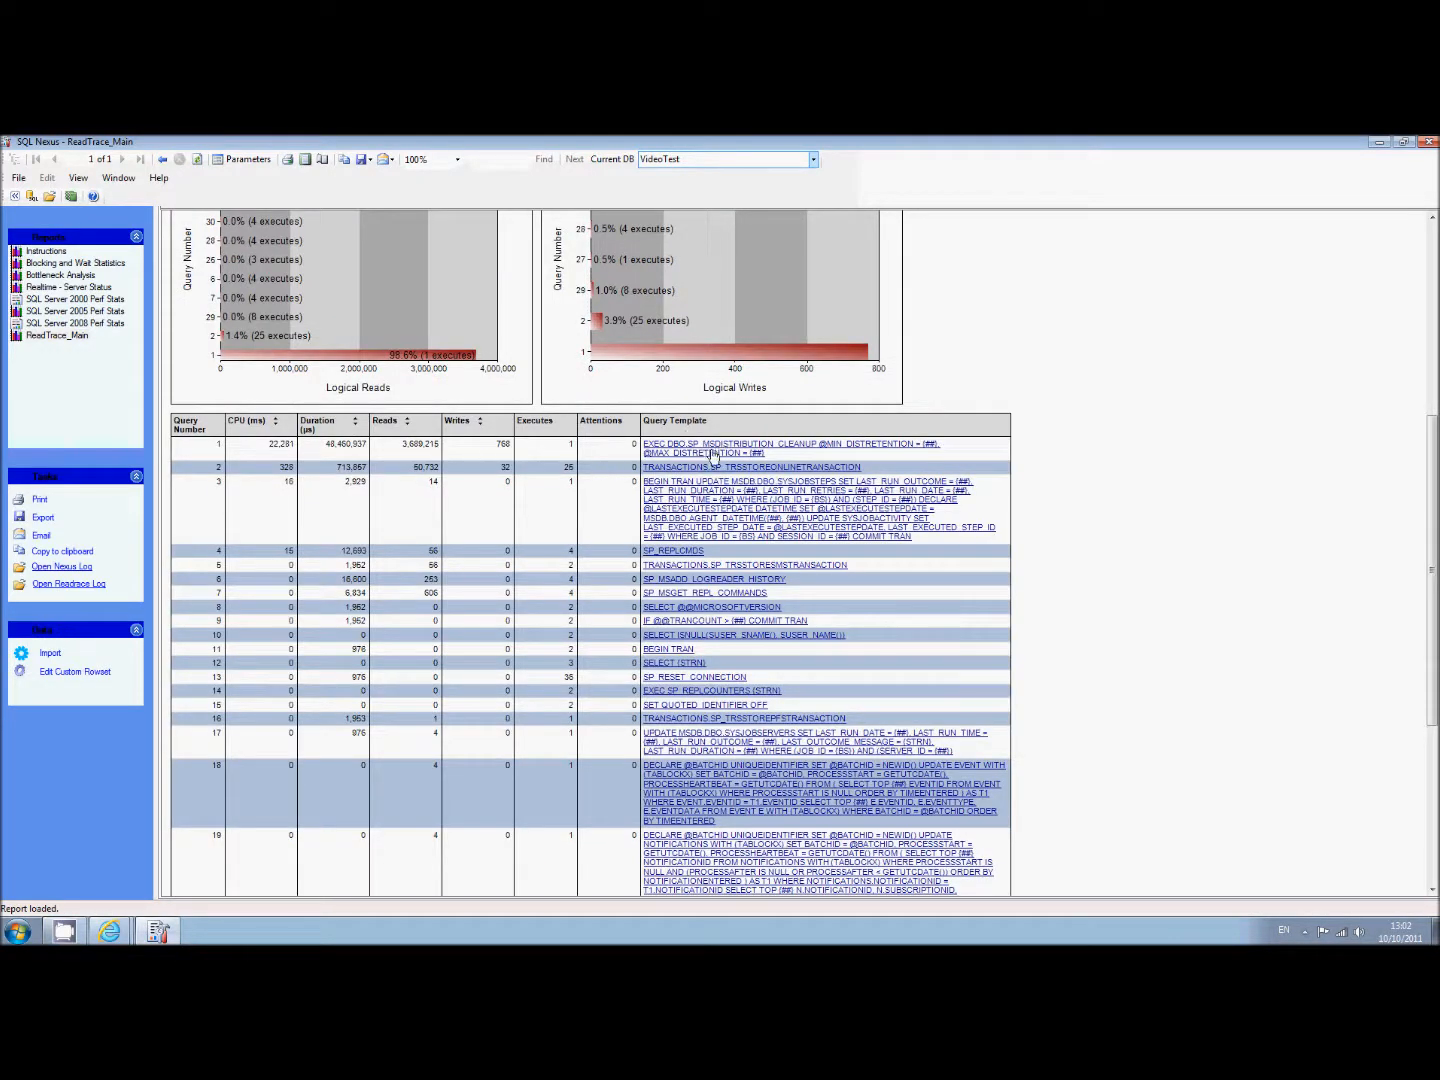
{"action": "mouse_move", "coordinate": [675, 457]}
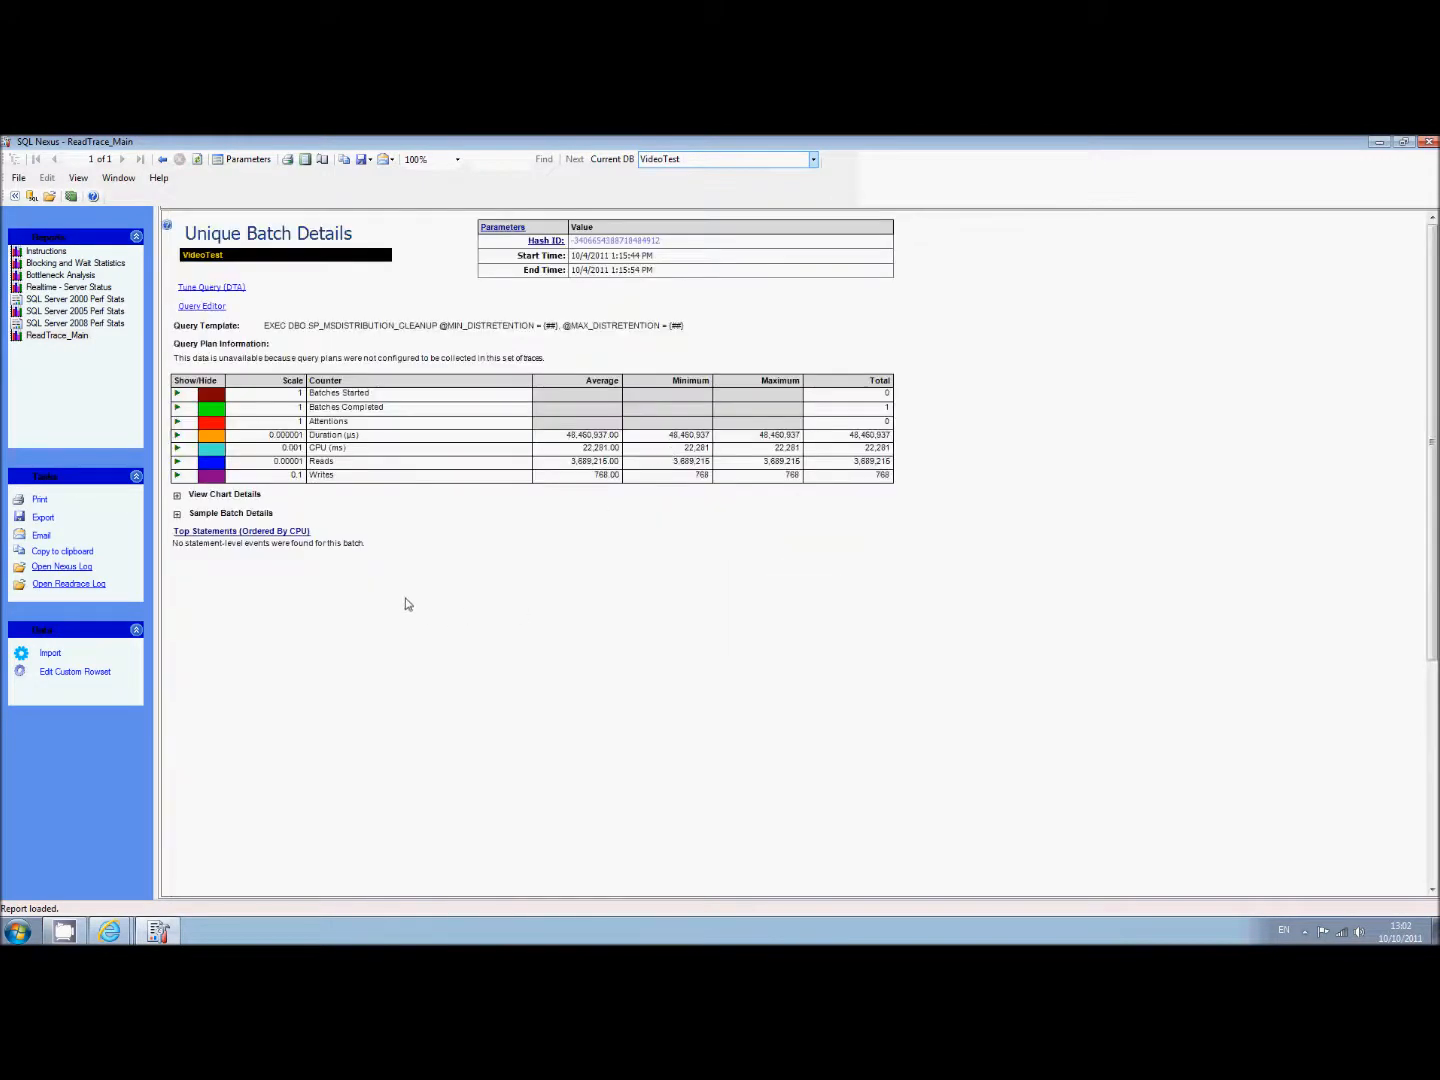
Step: Expand Sample Batch Details for the distribution cleanup batch to show its SPID, times and query text
{"action": "left_click", "coordinate": [178, 513]}
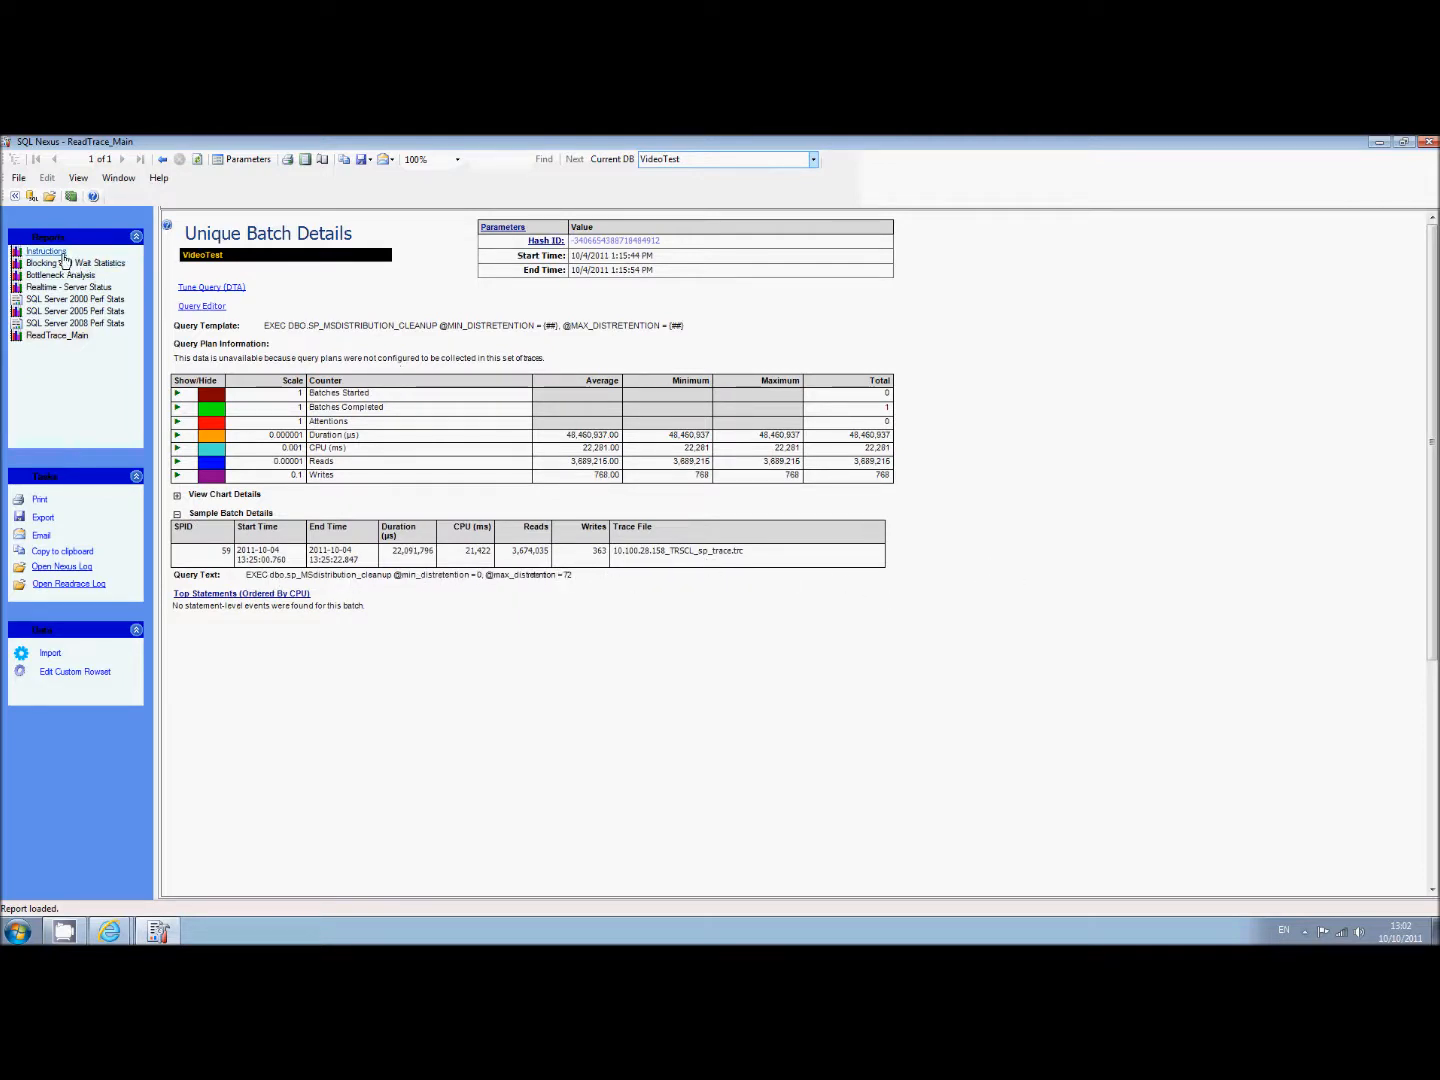
Step: Return to the Welcome to SQL Nexus instructions page, then close SQL Nexus
{"action": "left_click", "coordinate": [46, 250]}
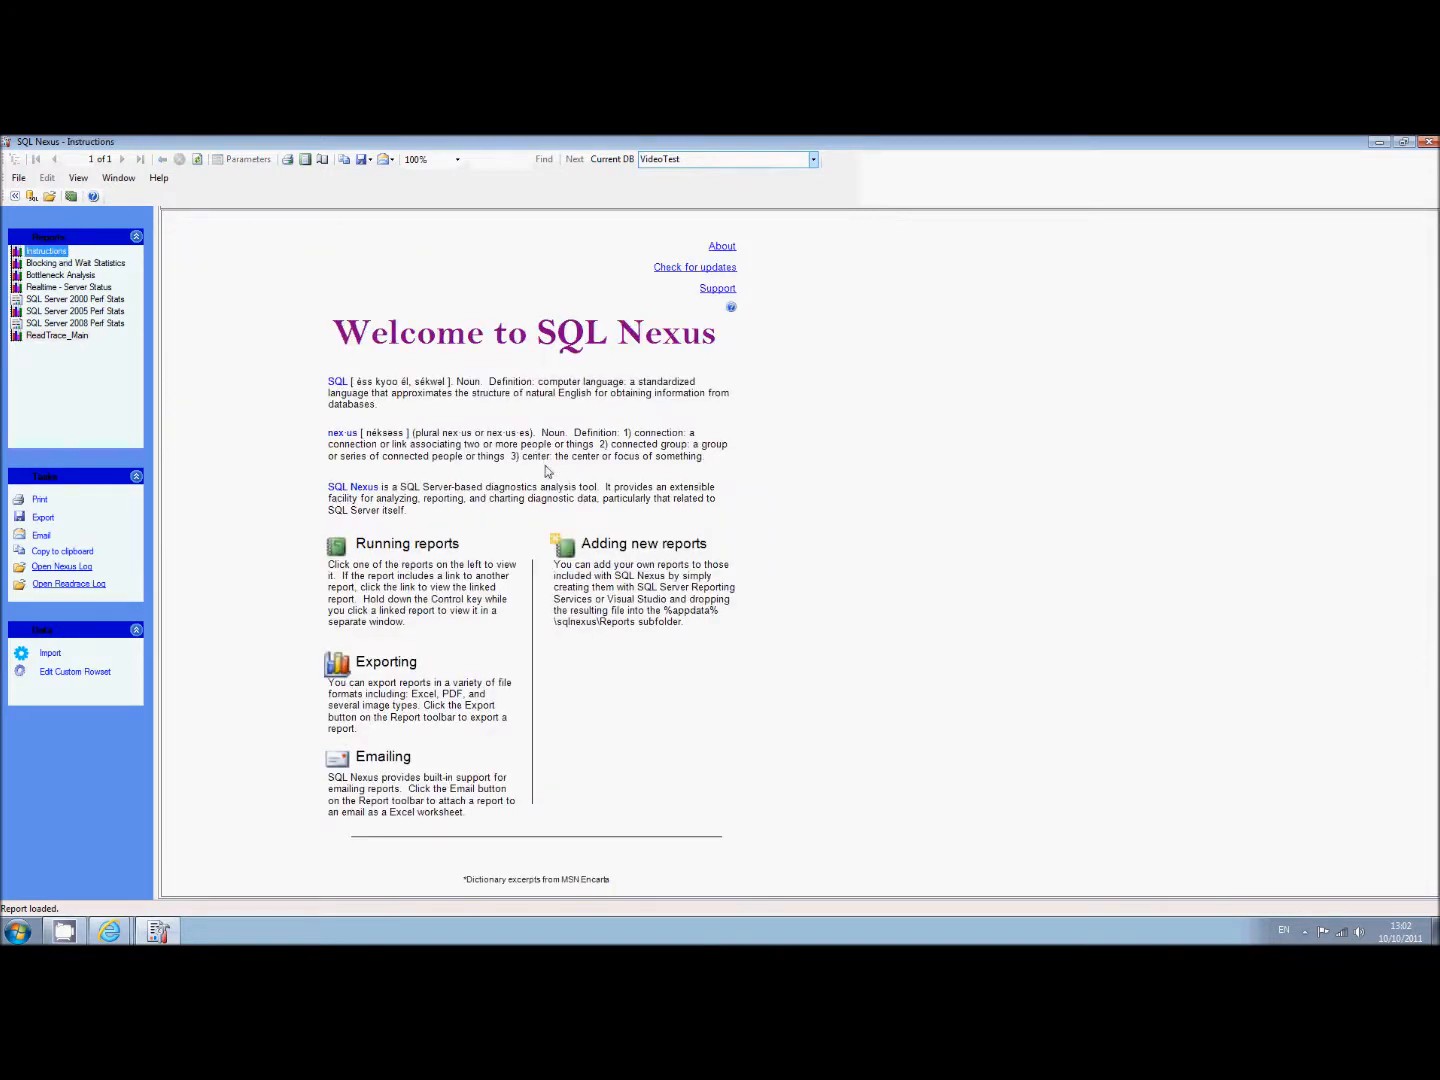
{"action": "mouse_move", "coordinate": [830, 578]}
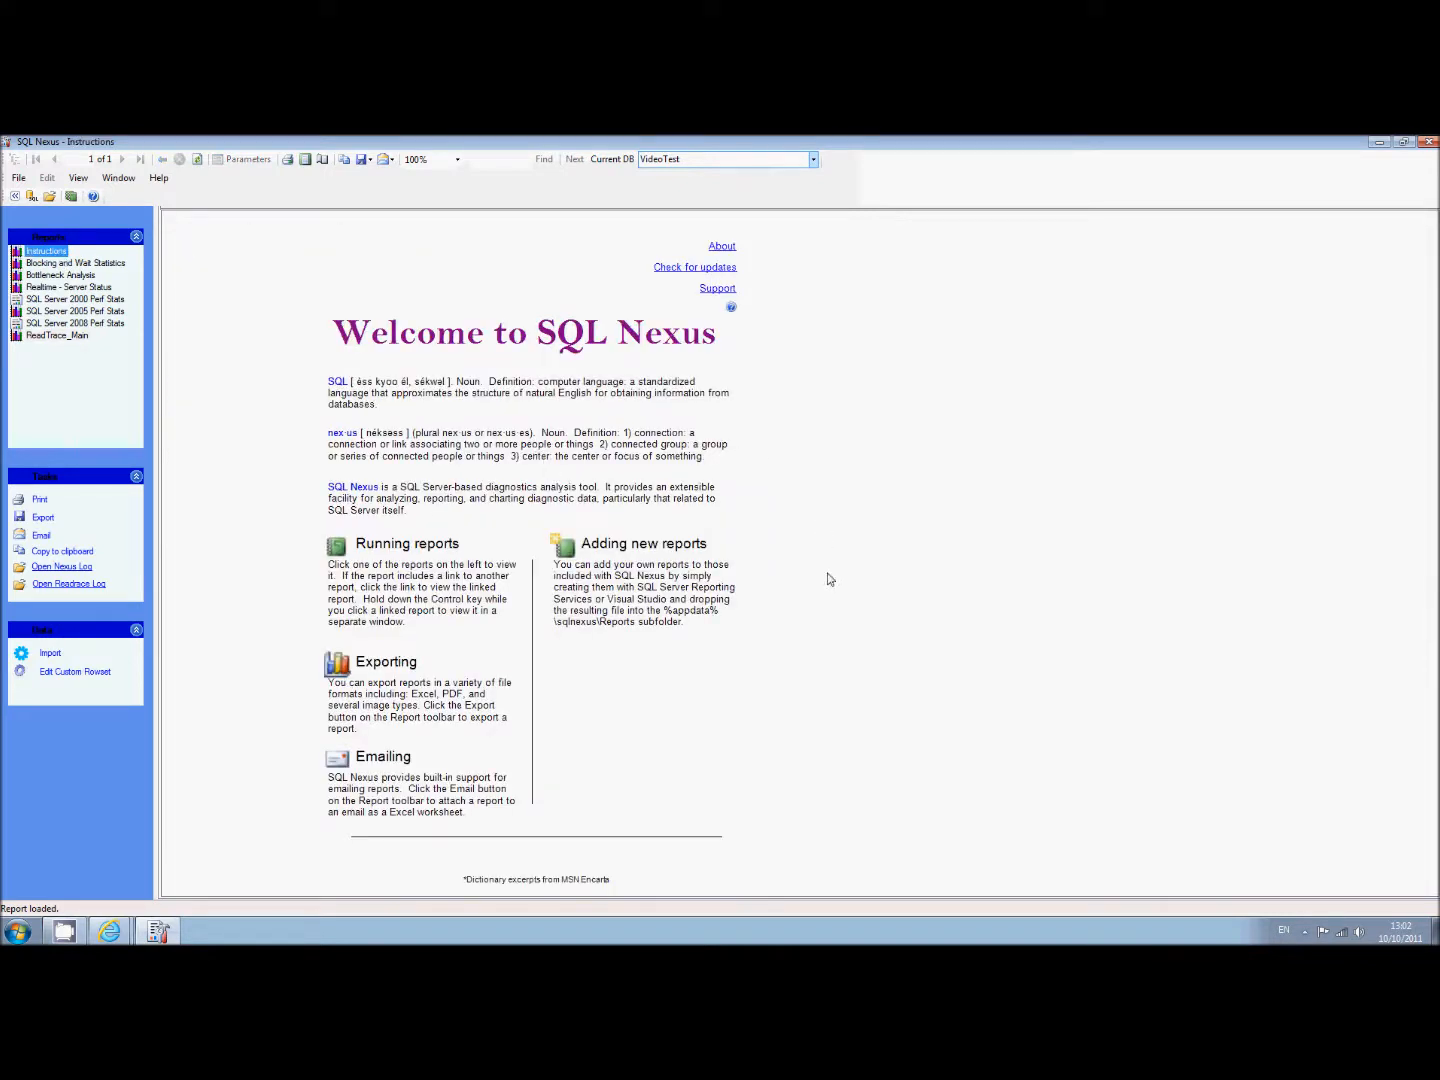
{"action": "mouse_move", "coordinate": [810, 684]}
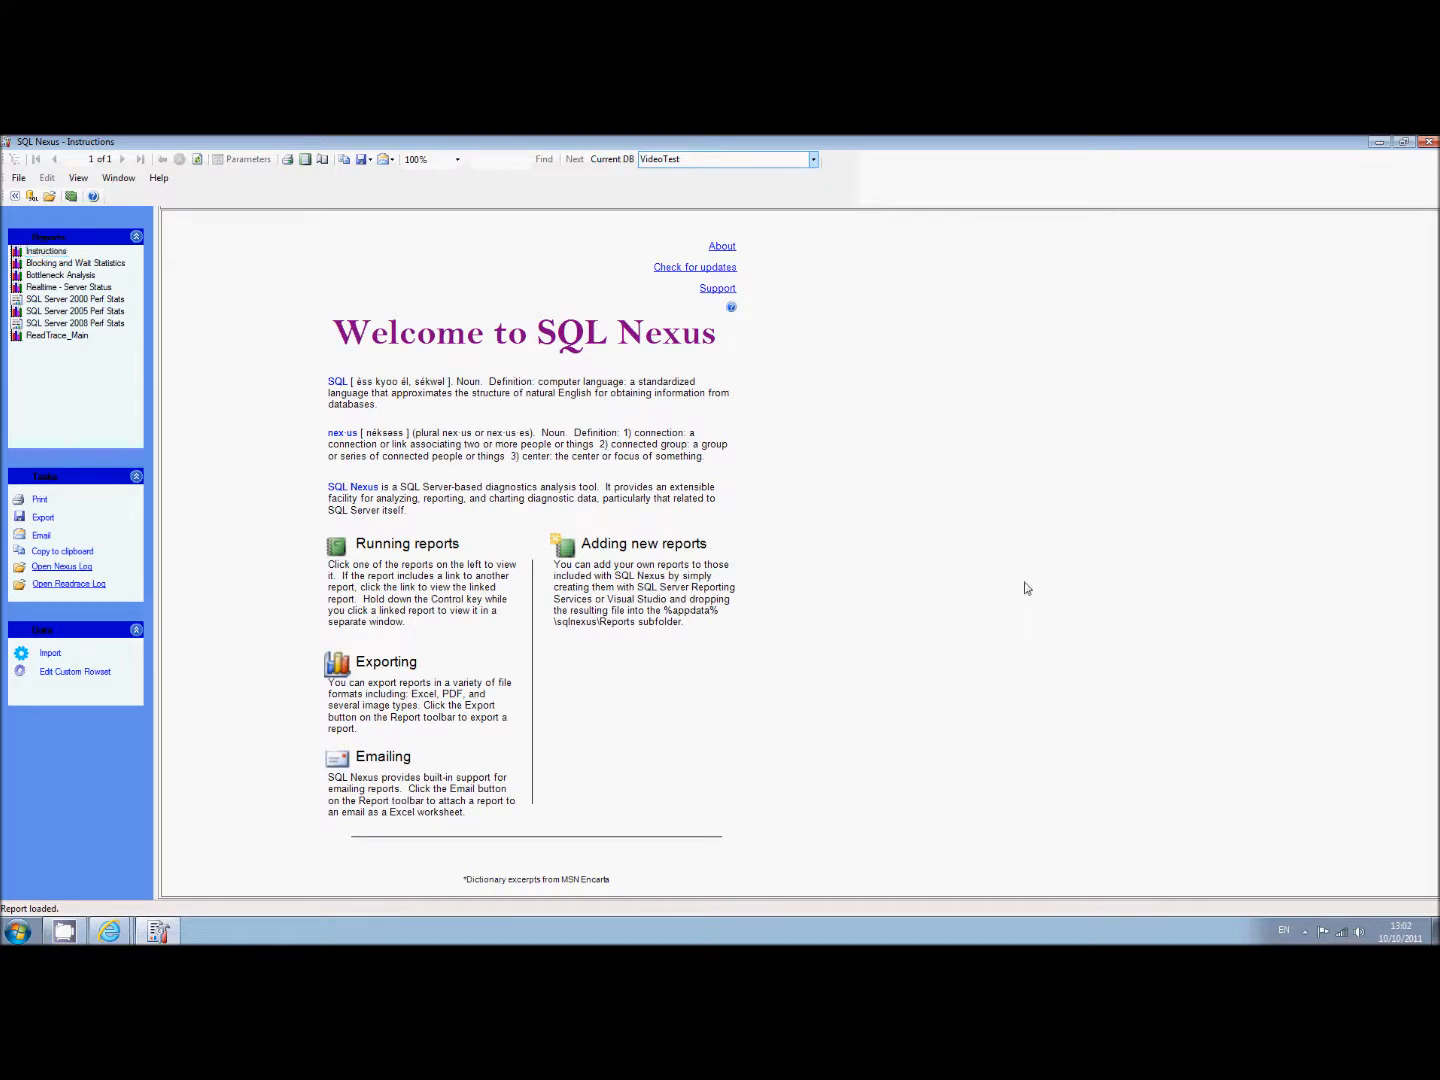
{"action": "mouse_move", "coordinate": [1307, 416]}
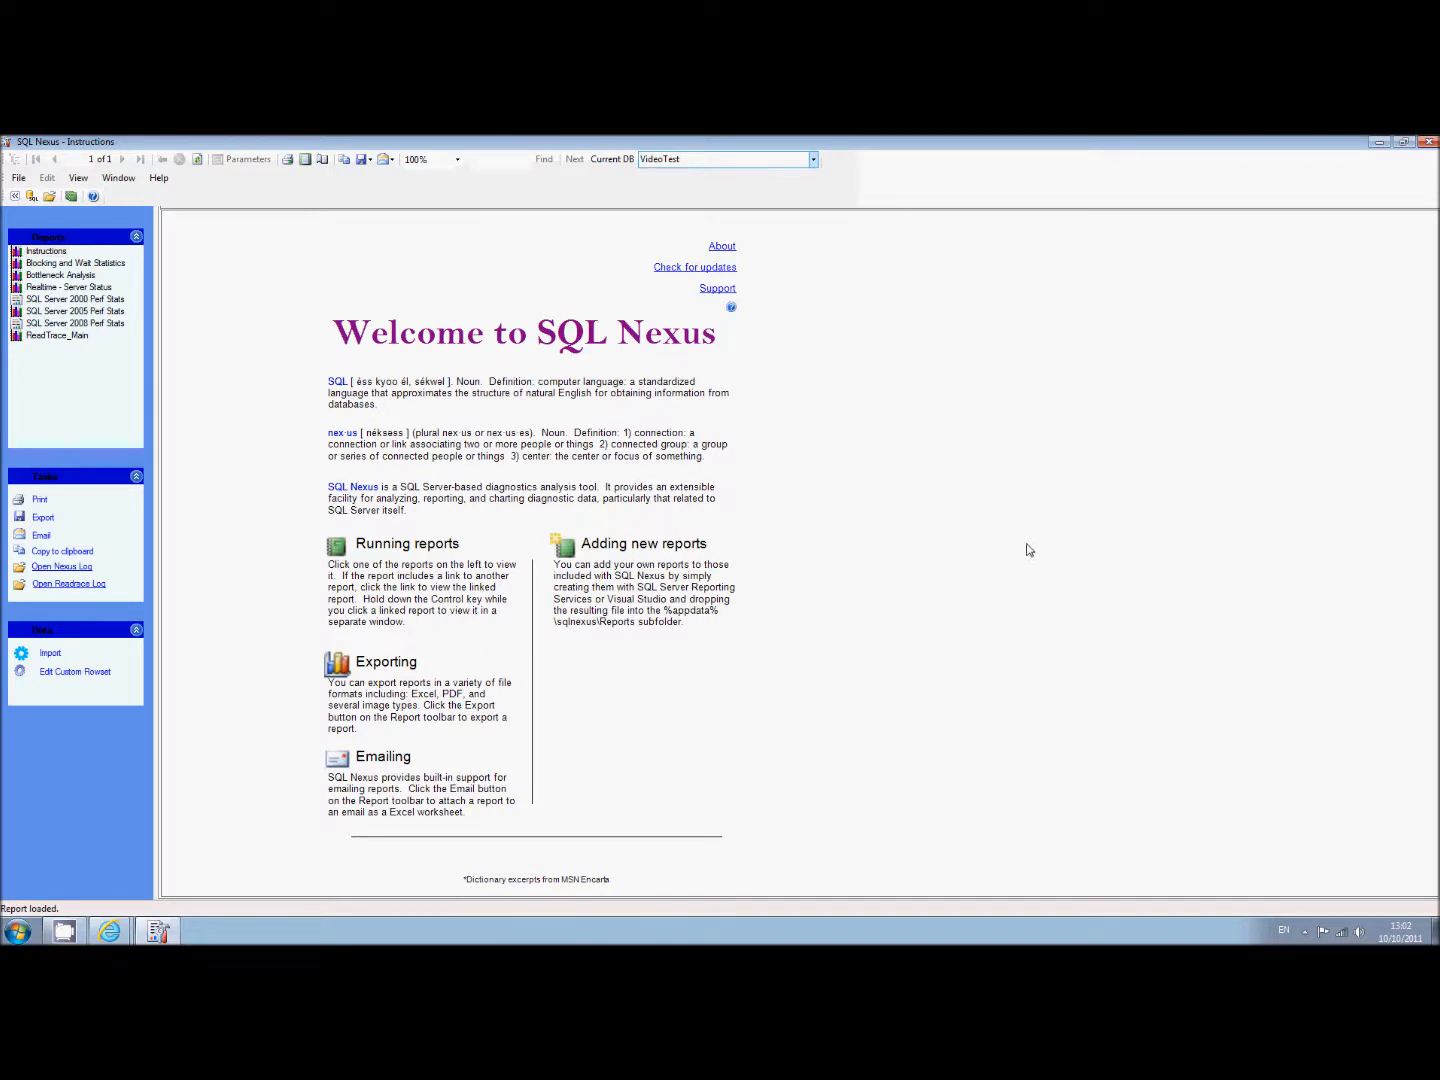
{"action": "mouse_move", "coordinate": [1074, 519]}
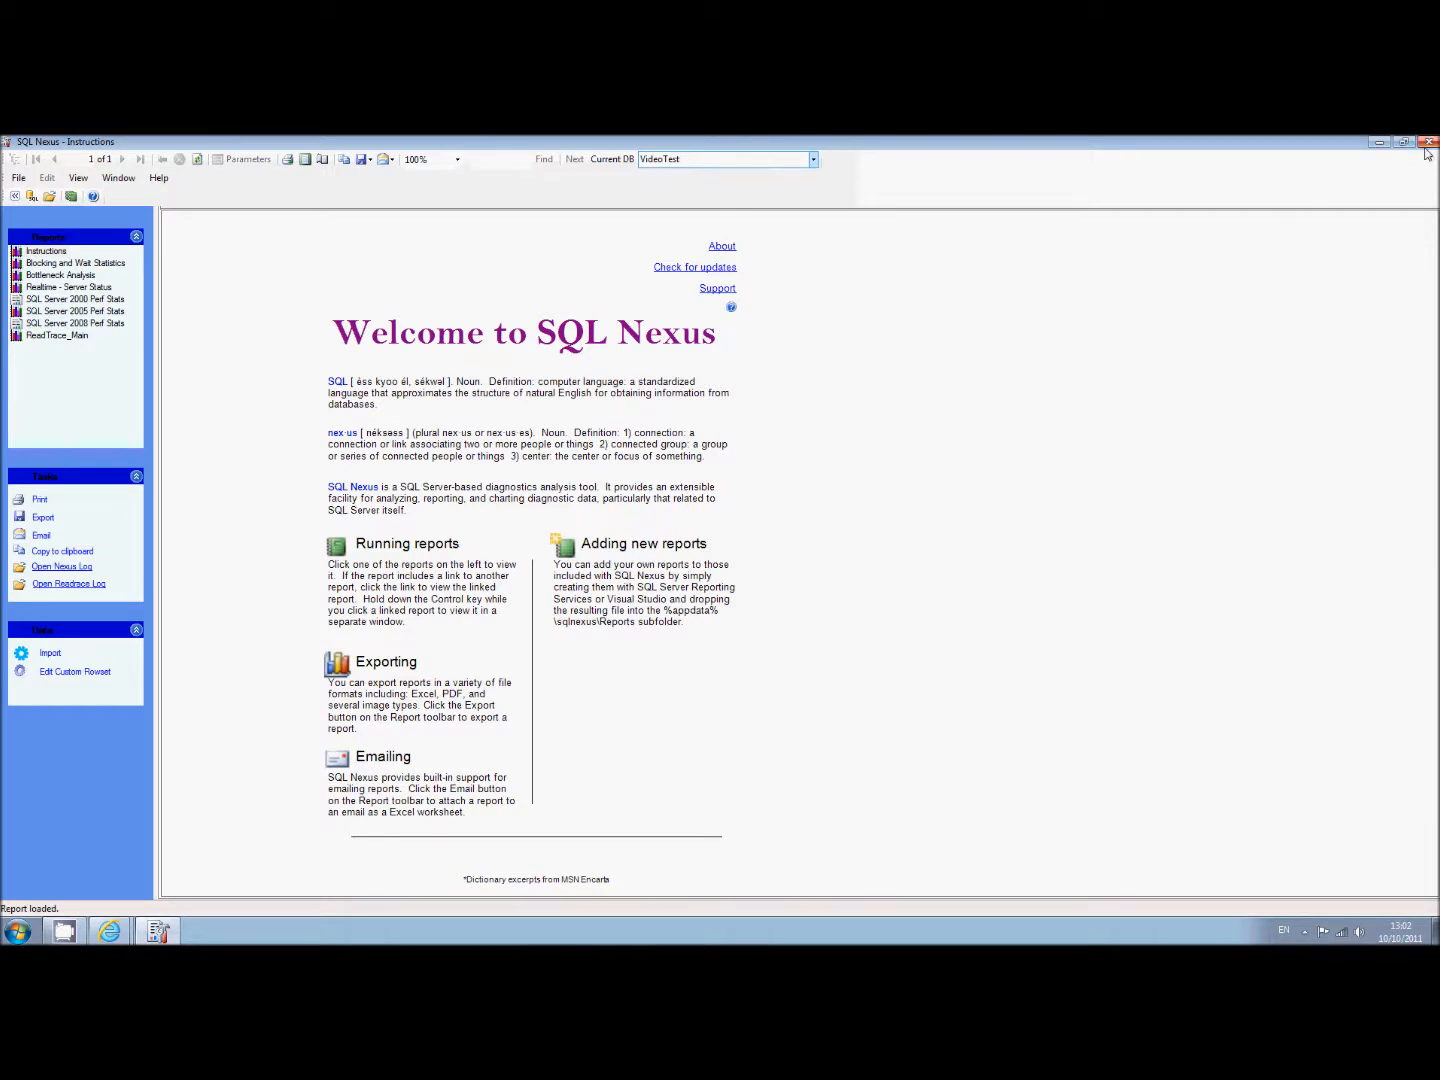
{"action": "left_click", "coordinate": [1429, 141]}
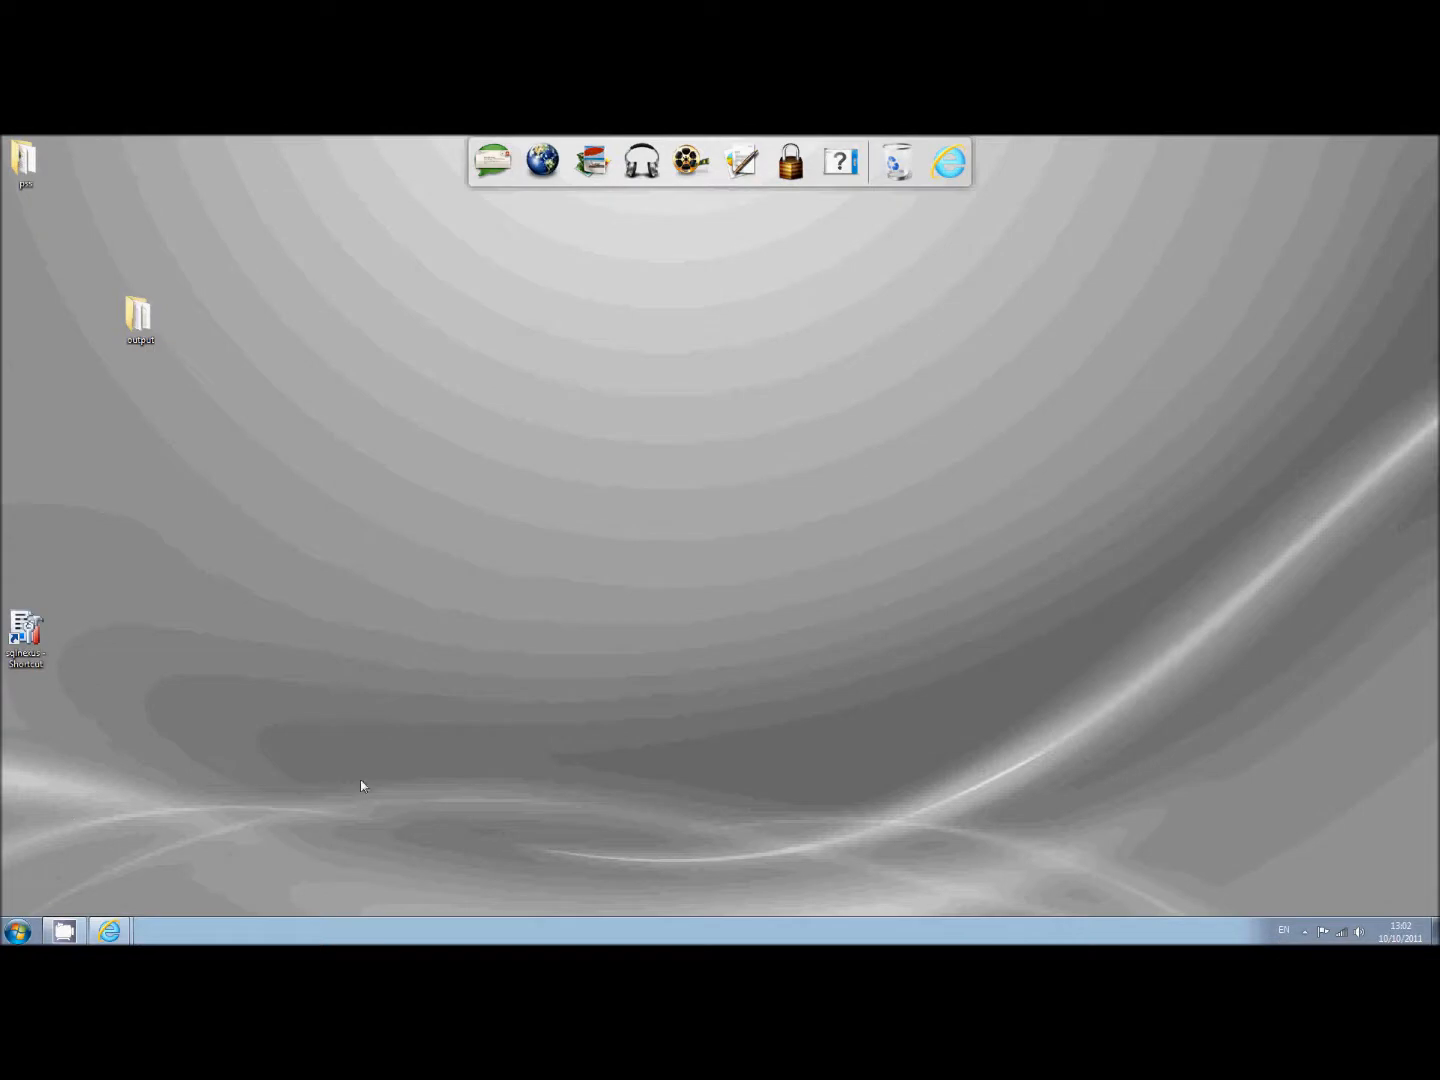
Step: Expand the taskbar's hidden icons tray to see background programs
{"action": "left_click", "coordinate": [1302, 931]}
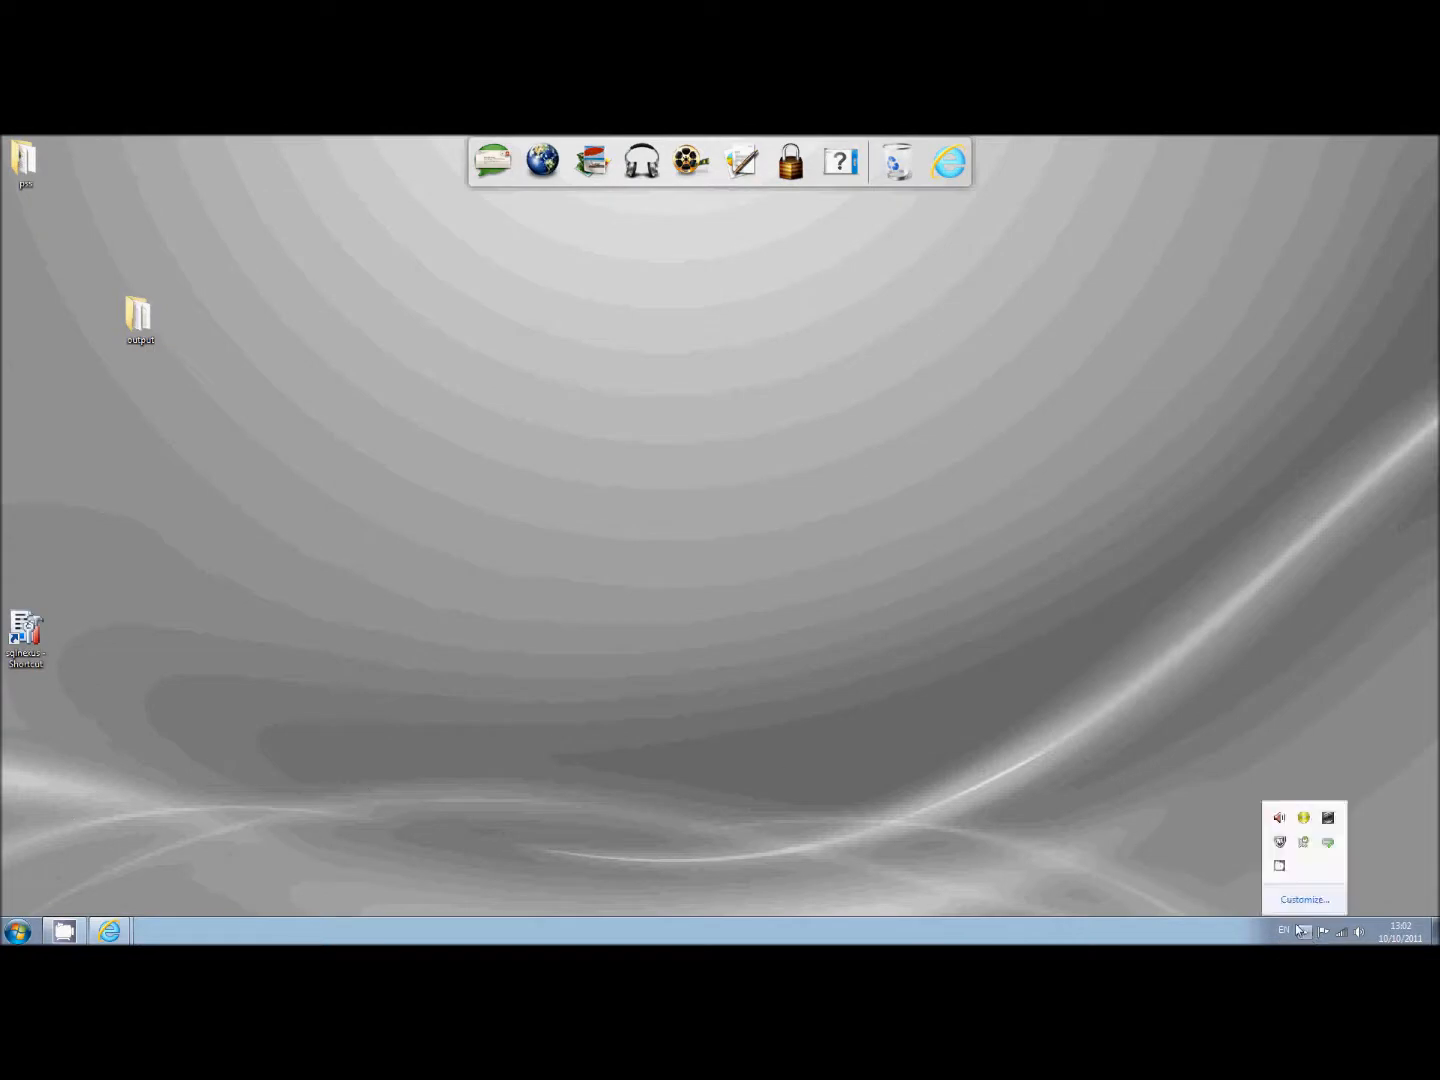
{"action": "mouse_move", "coordinate": [1305, 931]}
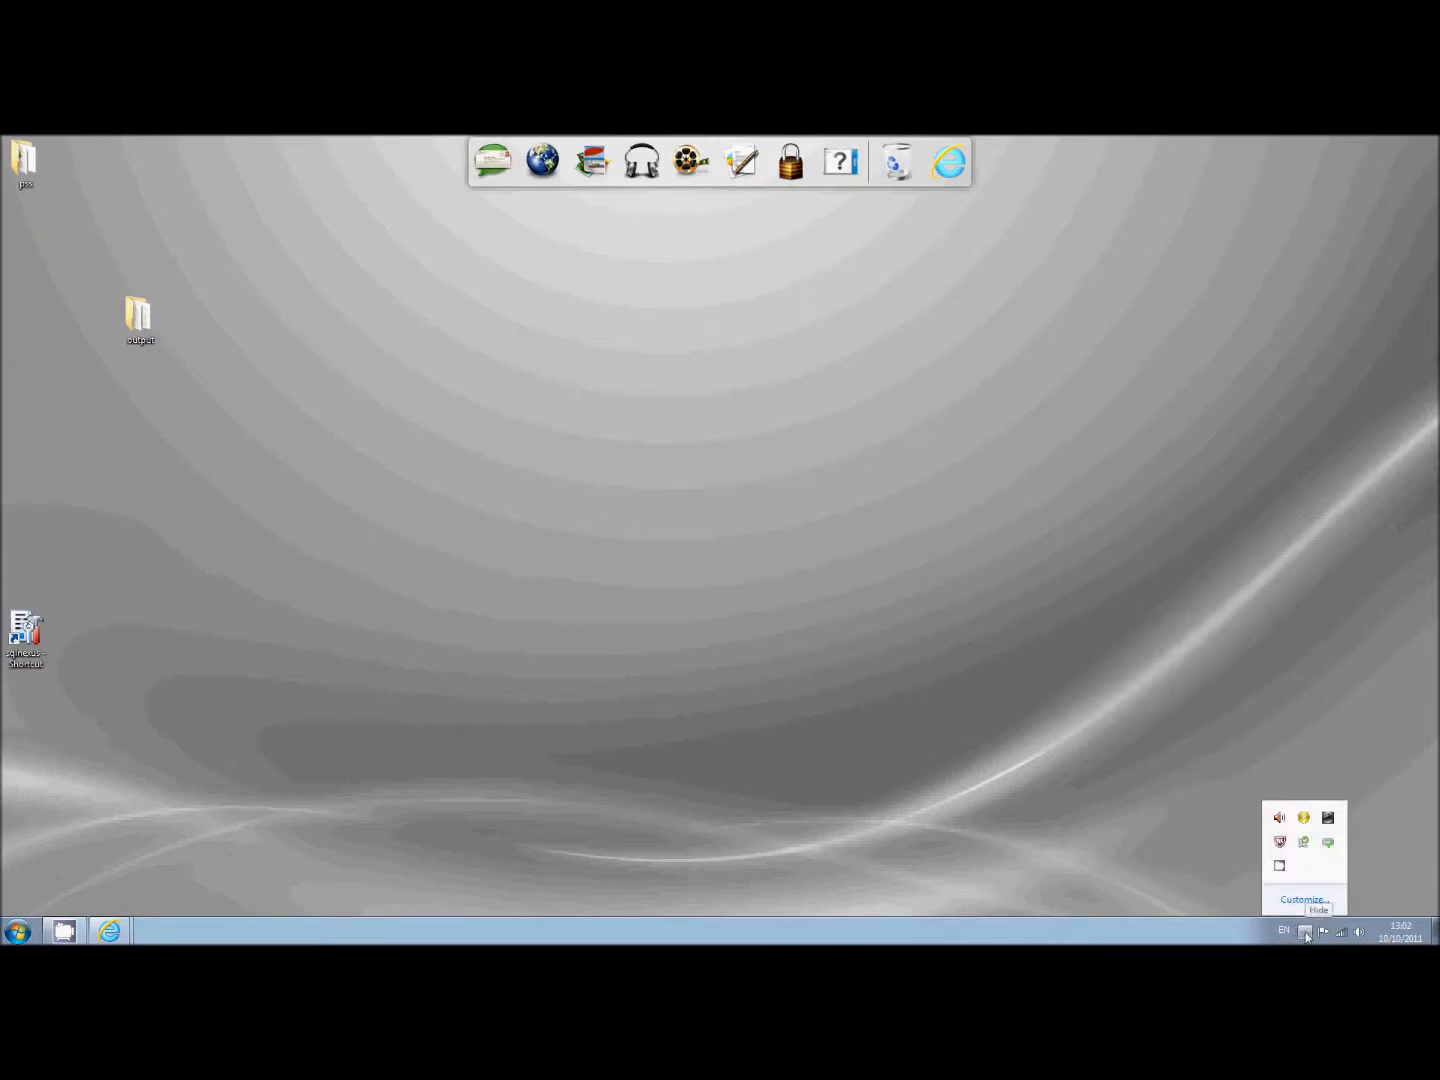